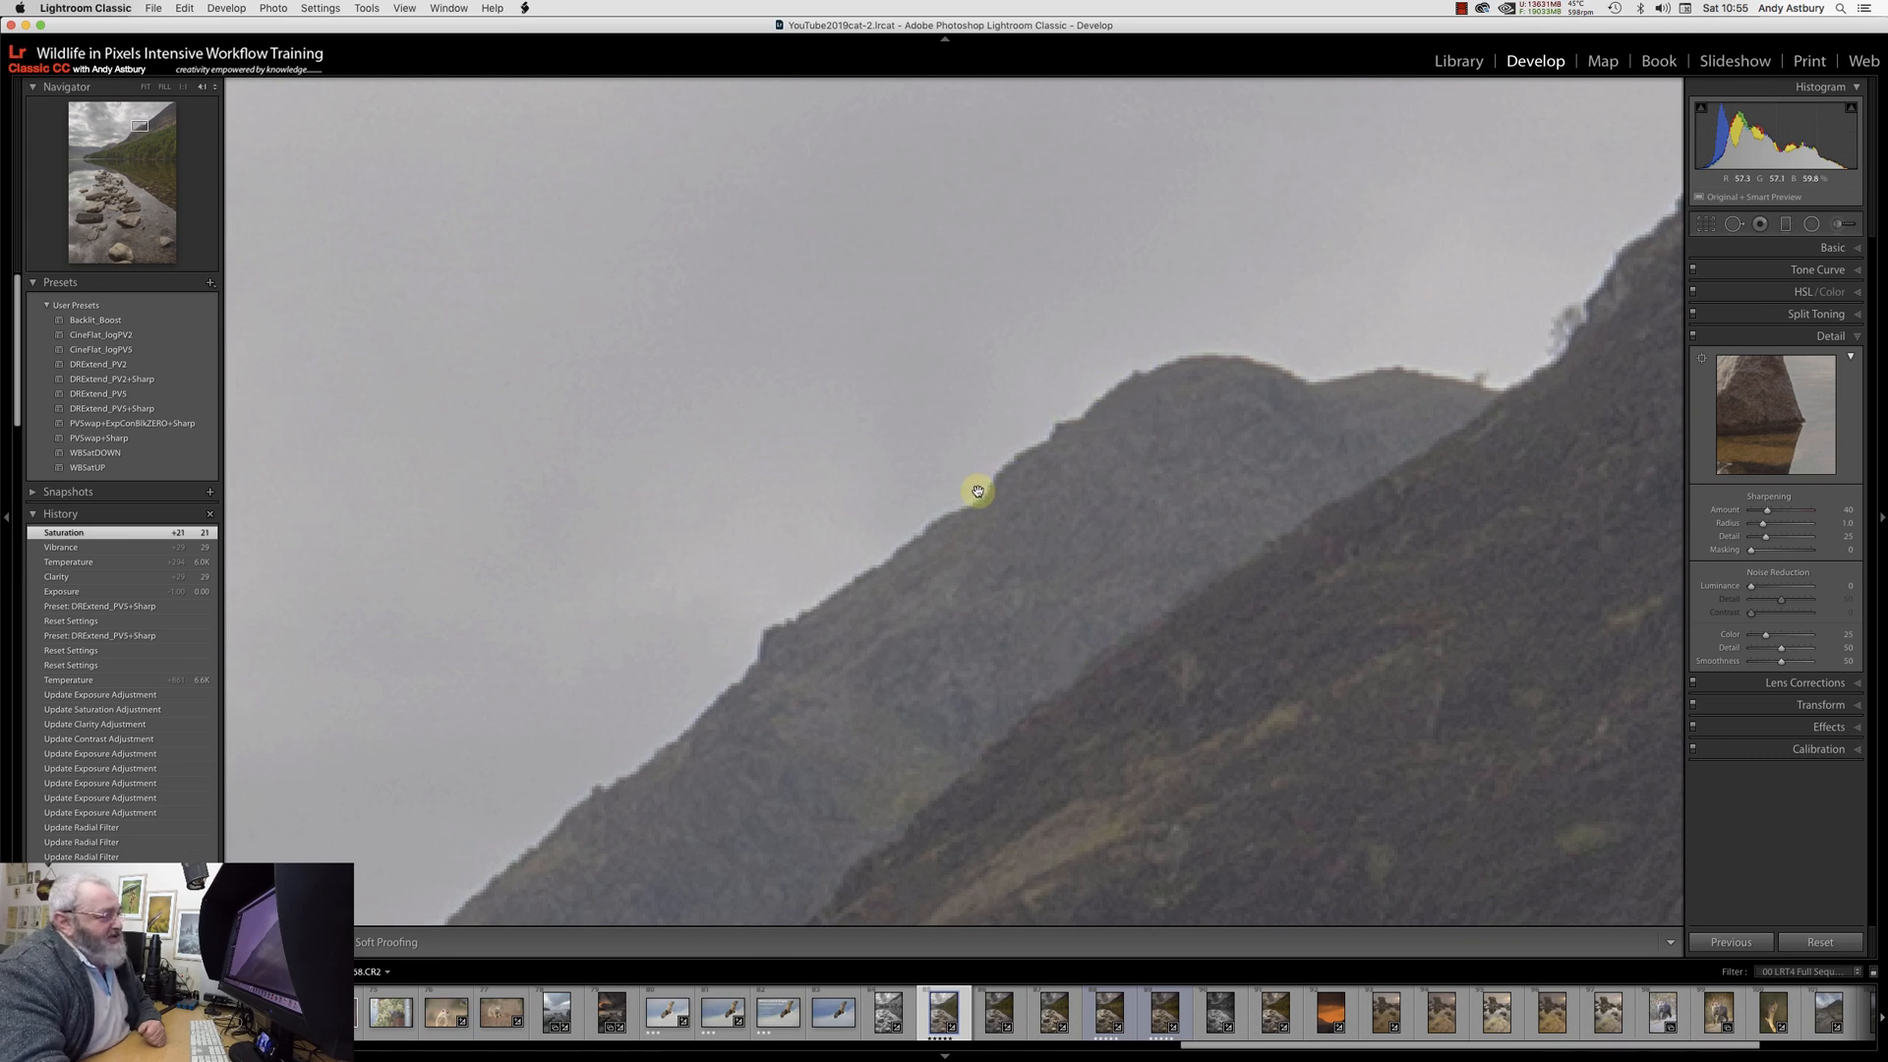
{"action": "mouse_move", "coordinate": [650, 754]}
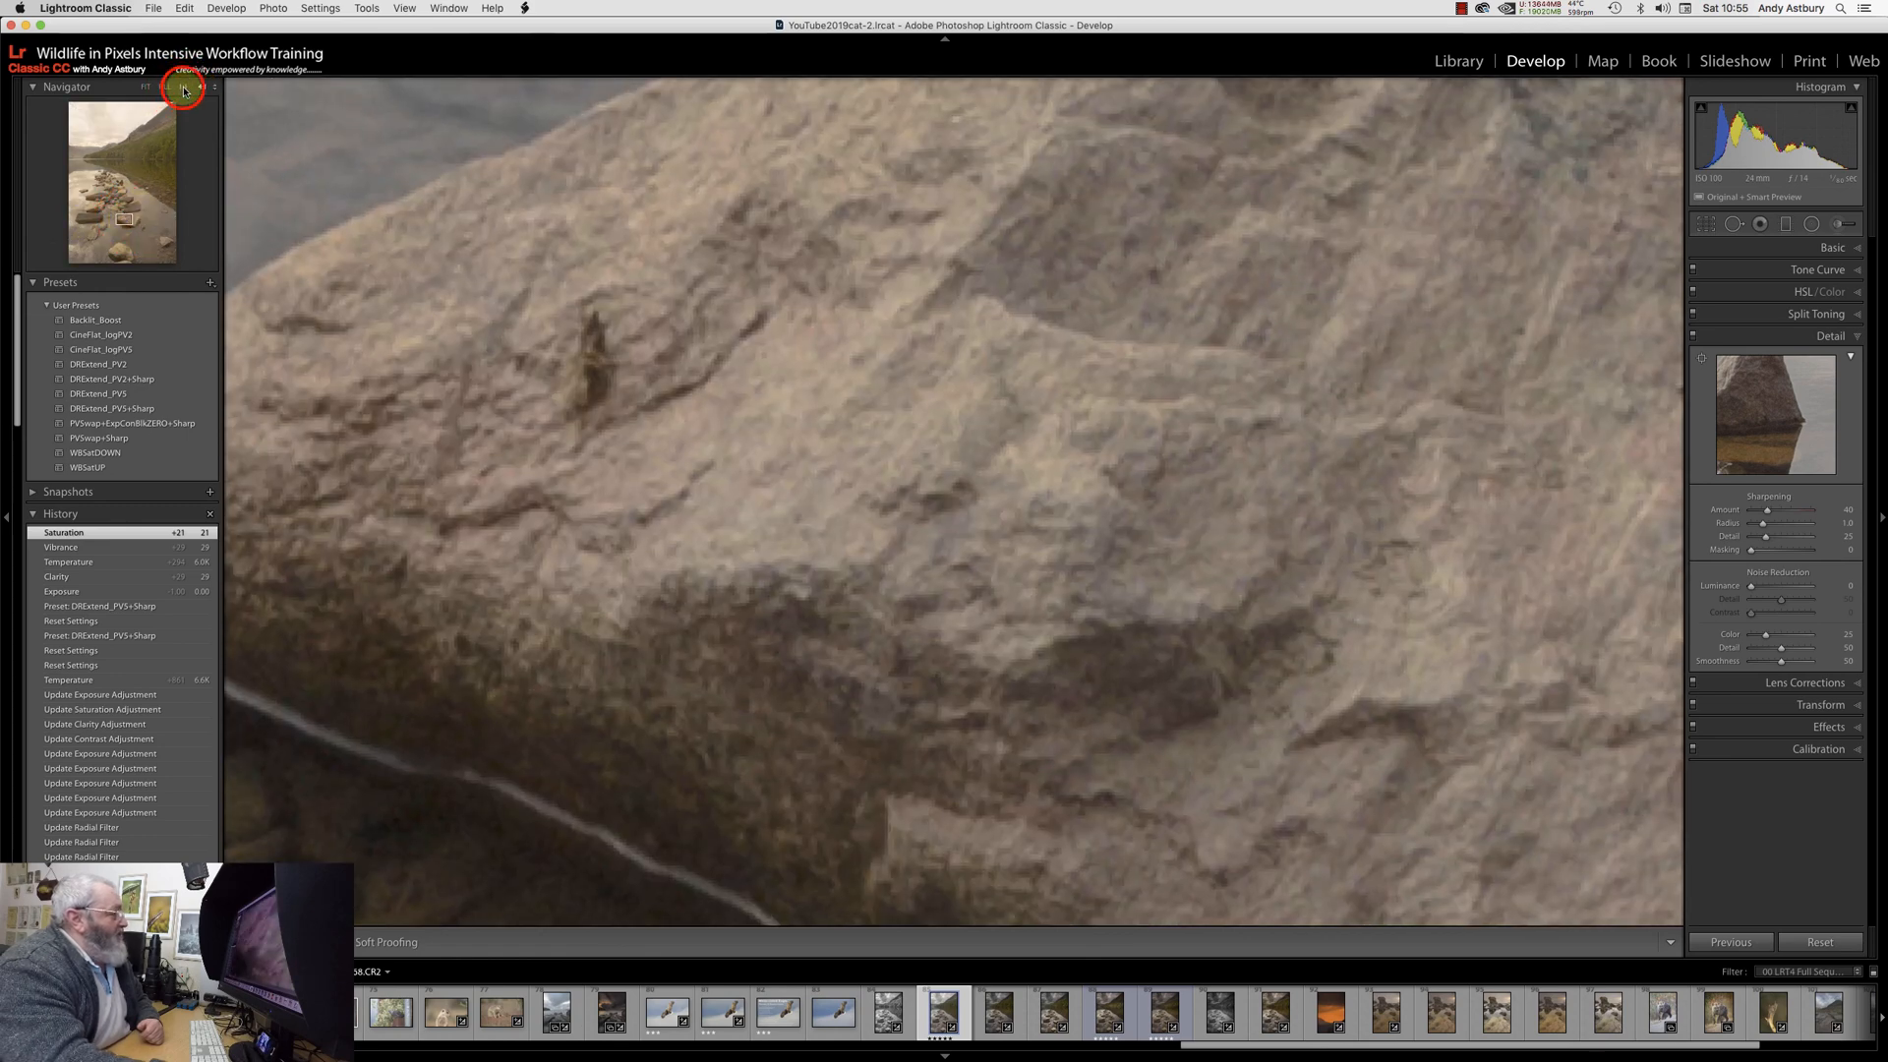
Change the photo preview magnification to 1:1 for judging sharpening detail.
{"action": "left_click", "coordinate": [144, 86]}
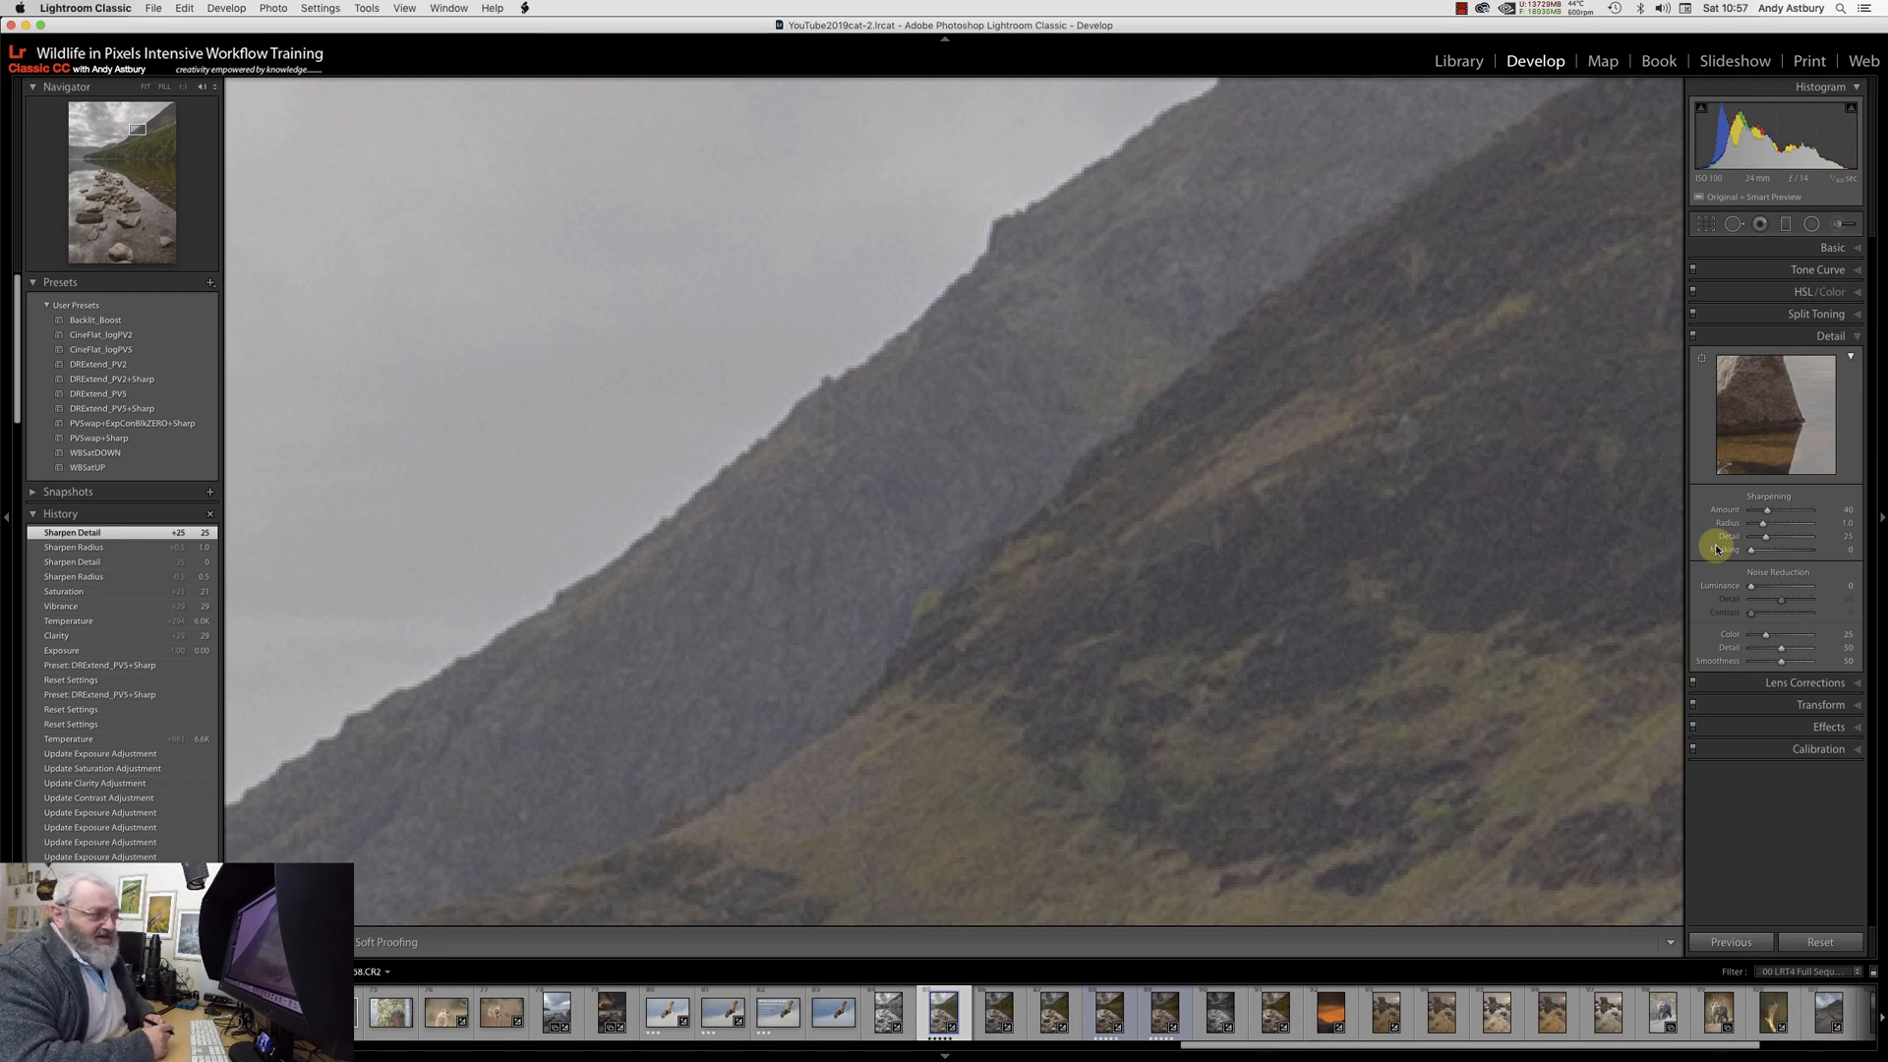
{"action": "mouse_move", "coordinate": [825, 592]}
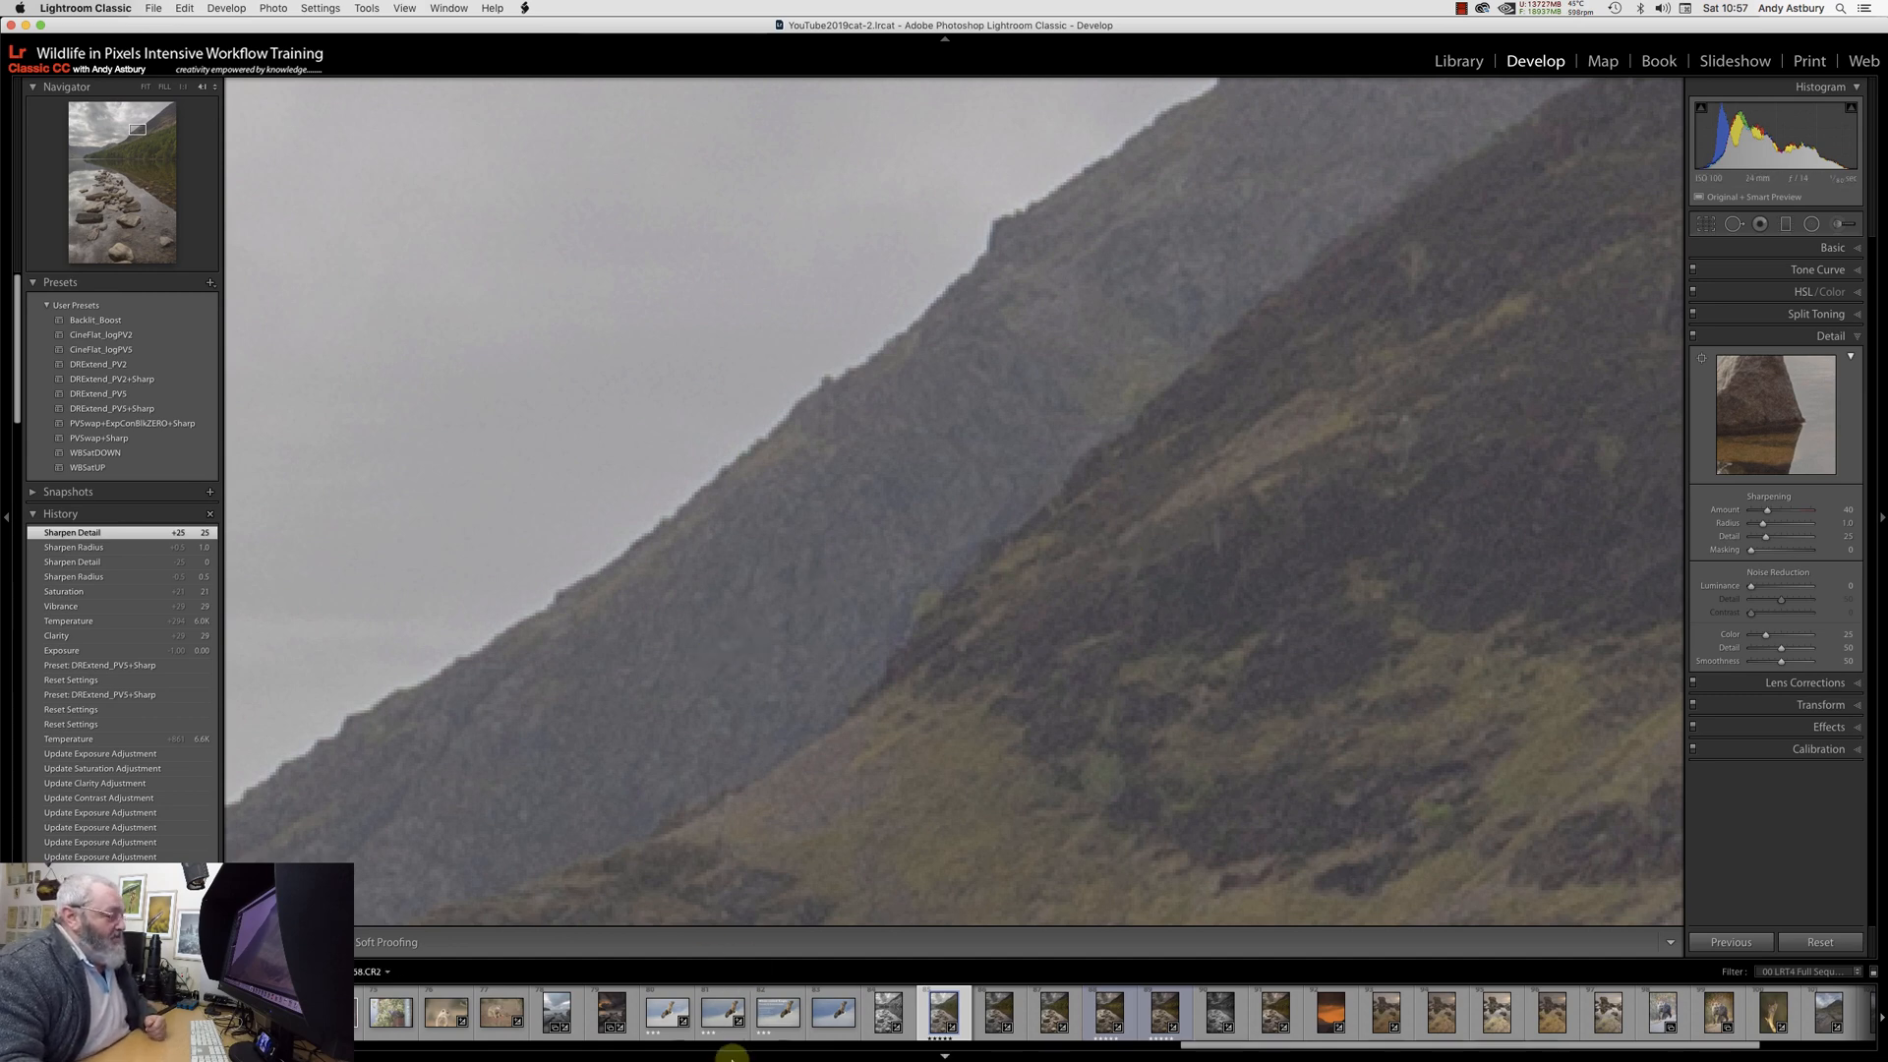
Open the photo in Photoshop and zoom in on the mountain ridge.
{"action": "left_click", "coordinate": [582, 1039]}
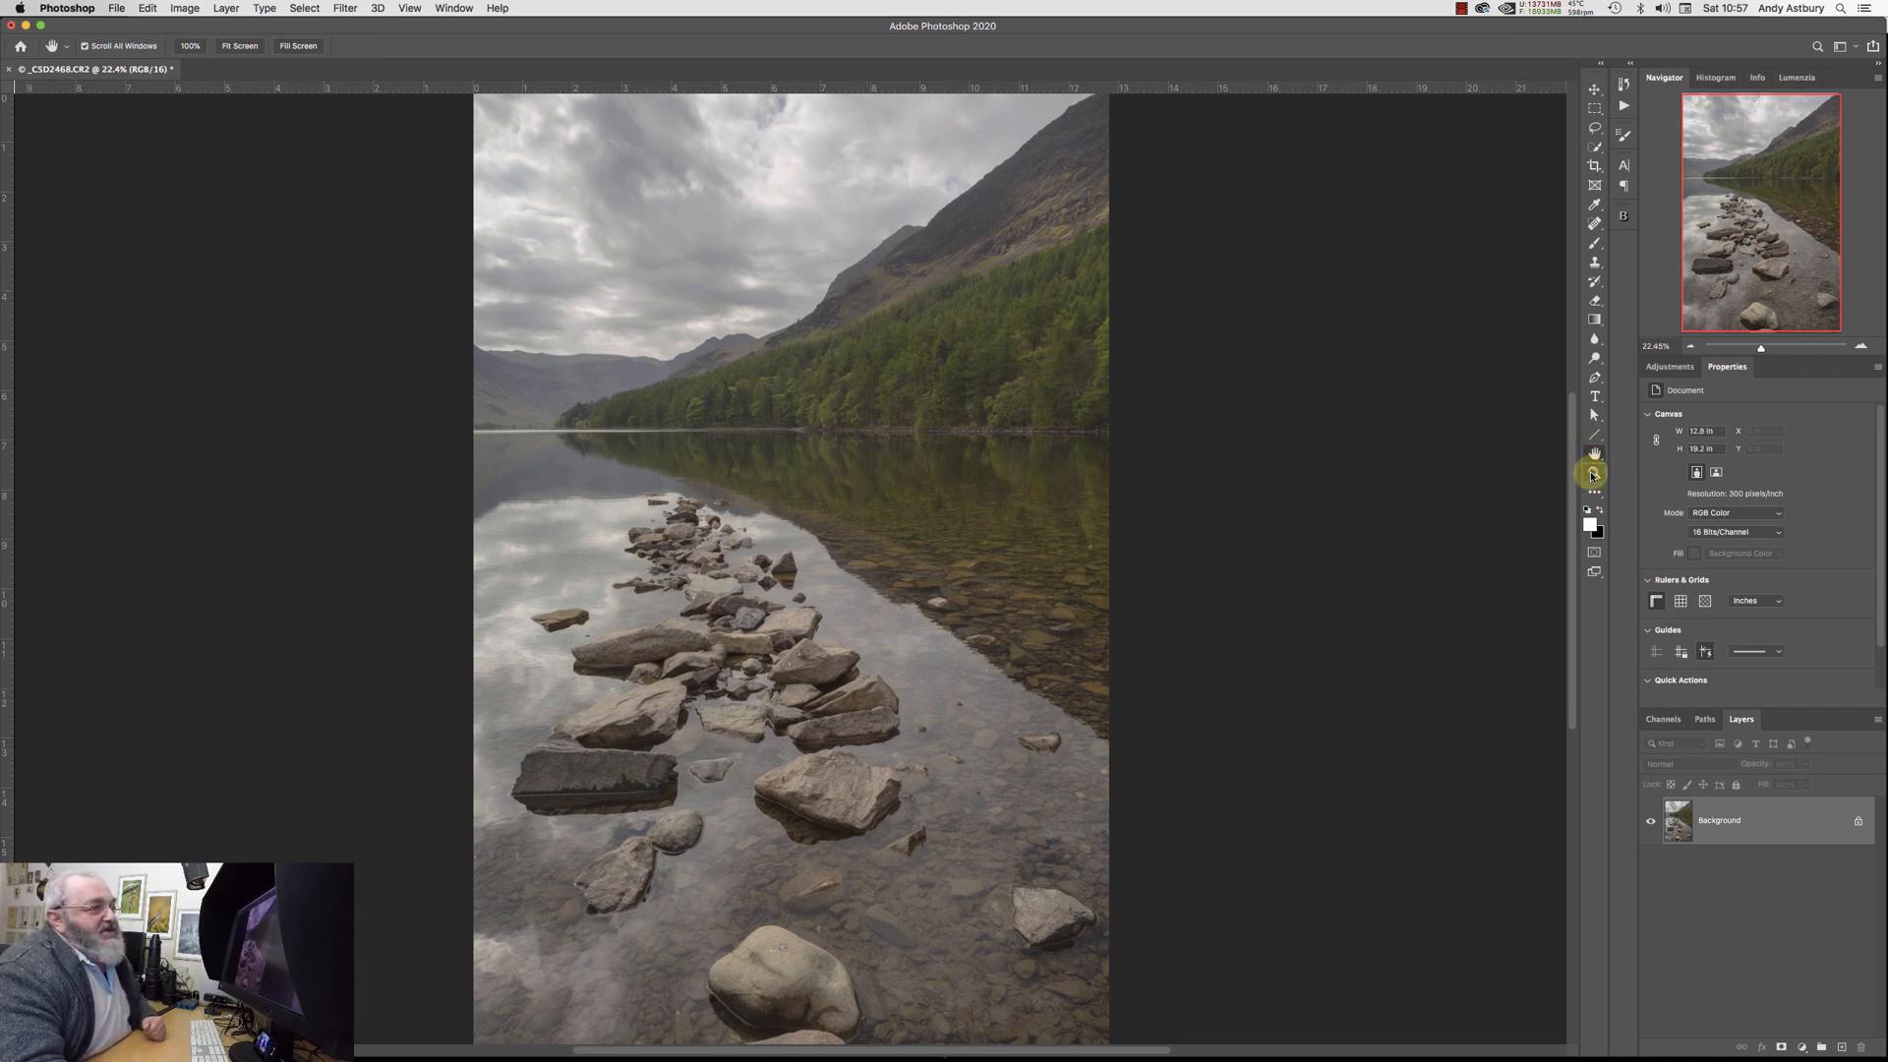
{"action": "left_click", "coordinate": [1593, 472]}
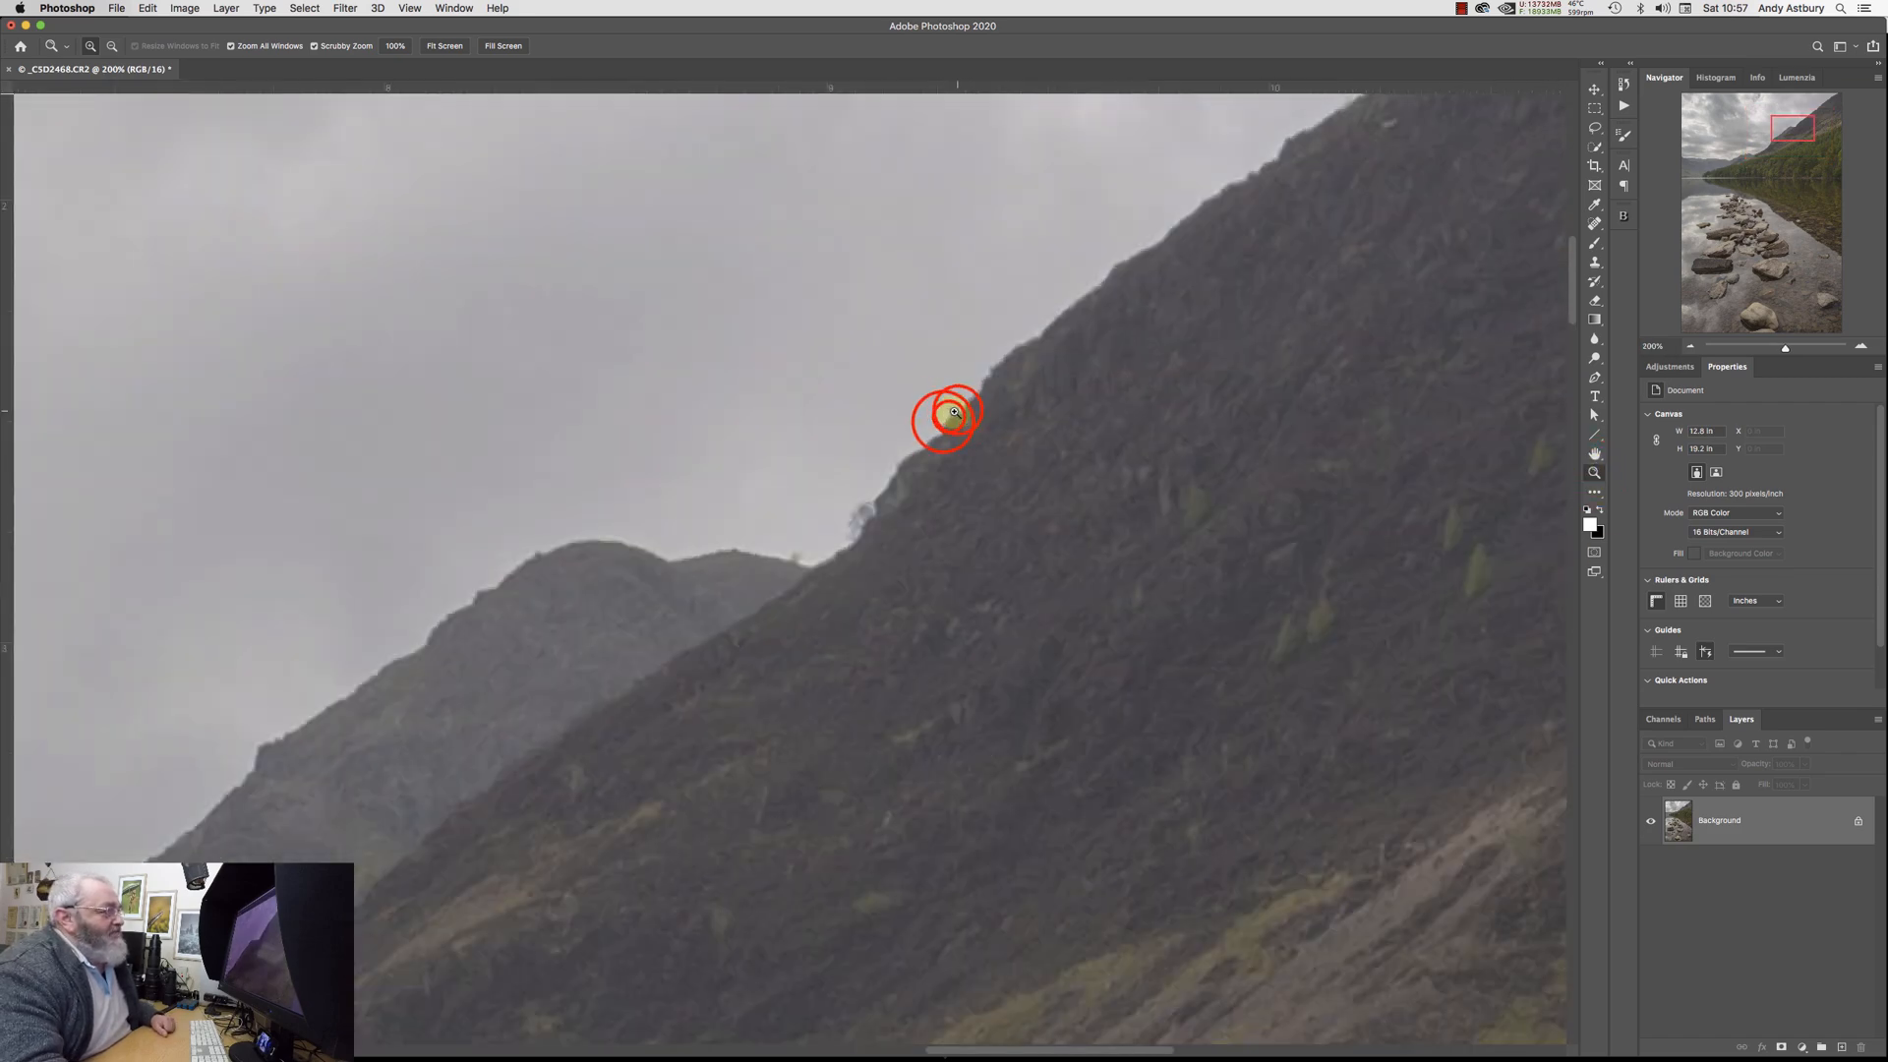
{"action": "left_click", "coordinate": [945, 415]}
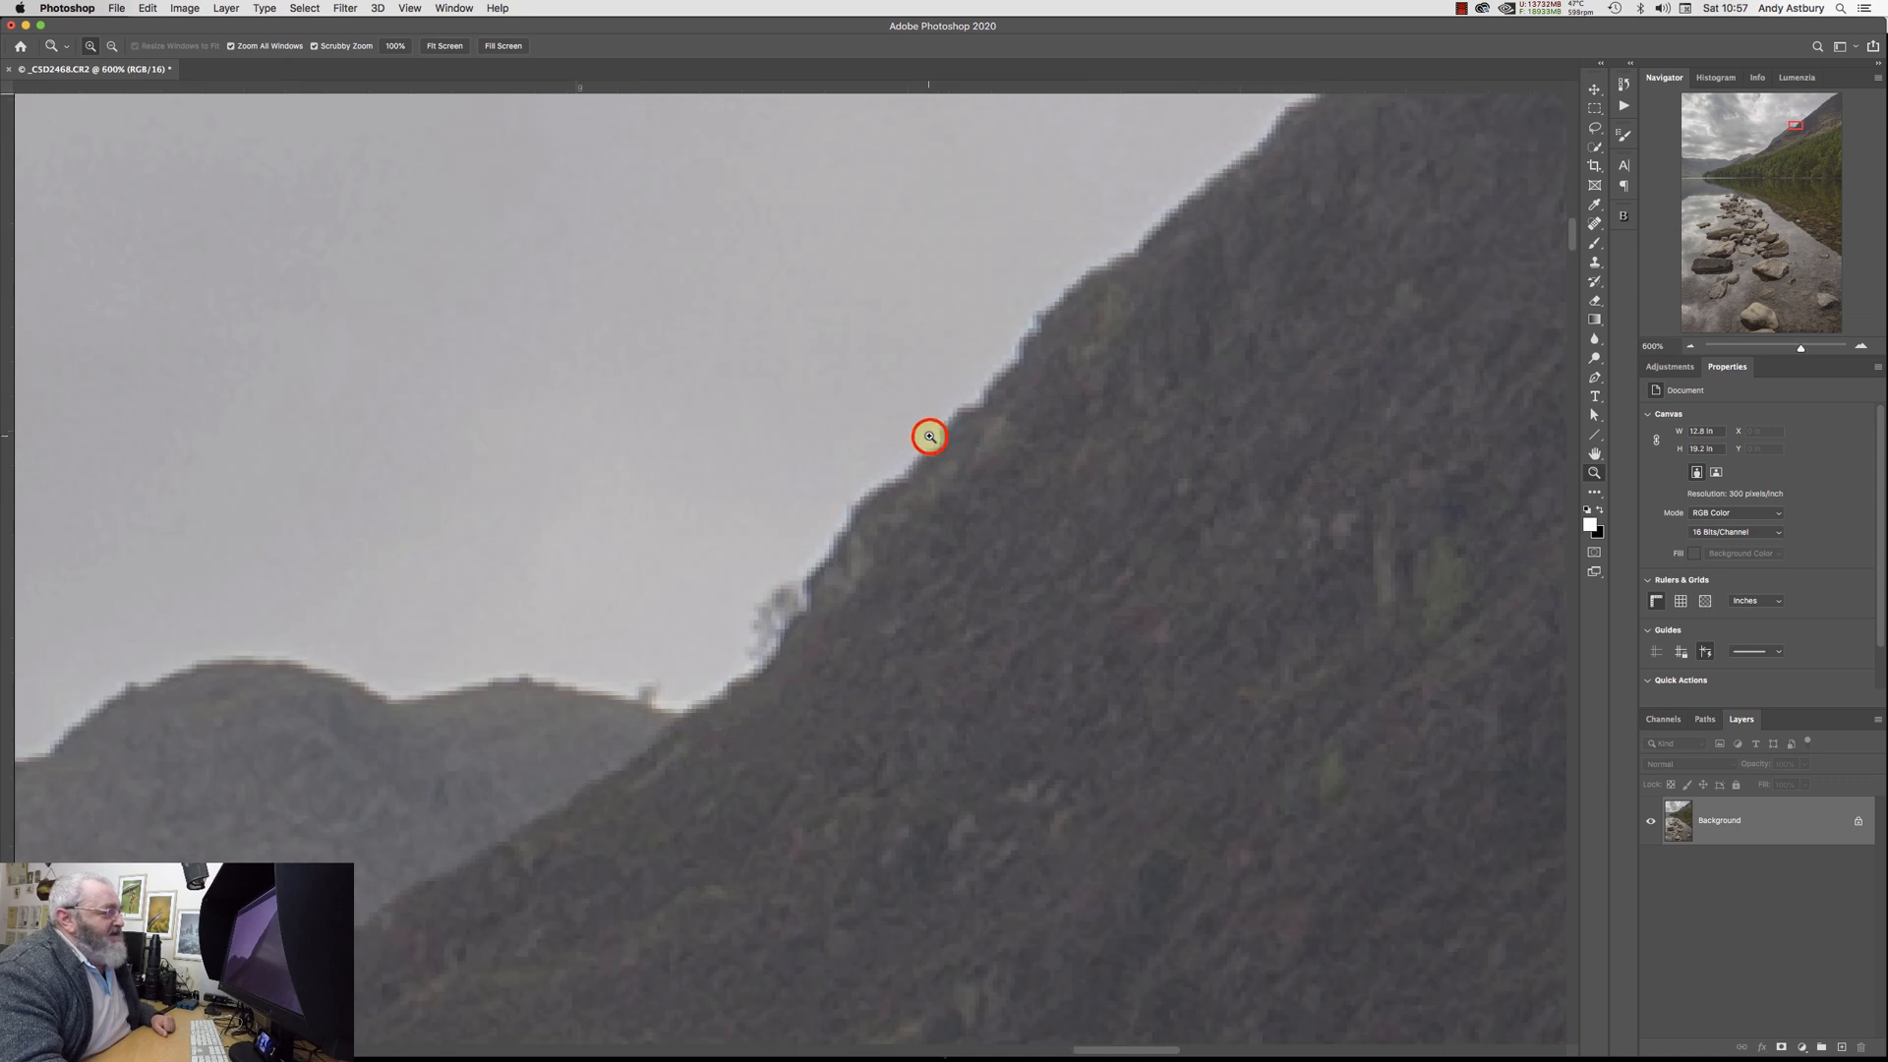
{"action": "left_click", "coordinate": [928, 436]}
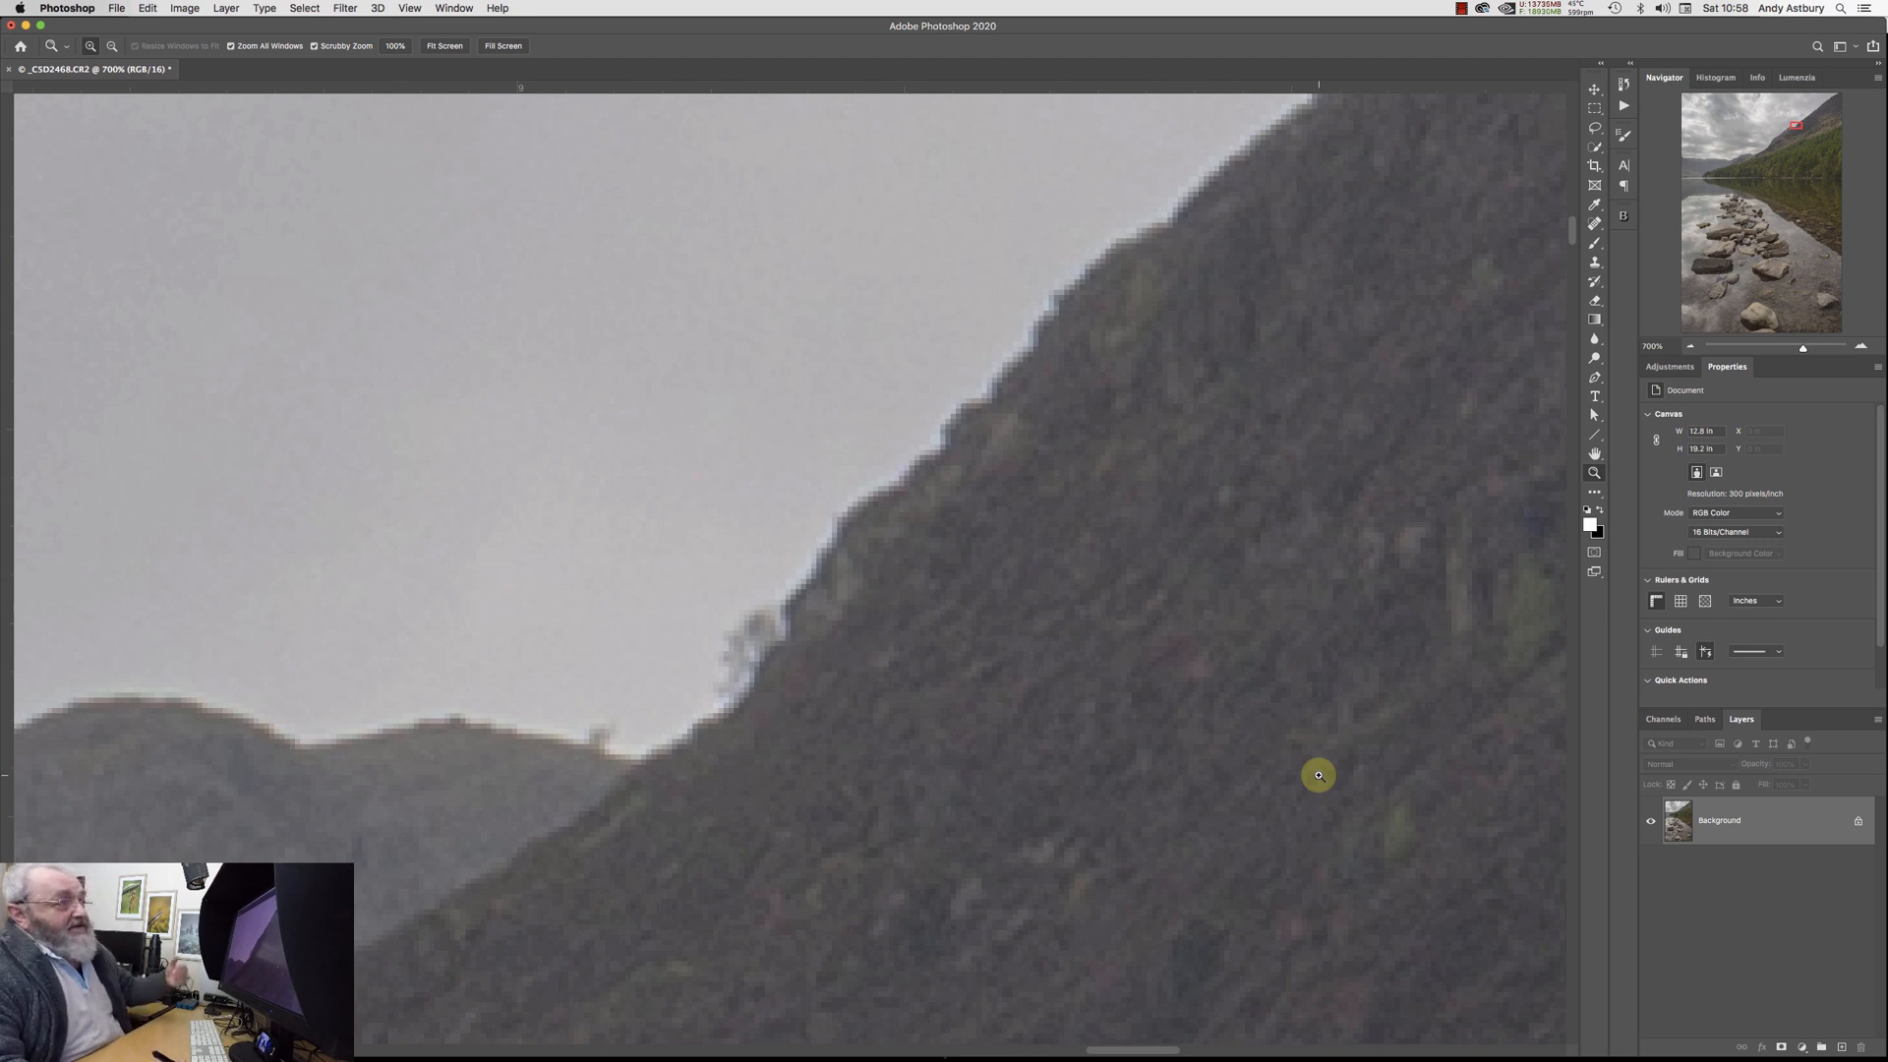
{"action": "mouse_move", "coordinate": [1074, 544]}
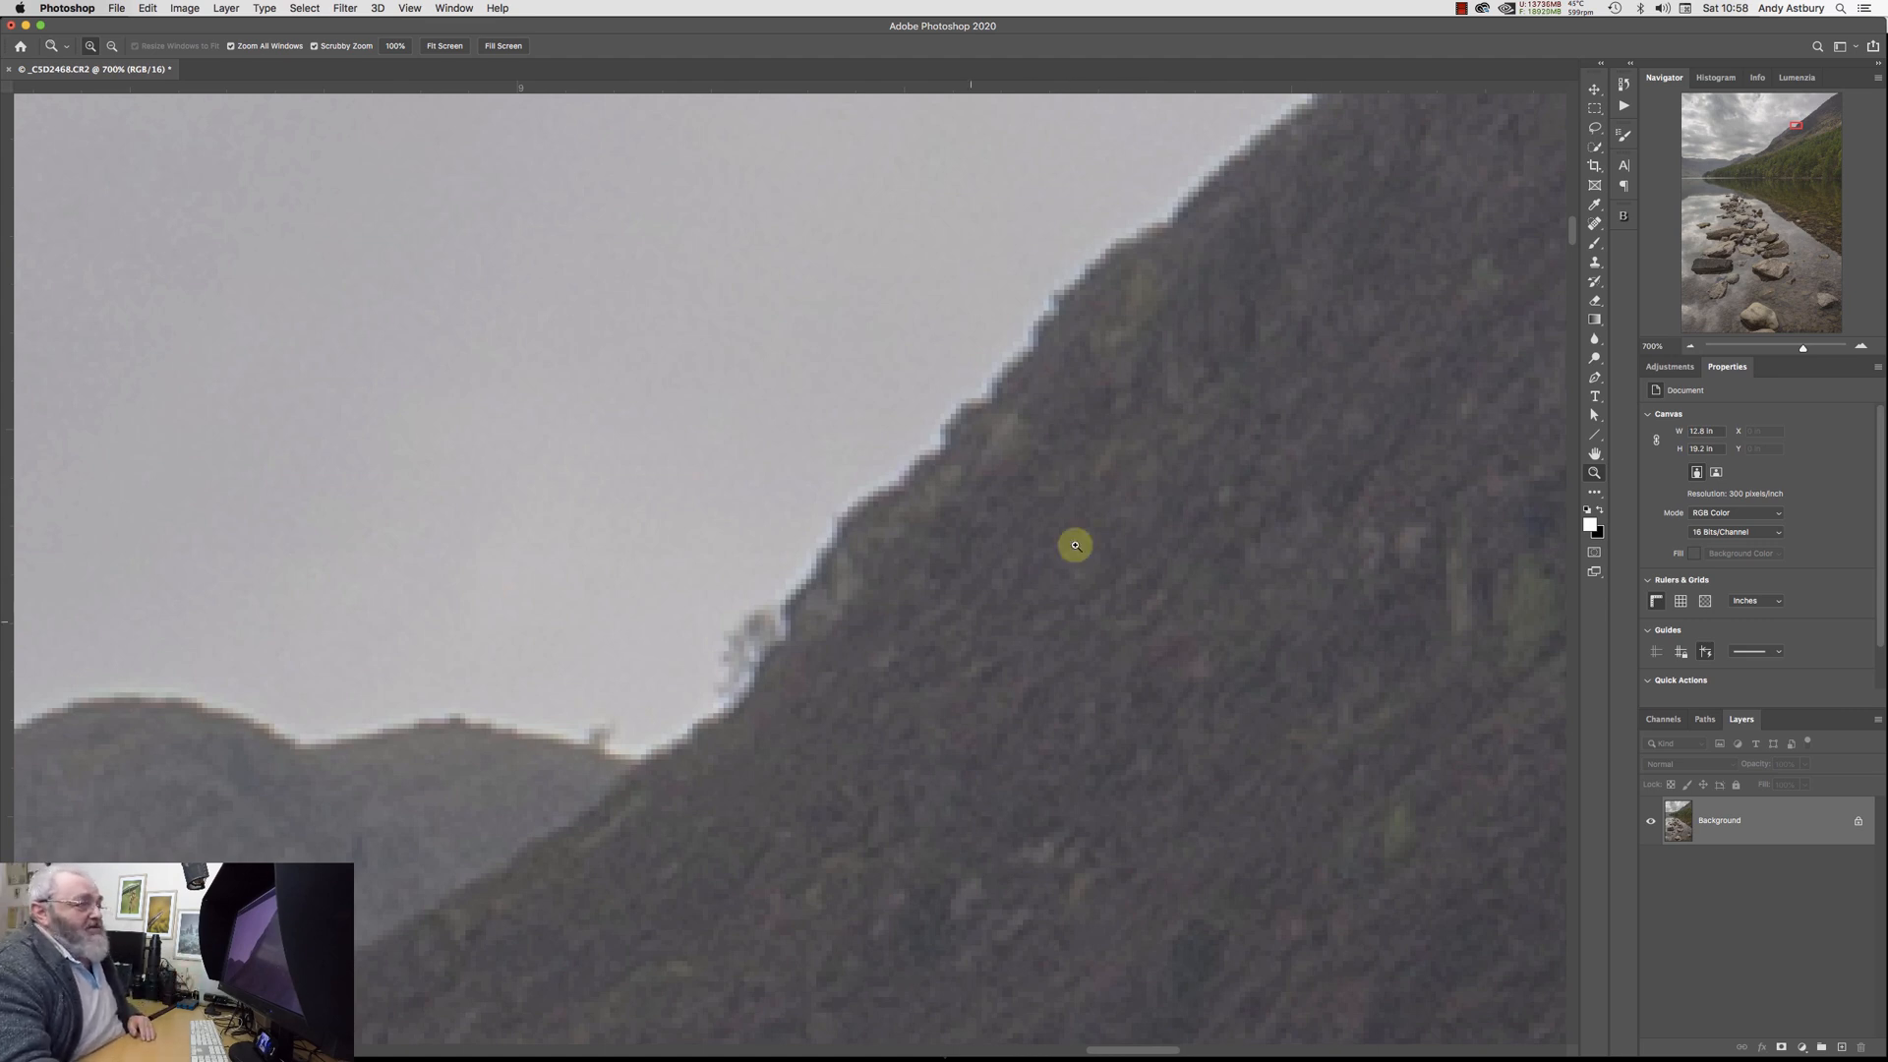
{"action": "mouse_move", "coordinate": [1008, 546]}
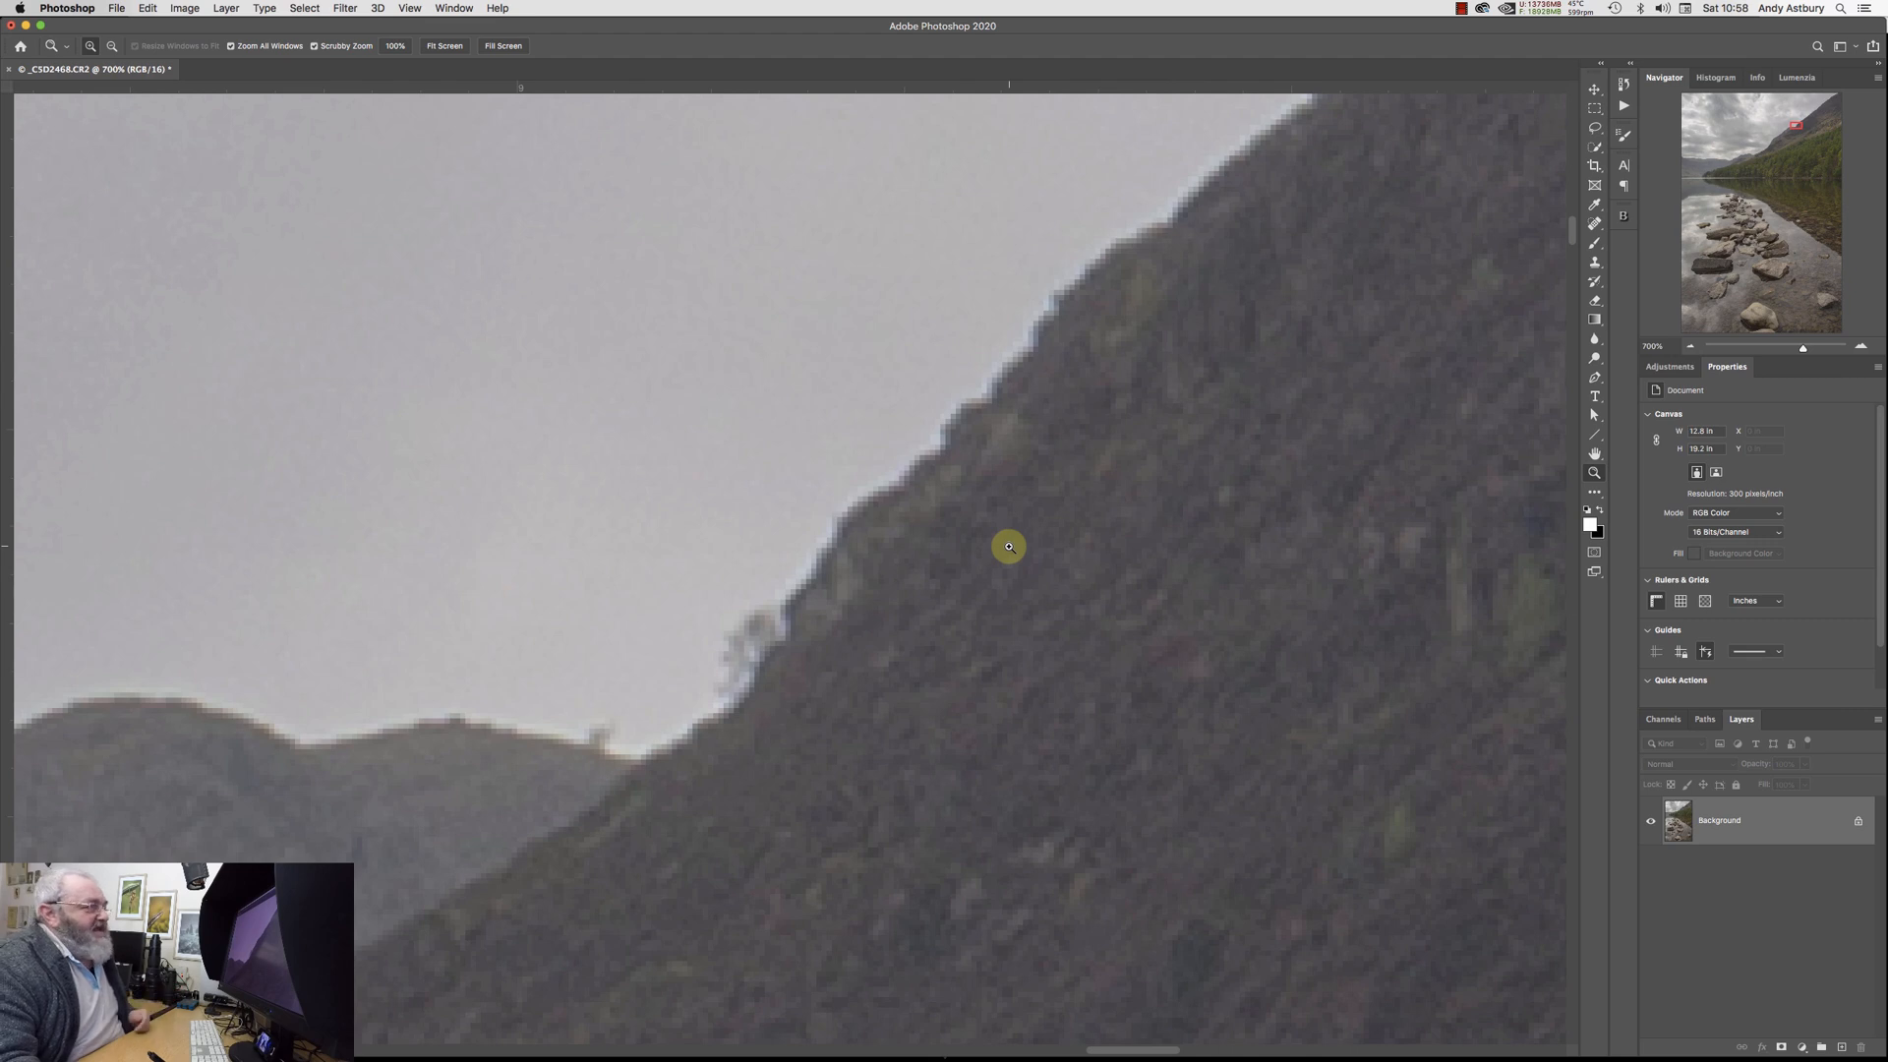
{"action": "mouse_move", "coordinate": [724, 342]}
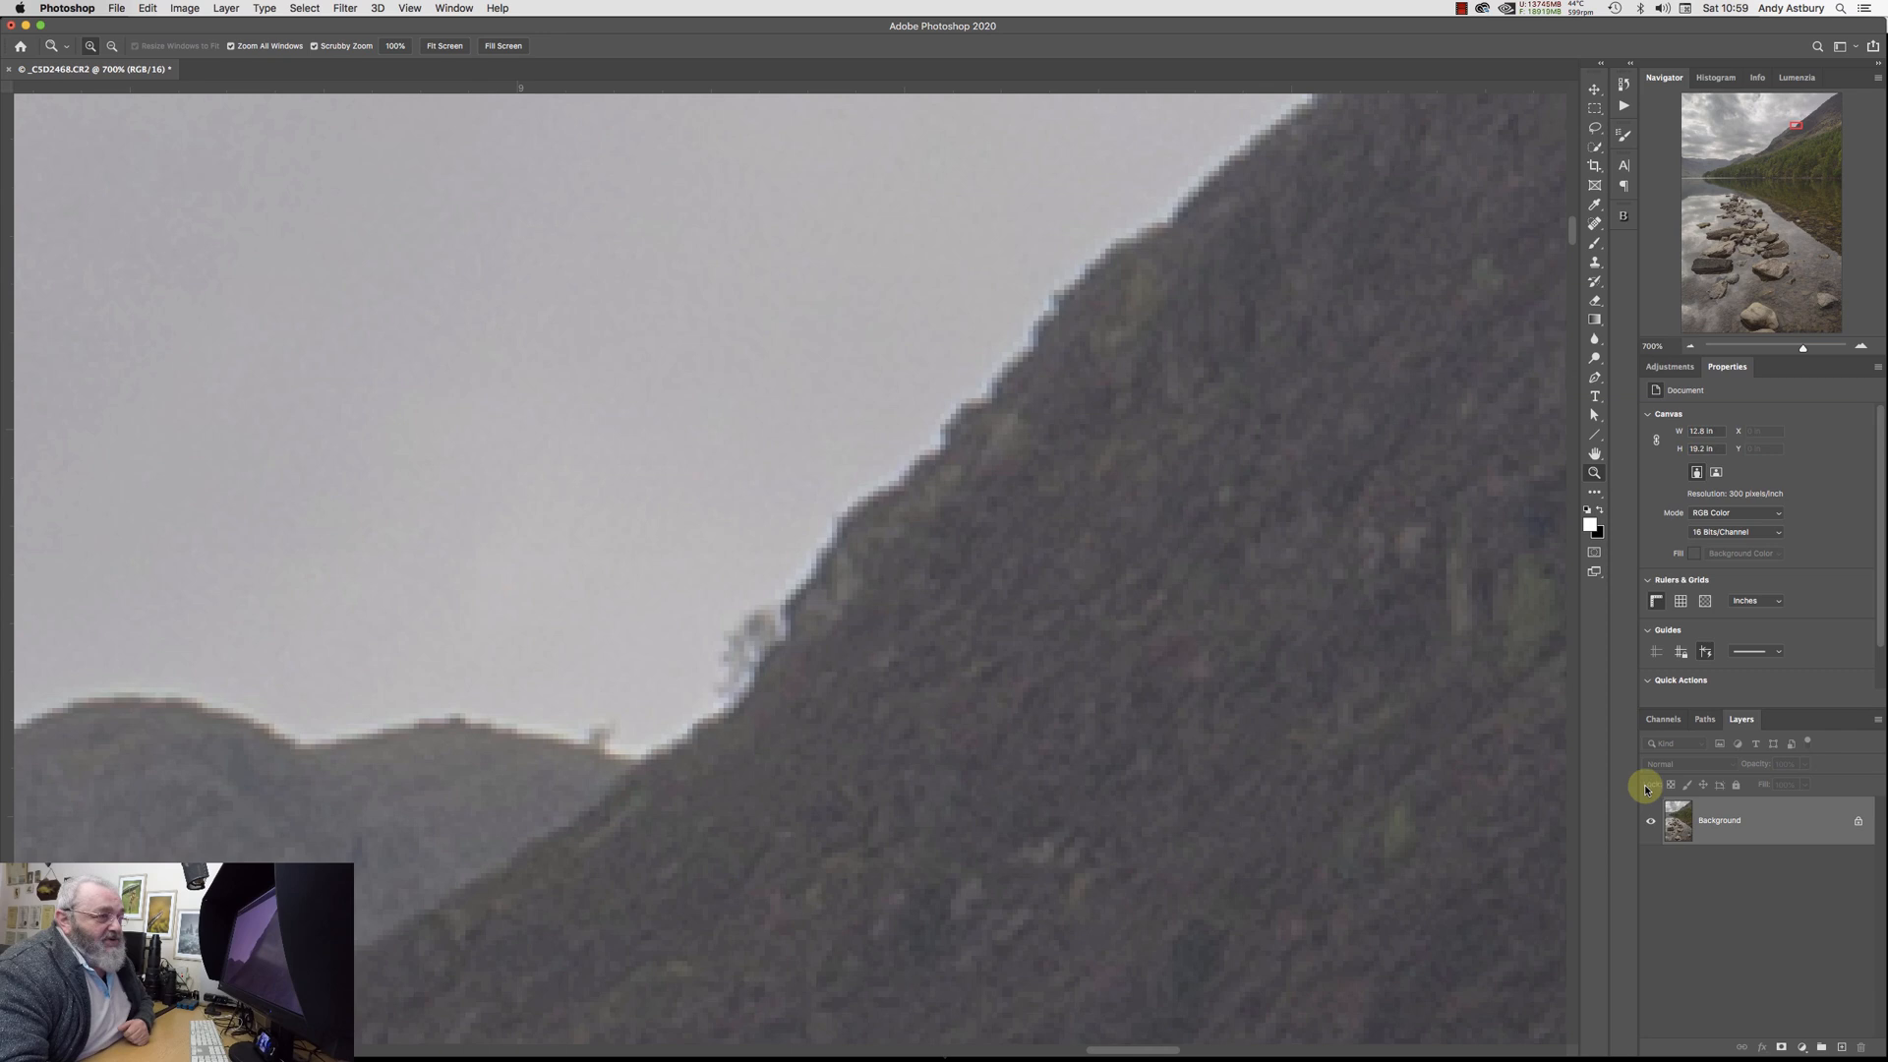
{"action": "mouse_move", "coordinate": [1827, 1031]}
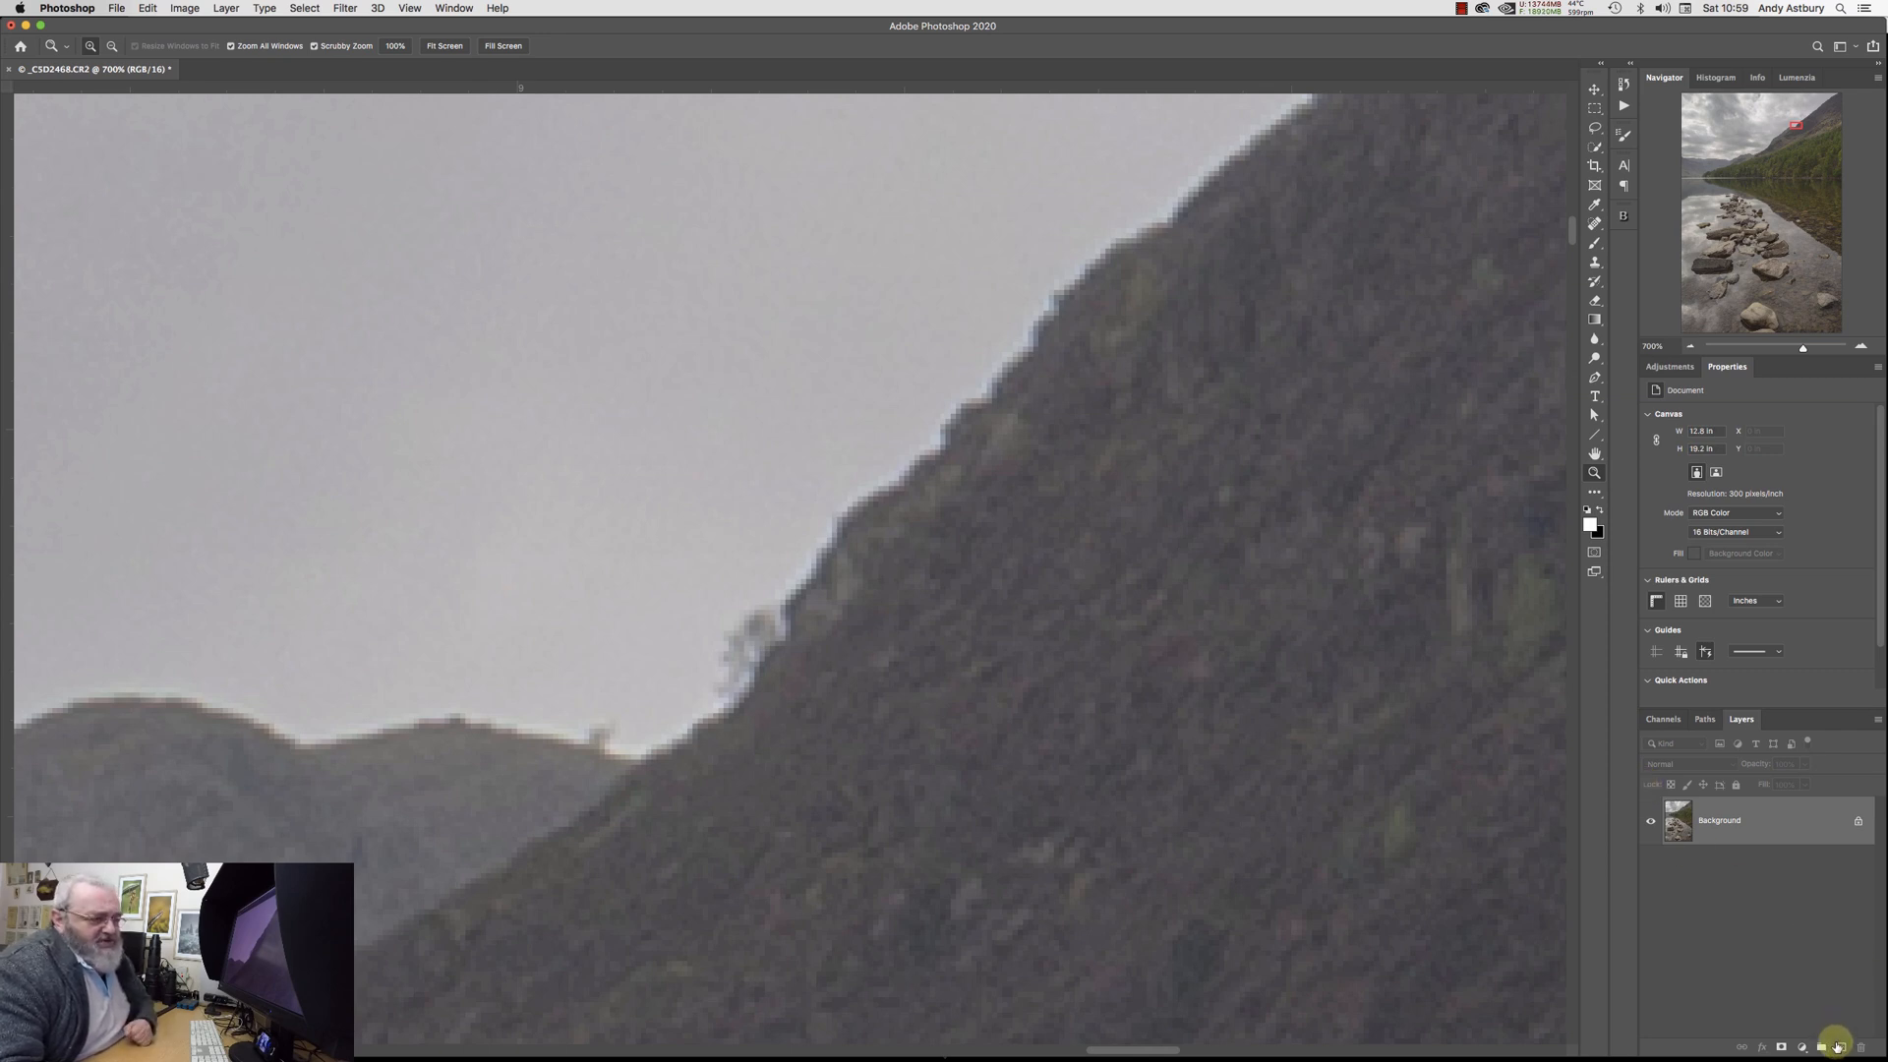
Add a new empty layer with Darker Color blending and name it 'light halo'.
{"action": "left_click", "coordinate": [1841, 1045]}
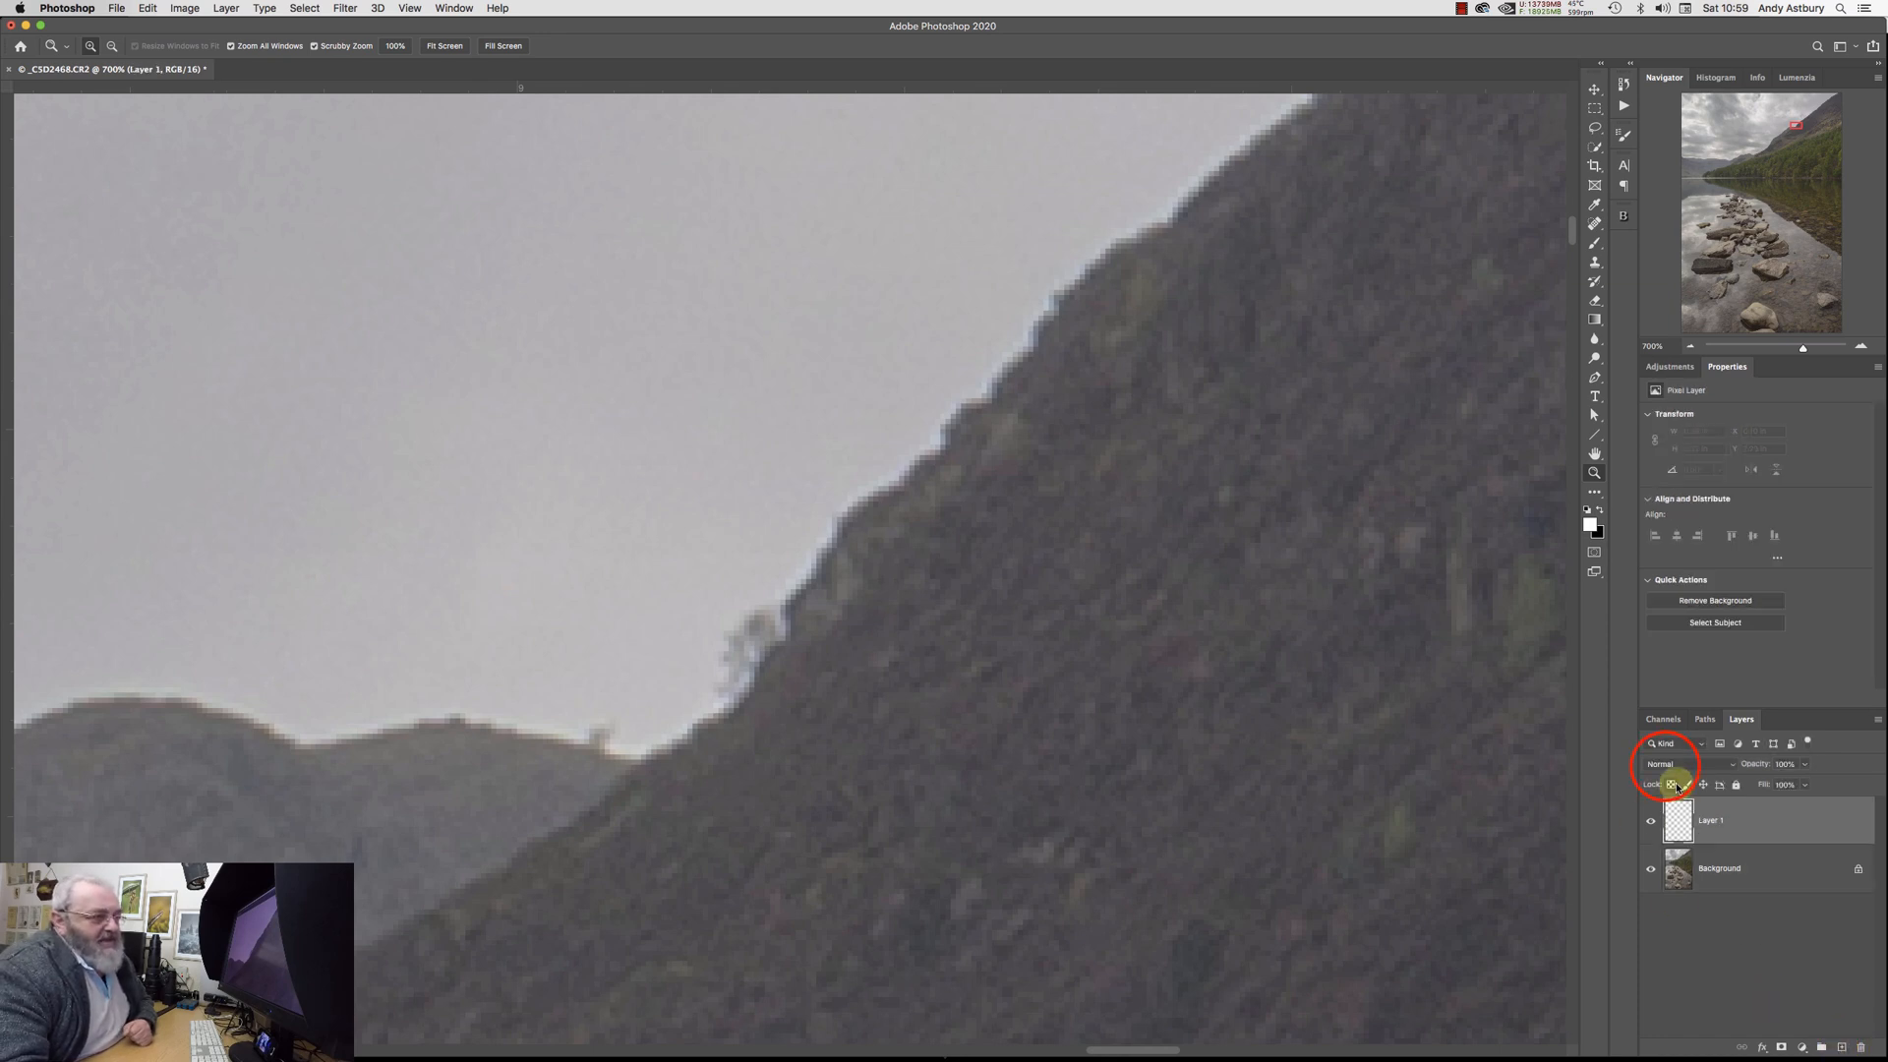
{"action": "left_click", "coordinate": [1679, 763]}
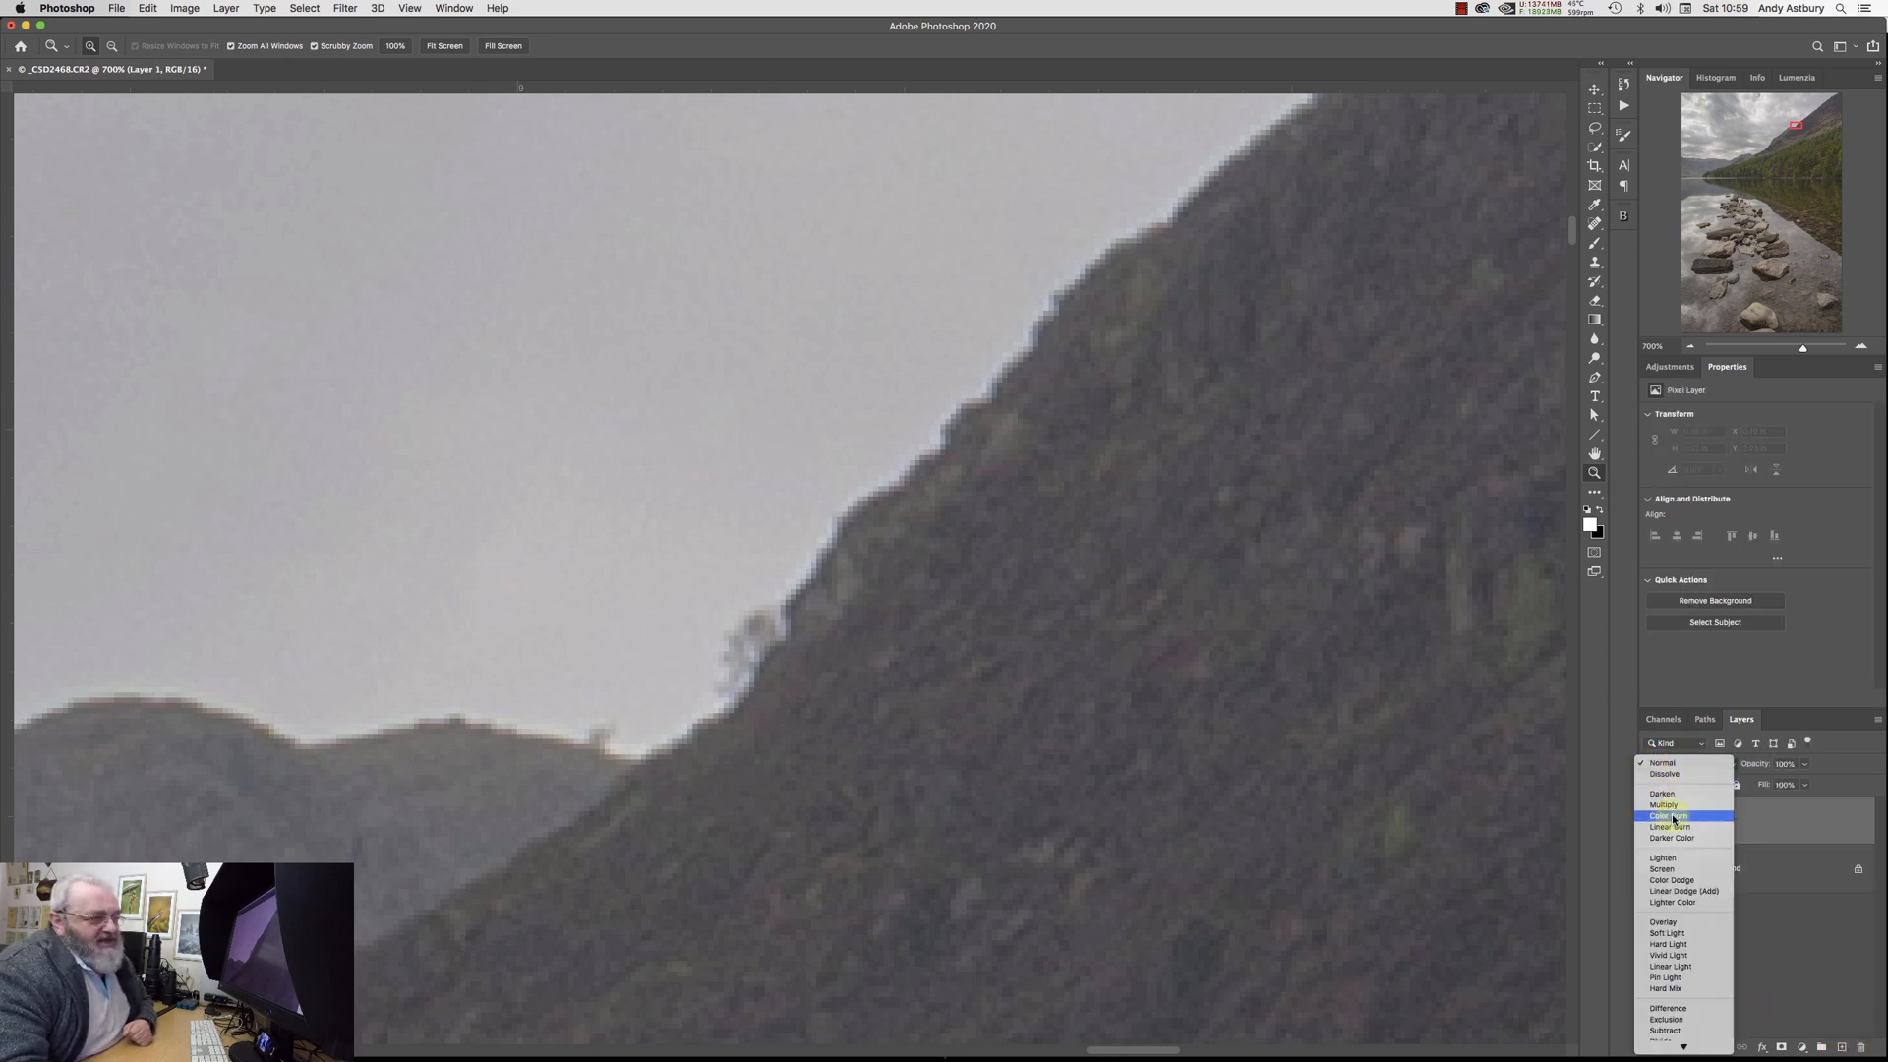
{"action": "left_click", "coordinate": [1672, 837]}
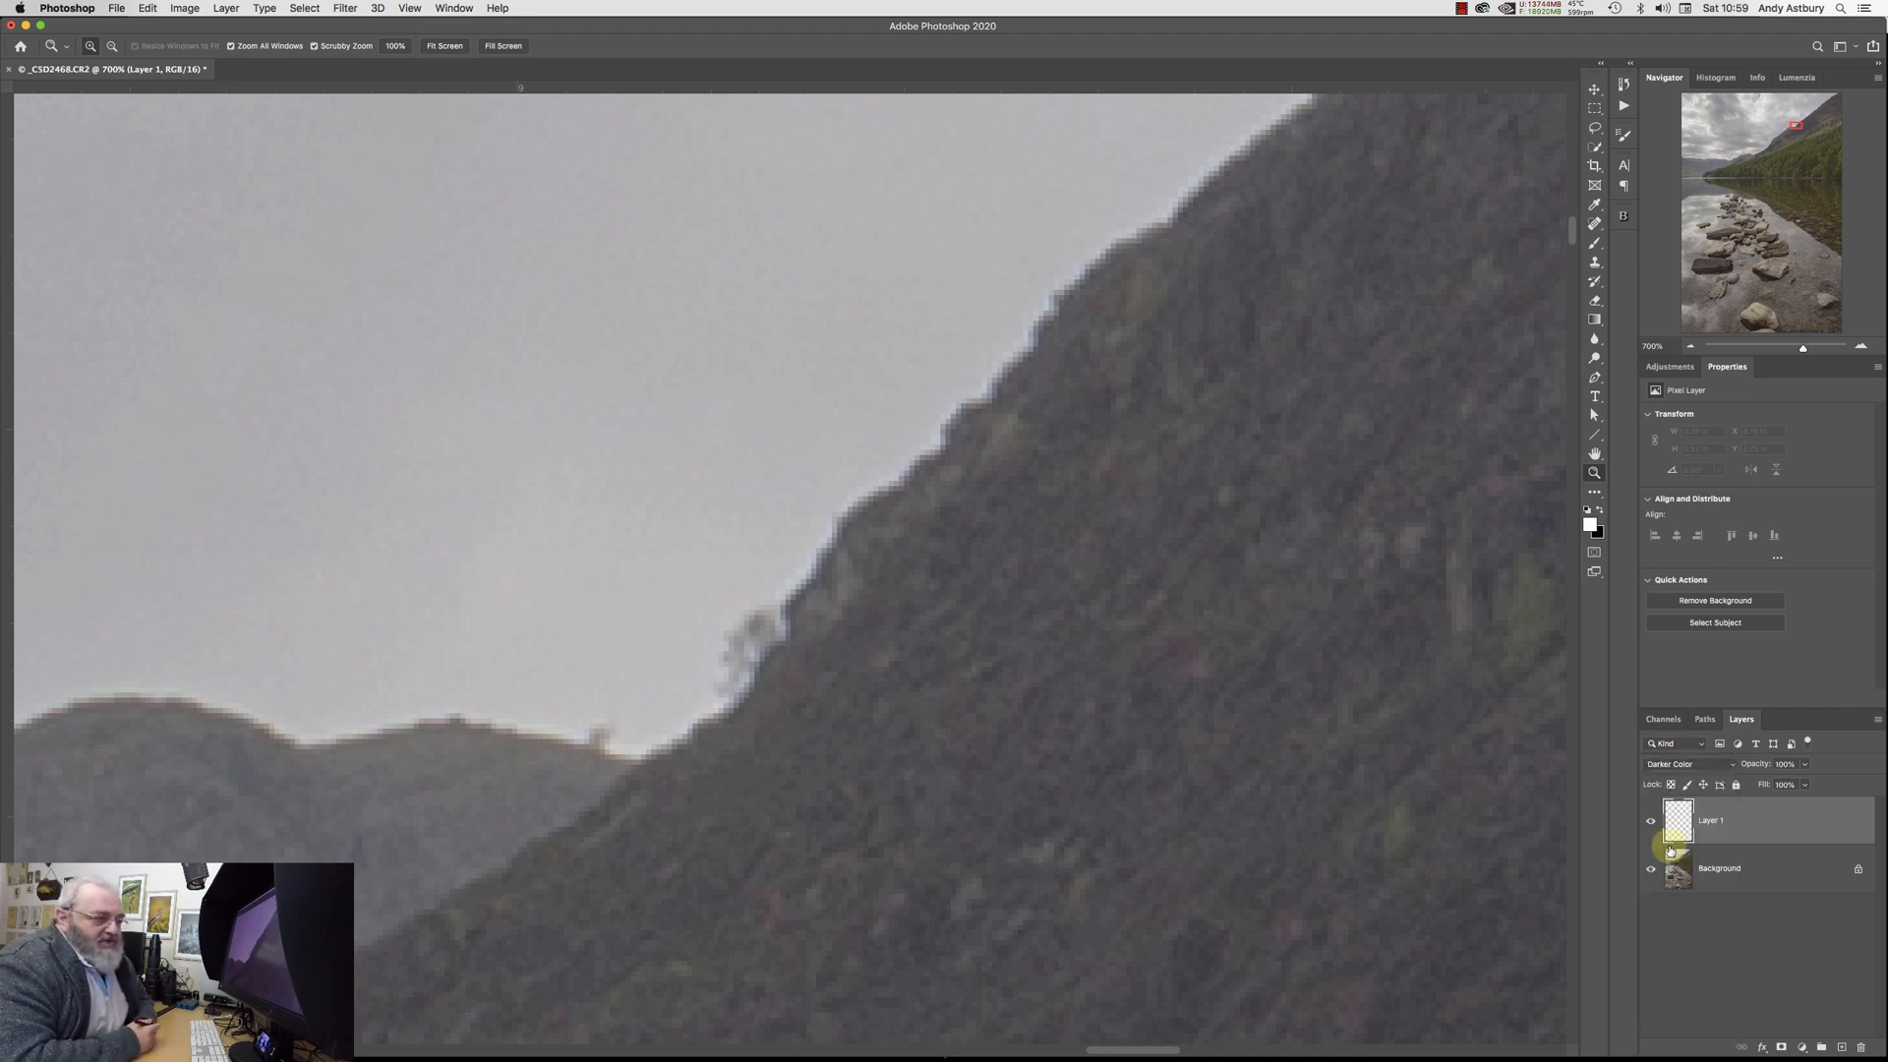
{"action": "left_click", "coordinate": [1710, 822]}
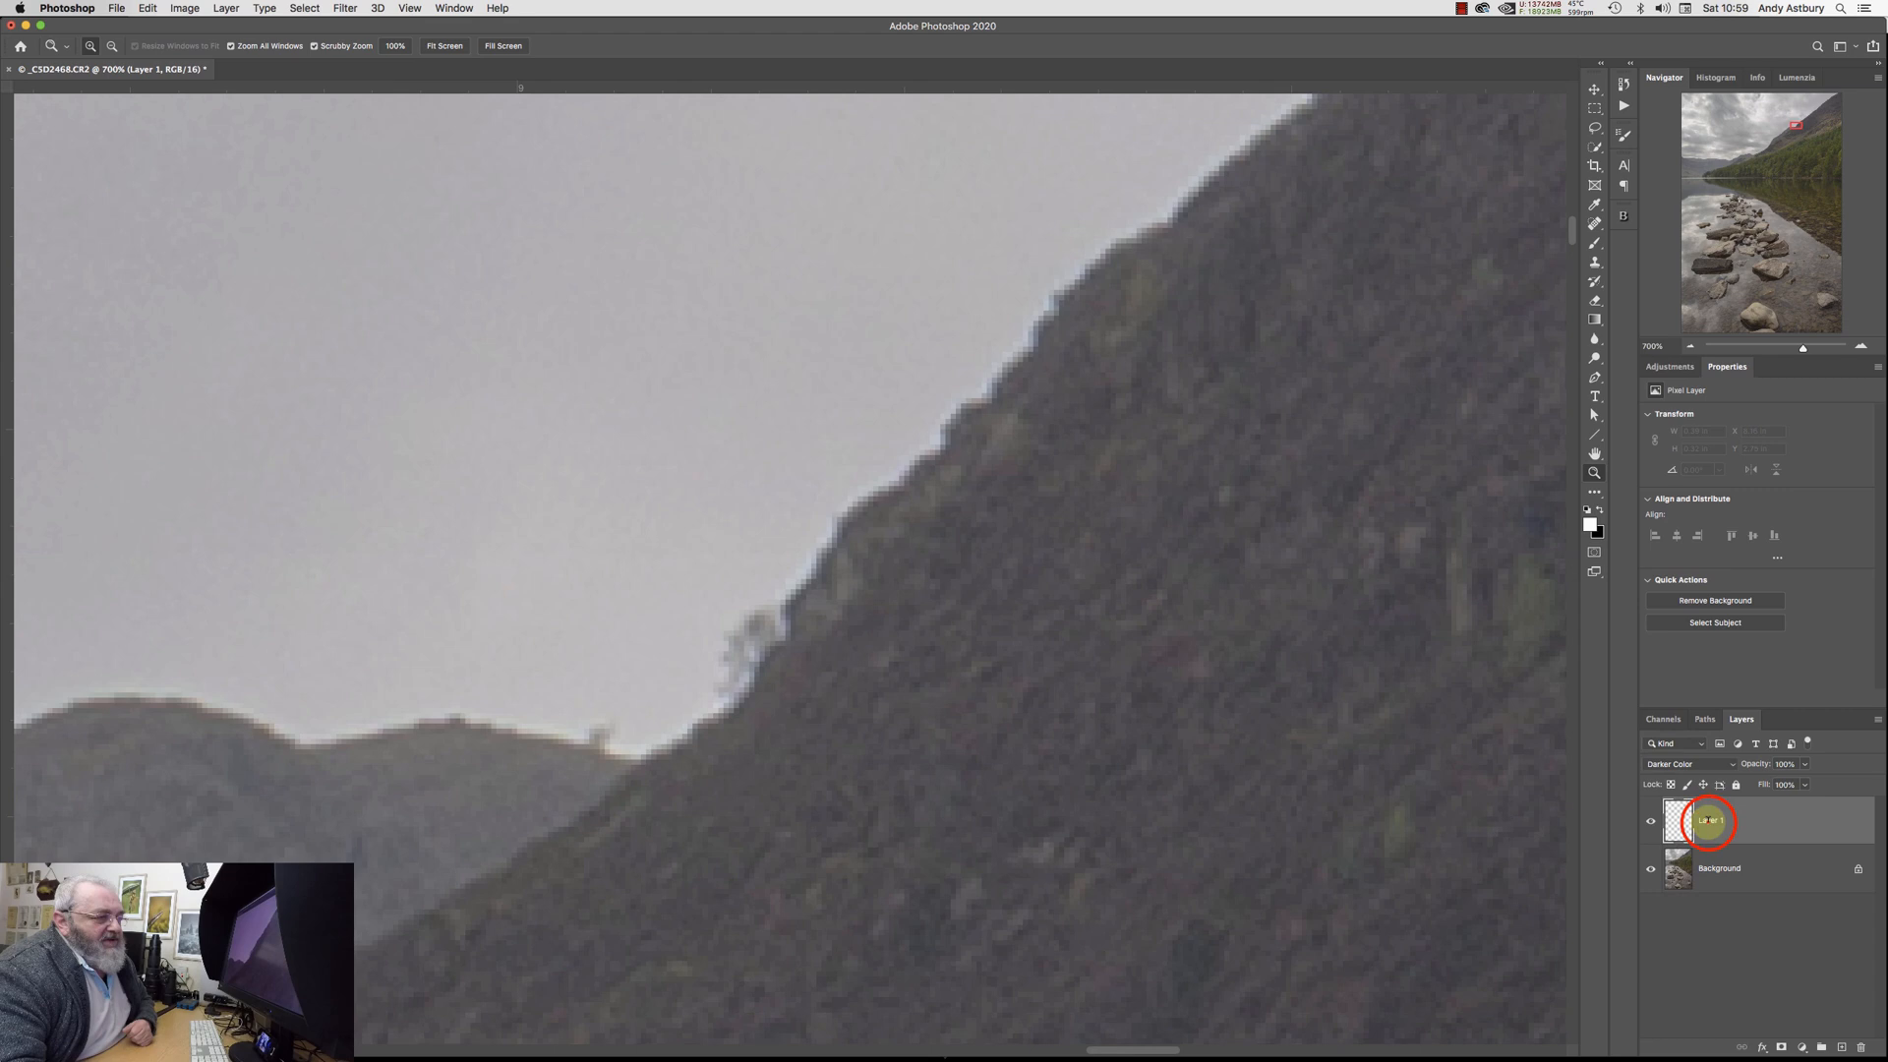
{"action": "double_click", "coordinate": [1711, 820]}
{"action": "type", "text": "light halo"}
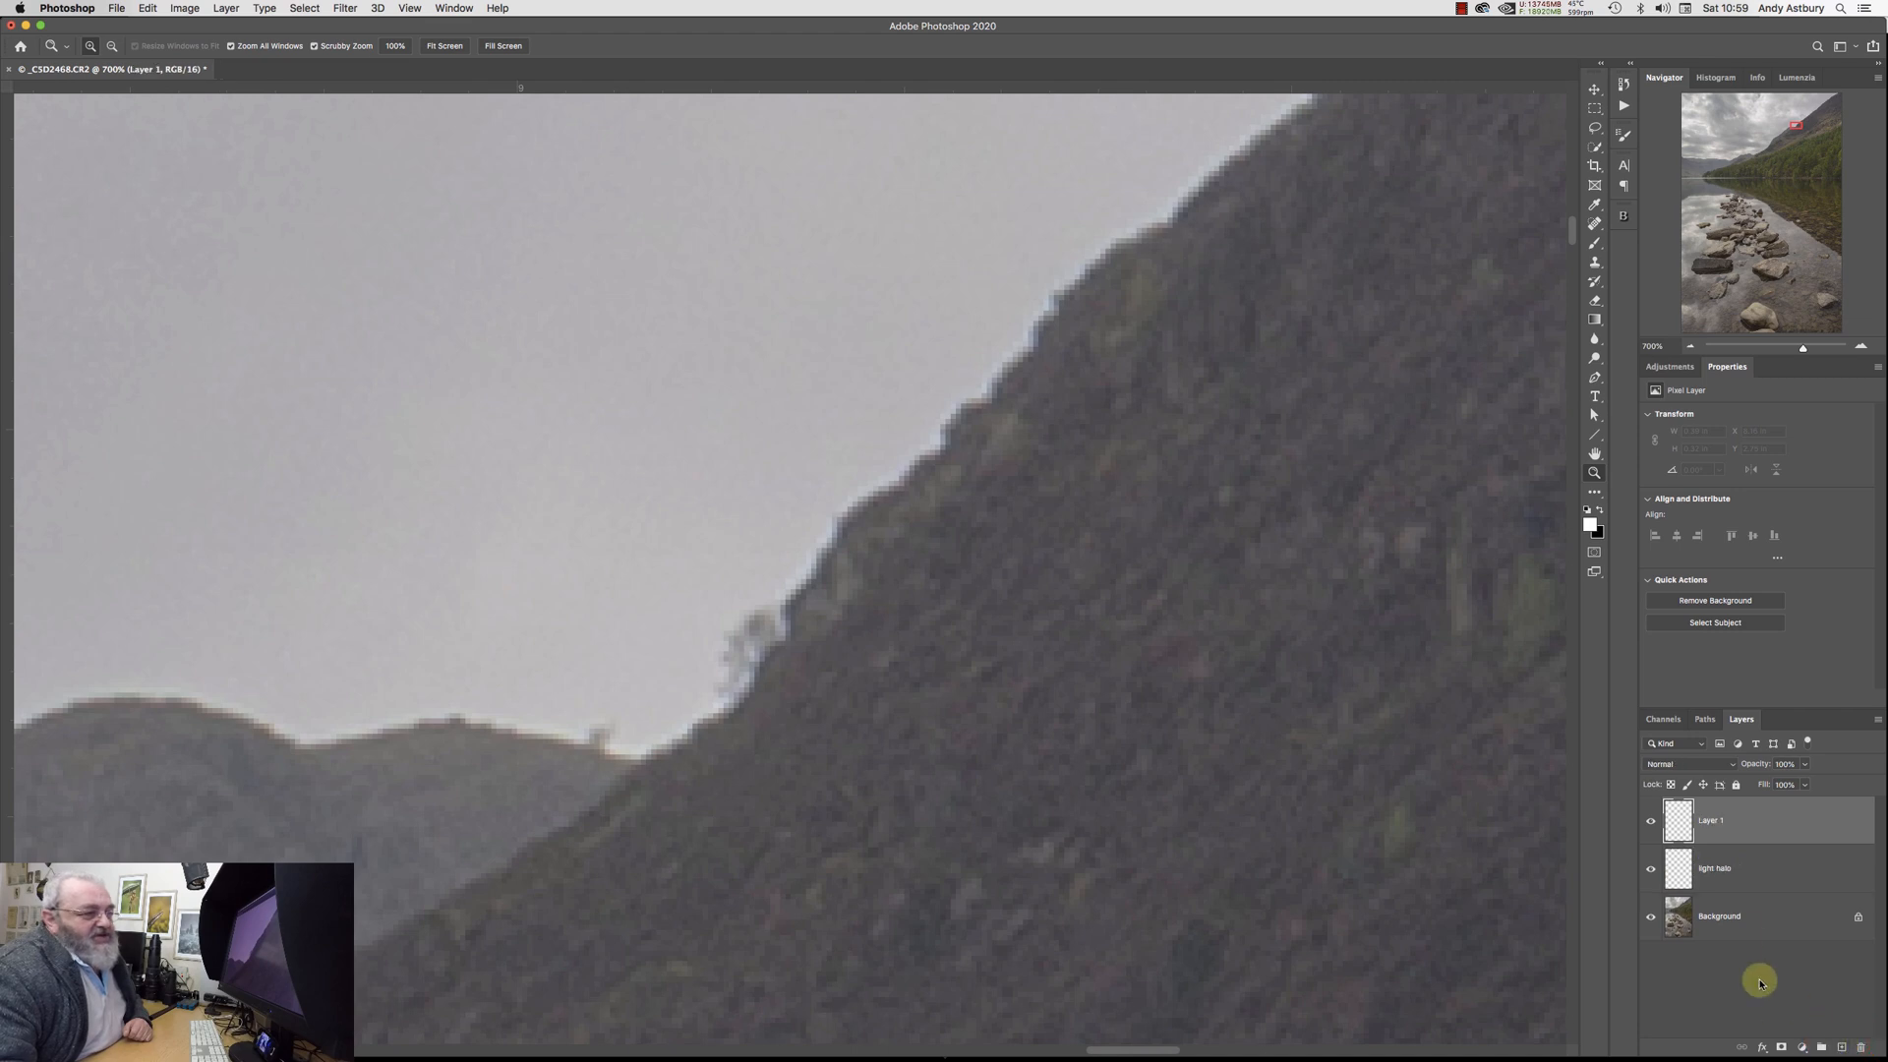
Name the top layer 'dark halo', set it to Lighter Color, hide it, and select light halo.
{"action": "double_click", "coordinate": [1710, 820]}
{"action": "type", "text": "dark halo"}
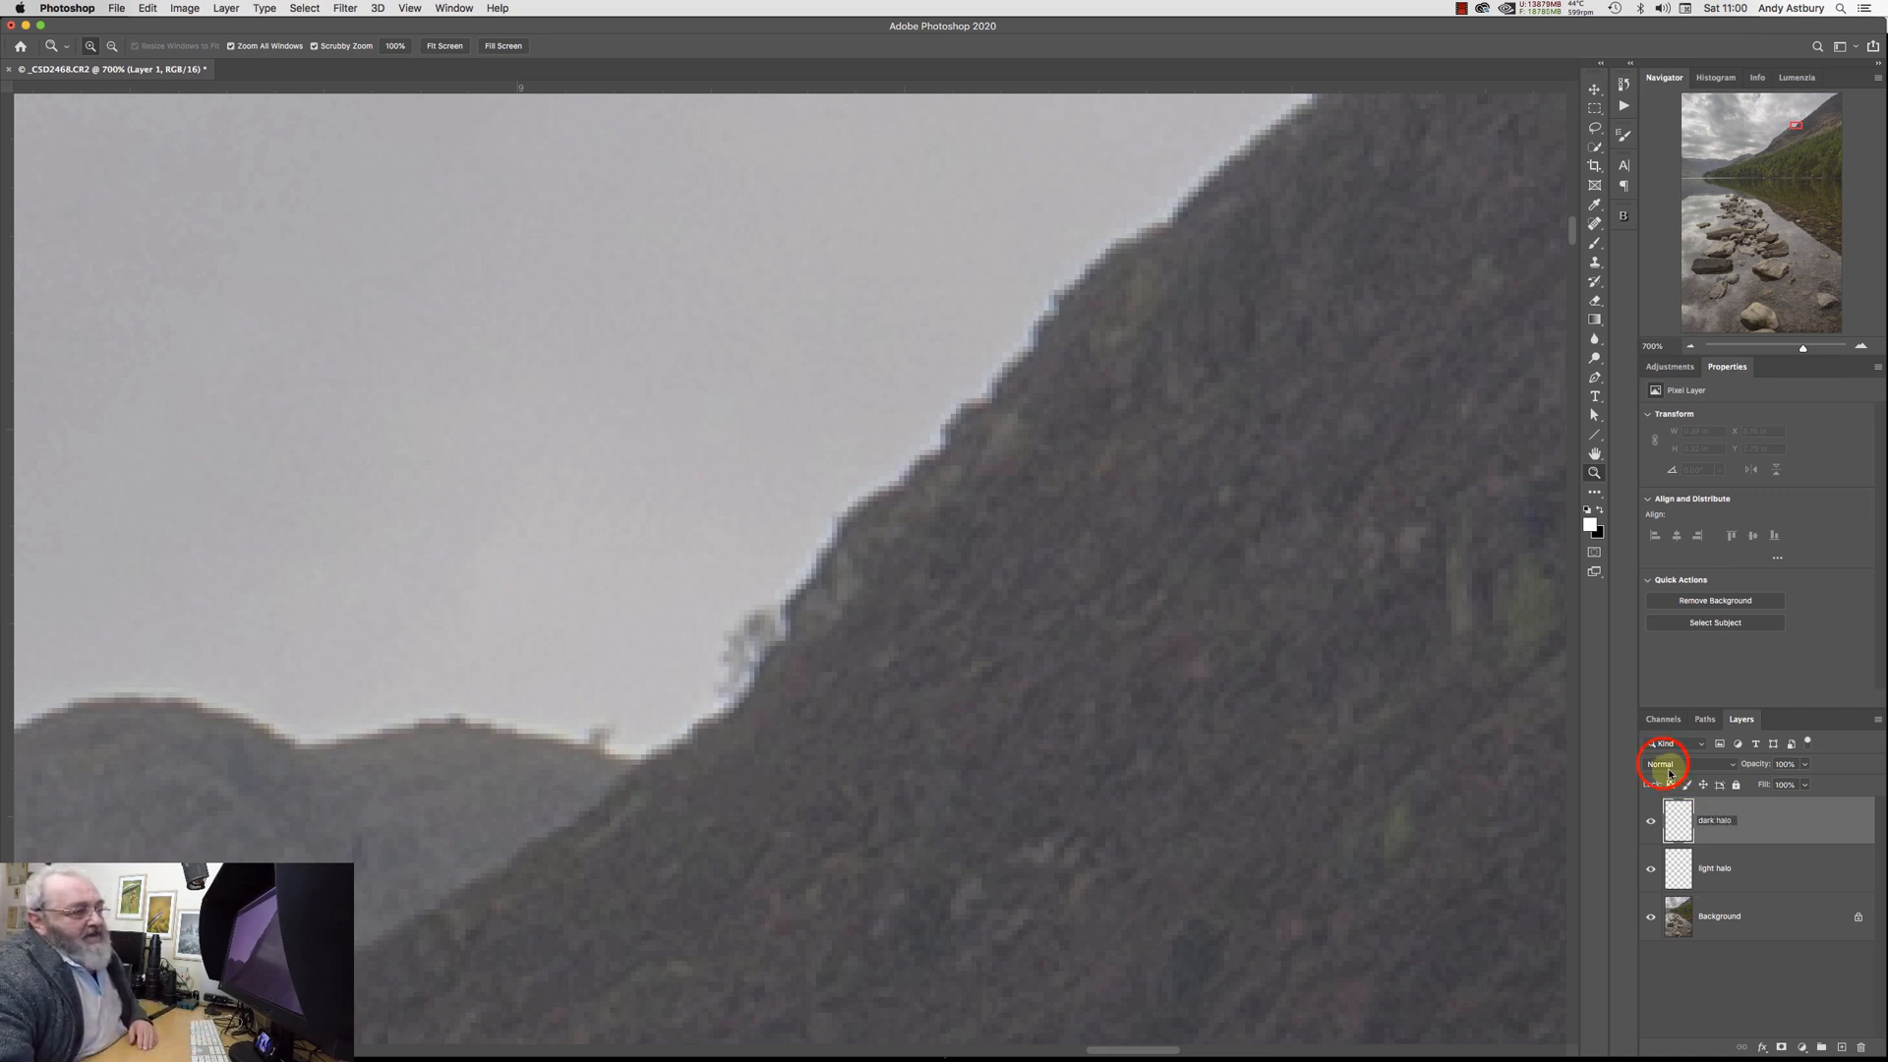
{"action": "left_click", "coordinate": [1668, 763]}
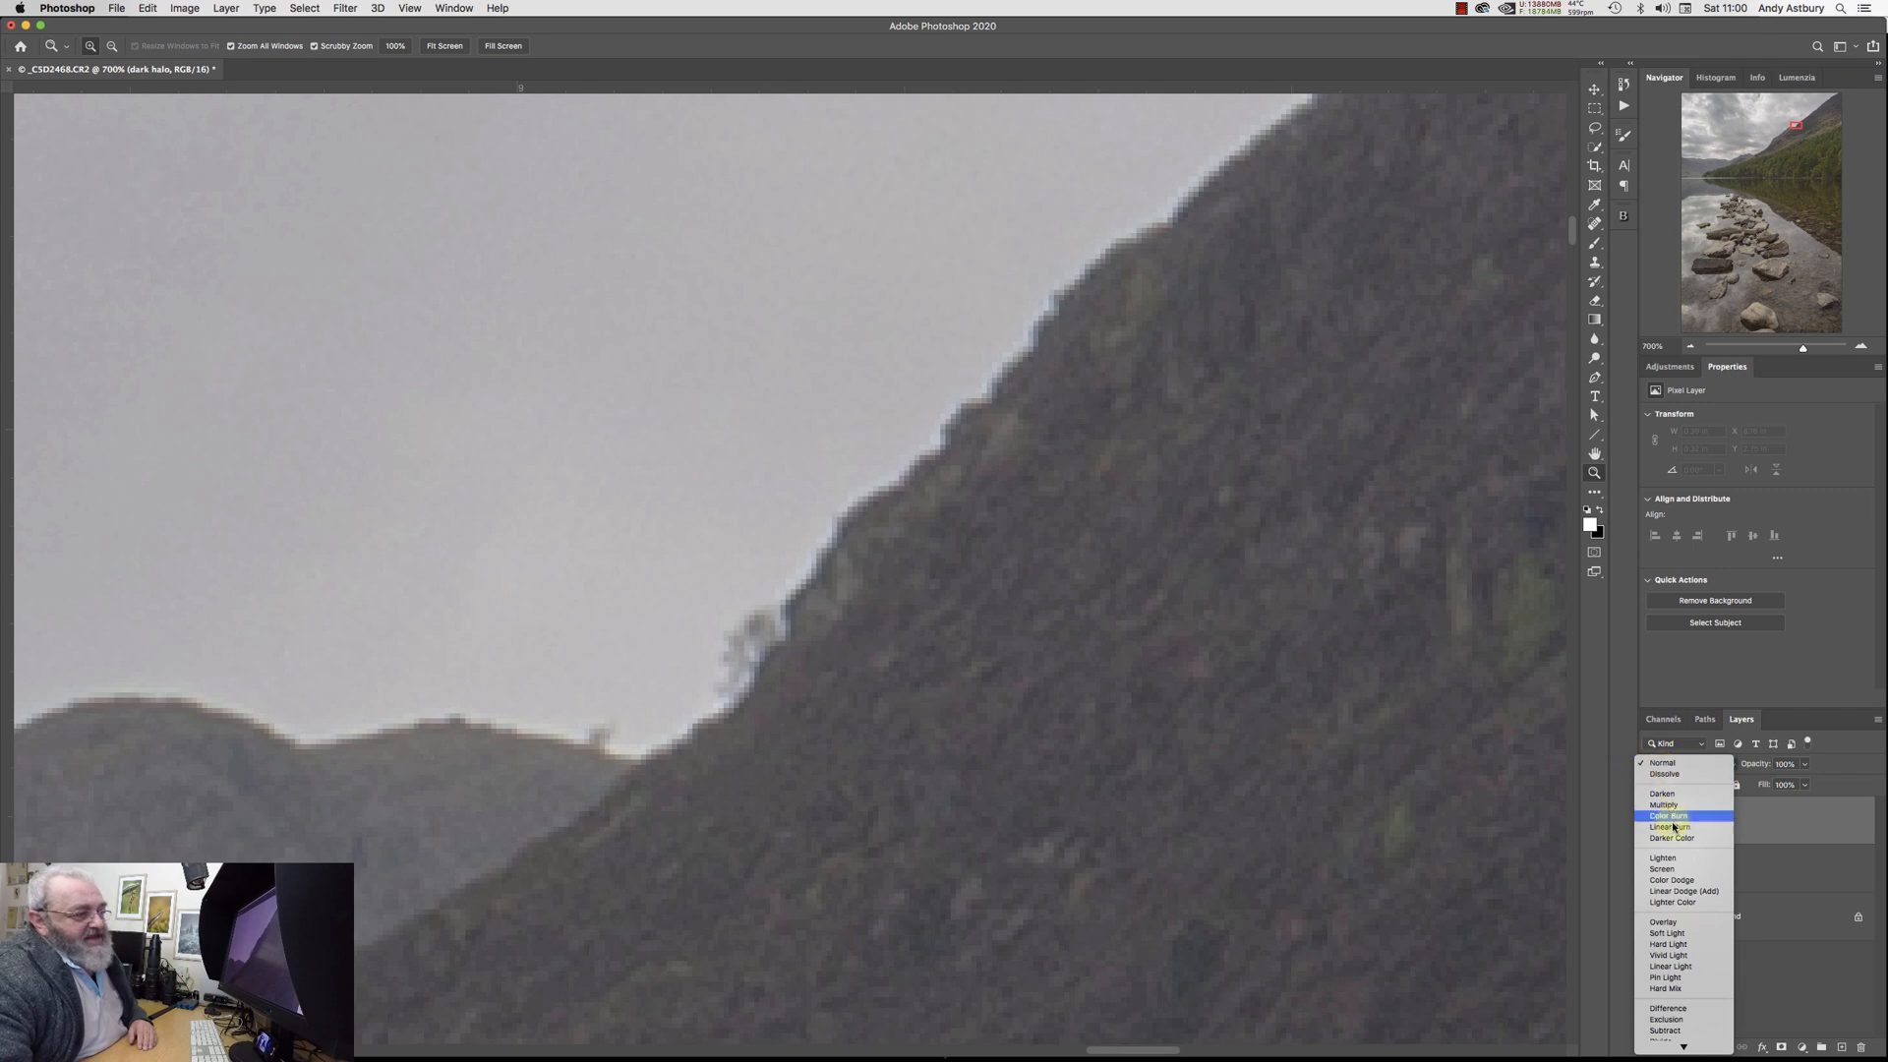
{"action": "left_click", "coordinate": [1672, 902]}
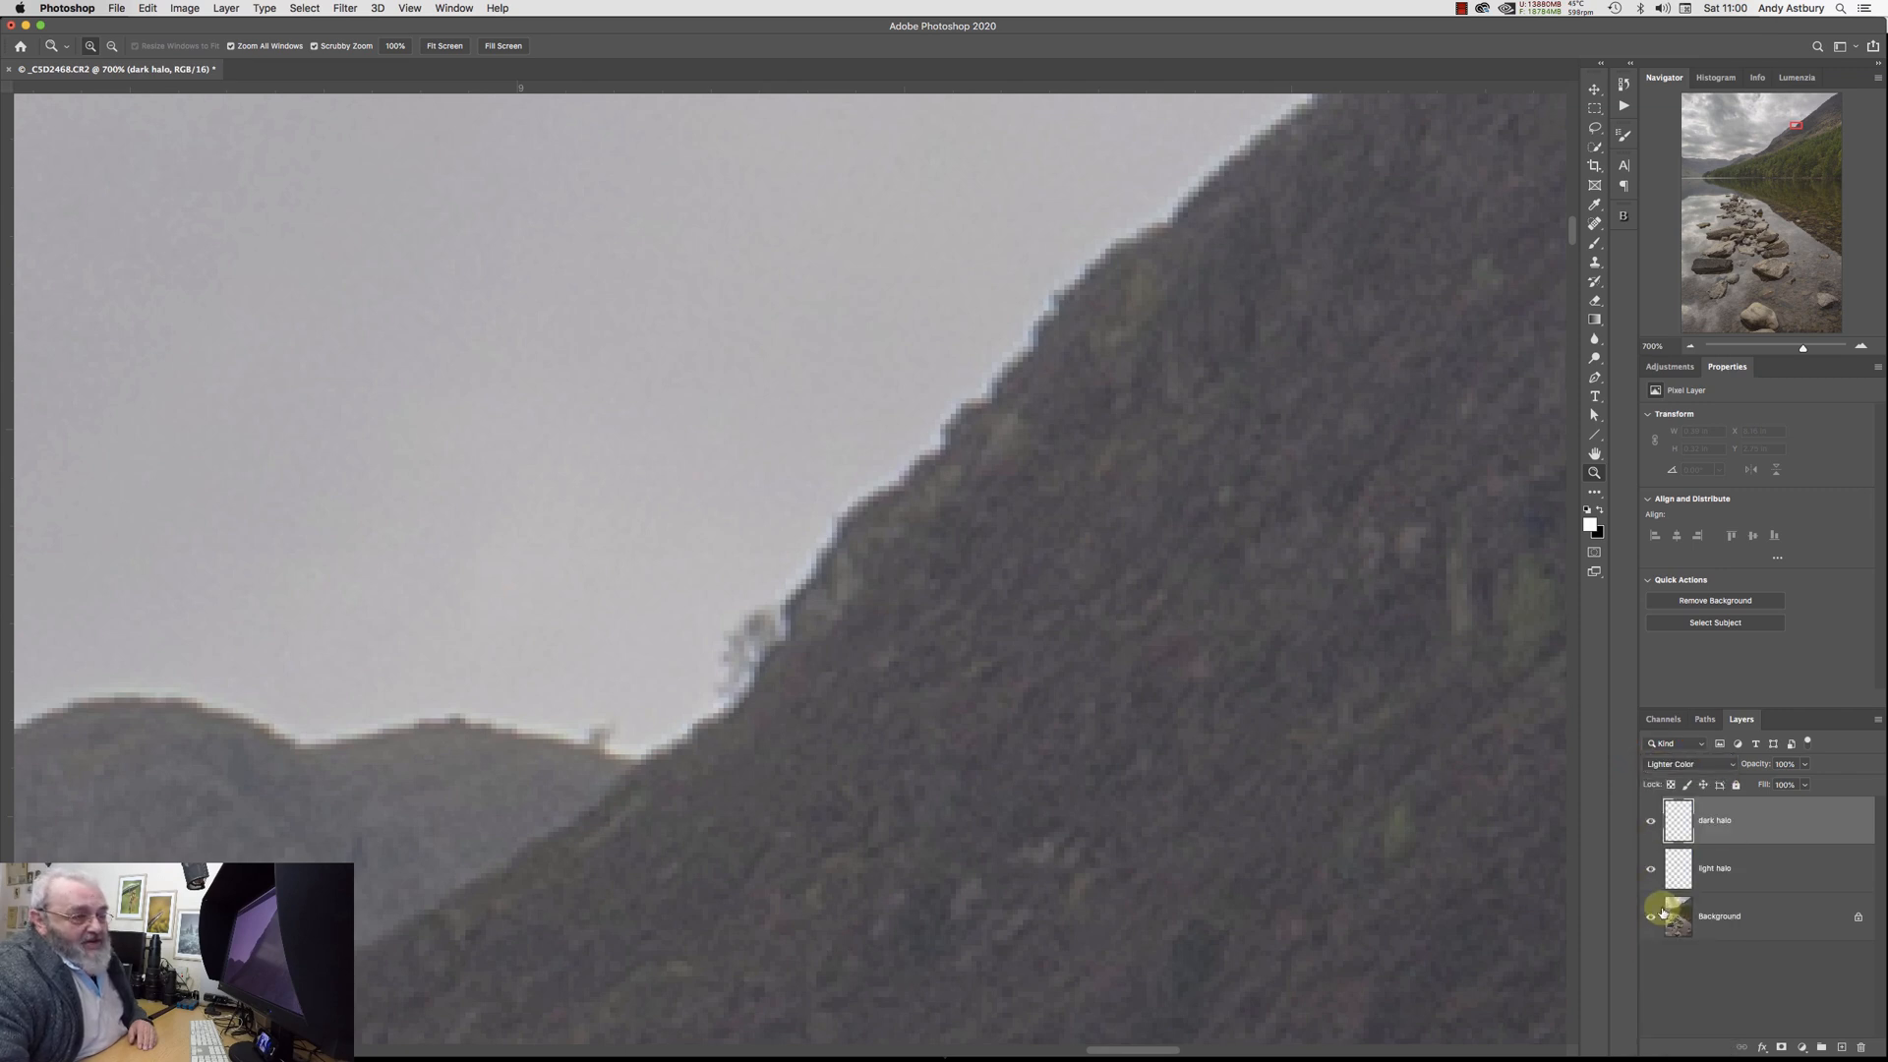
{"action": "left_click", "coordinate": [1716, 868]}
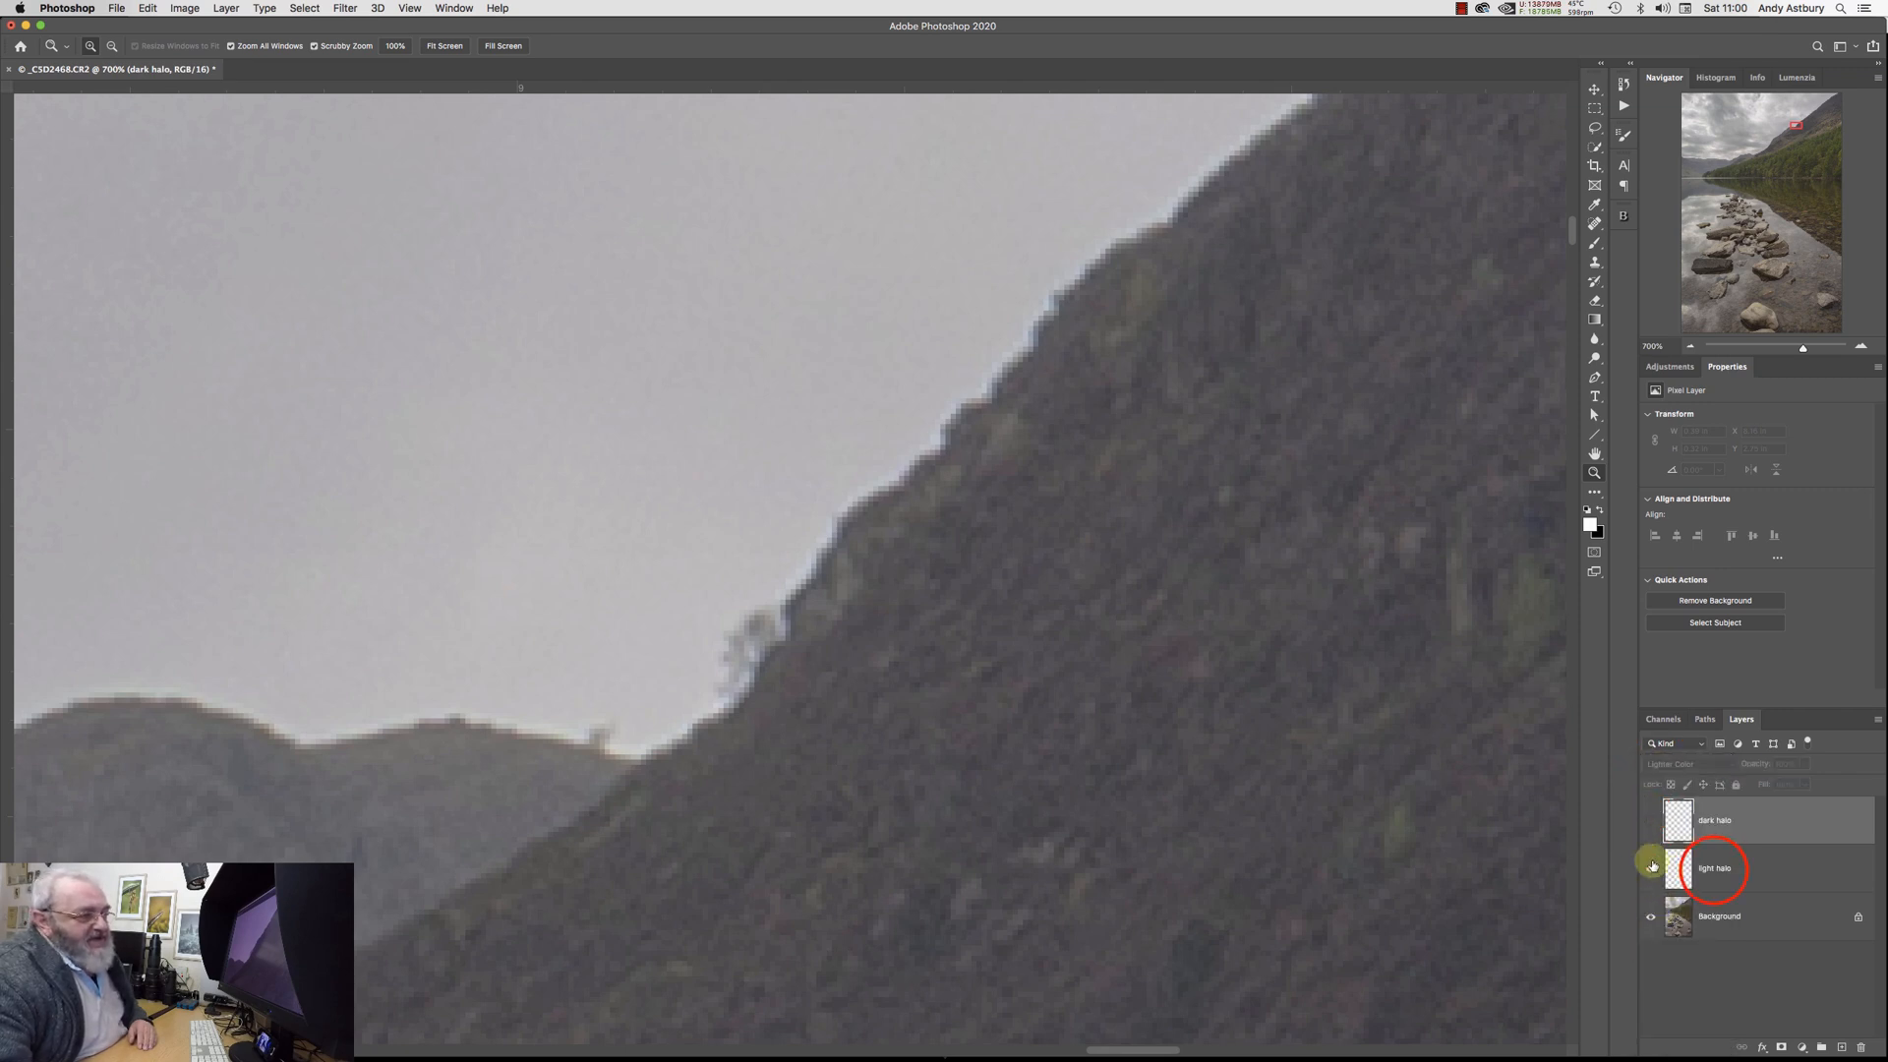
{"action": "left_click", "coordinate": [1716, 868]}
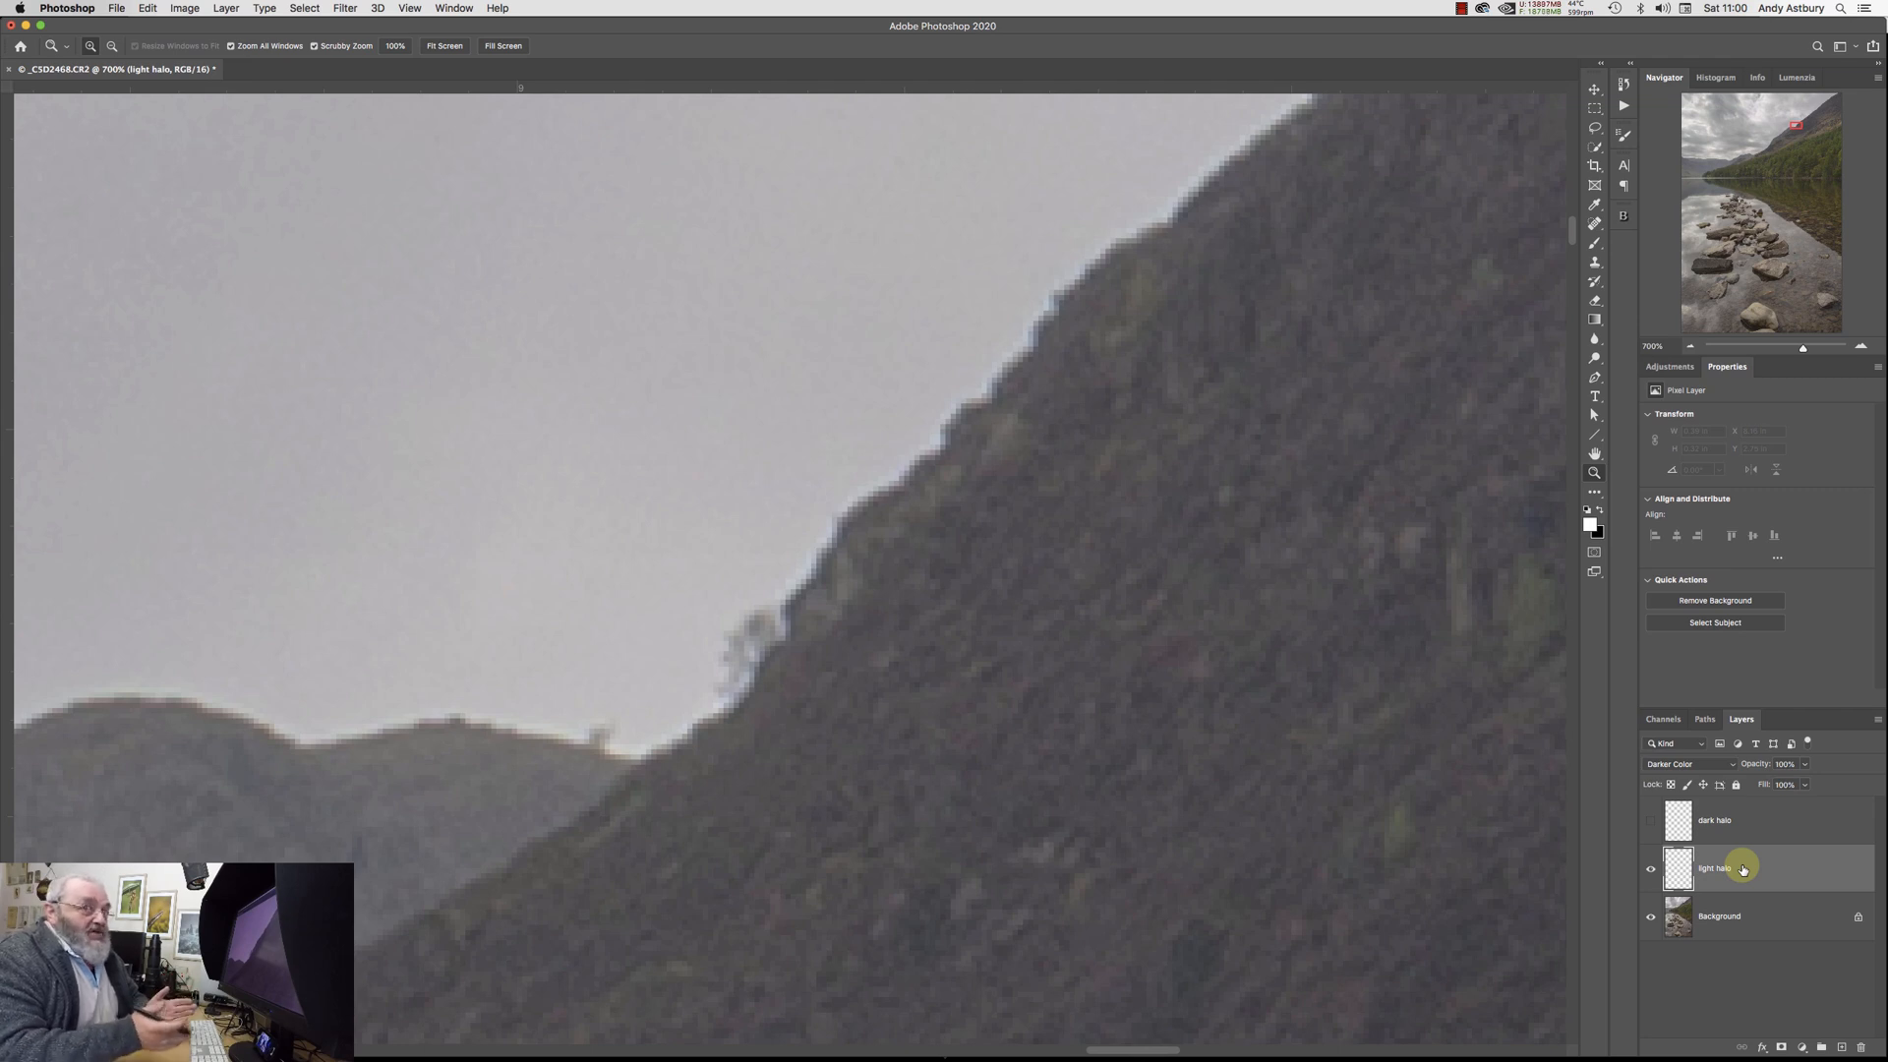
{"action": "mouse_move", "coordinate": [1004, 430]}
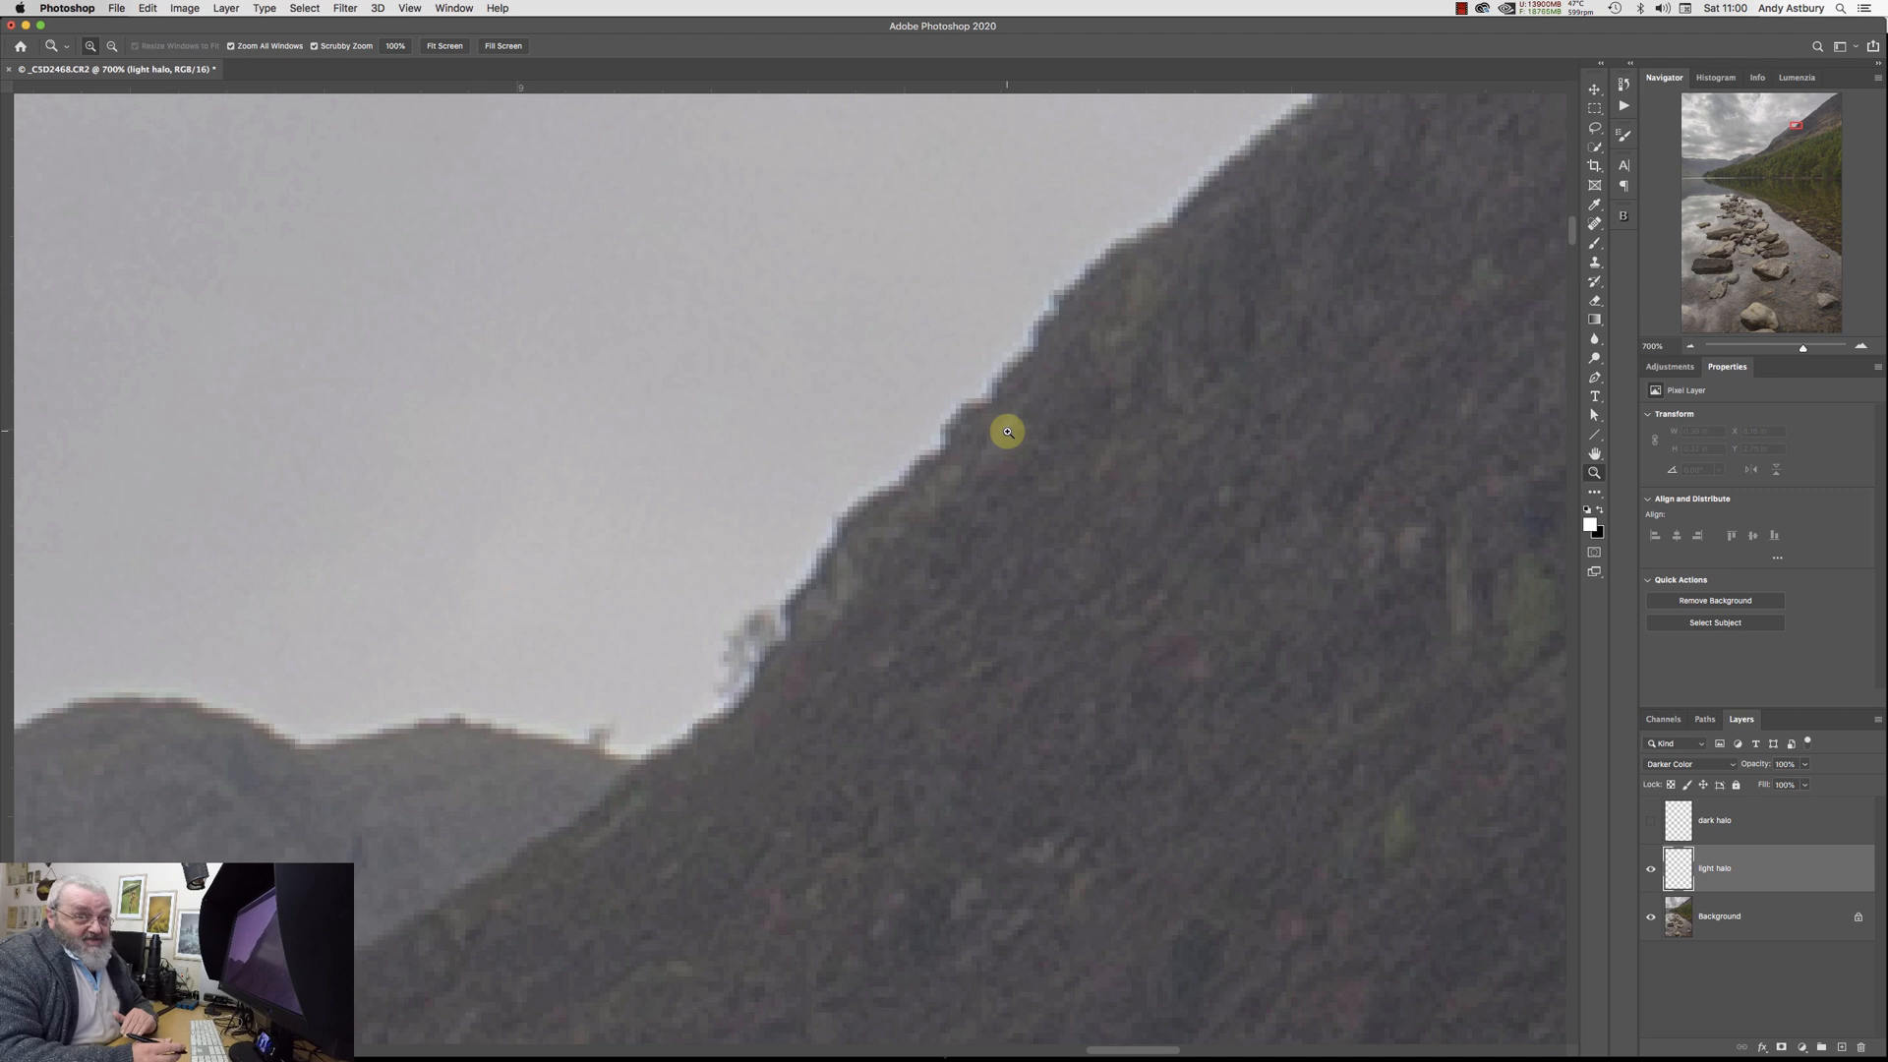
{"action": "mouse_move", "coordinate": [1012, 370]}
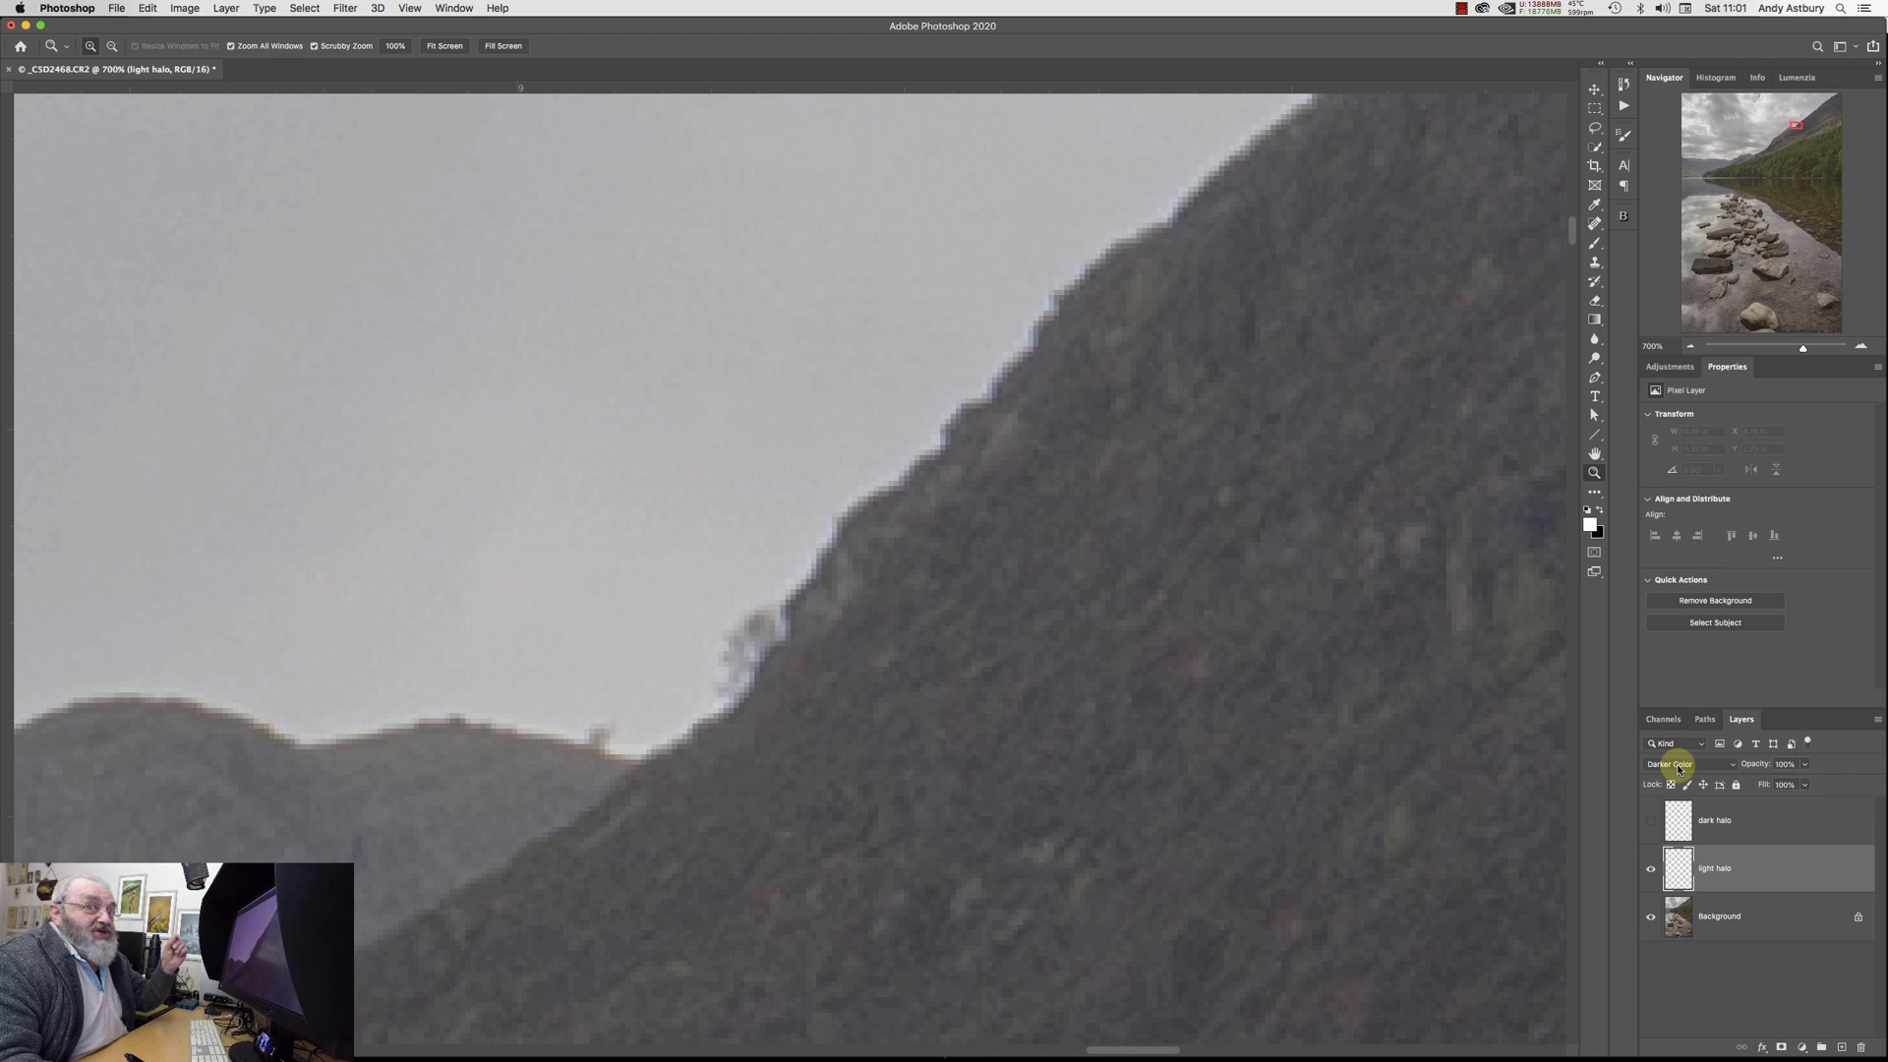
{"action": "mouse_move", "coordinate": [1686, 763]}
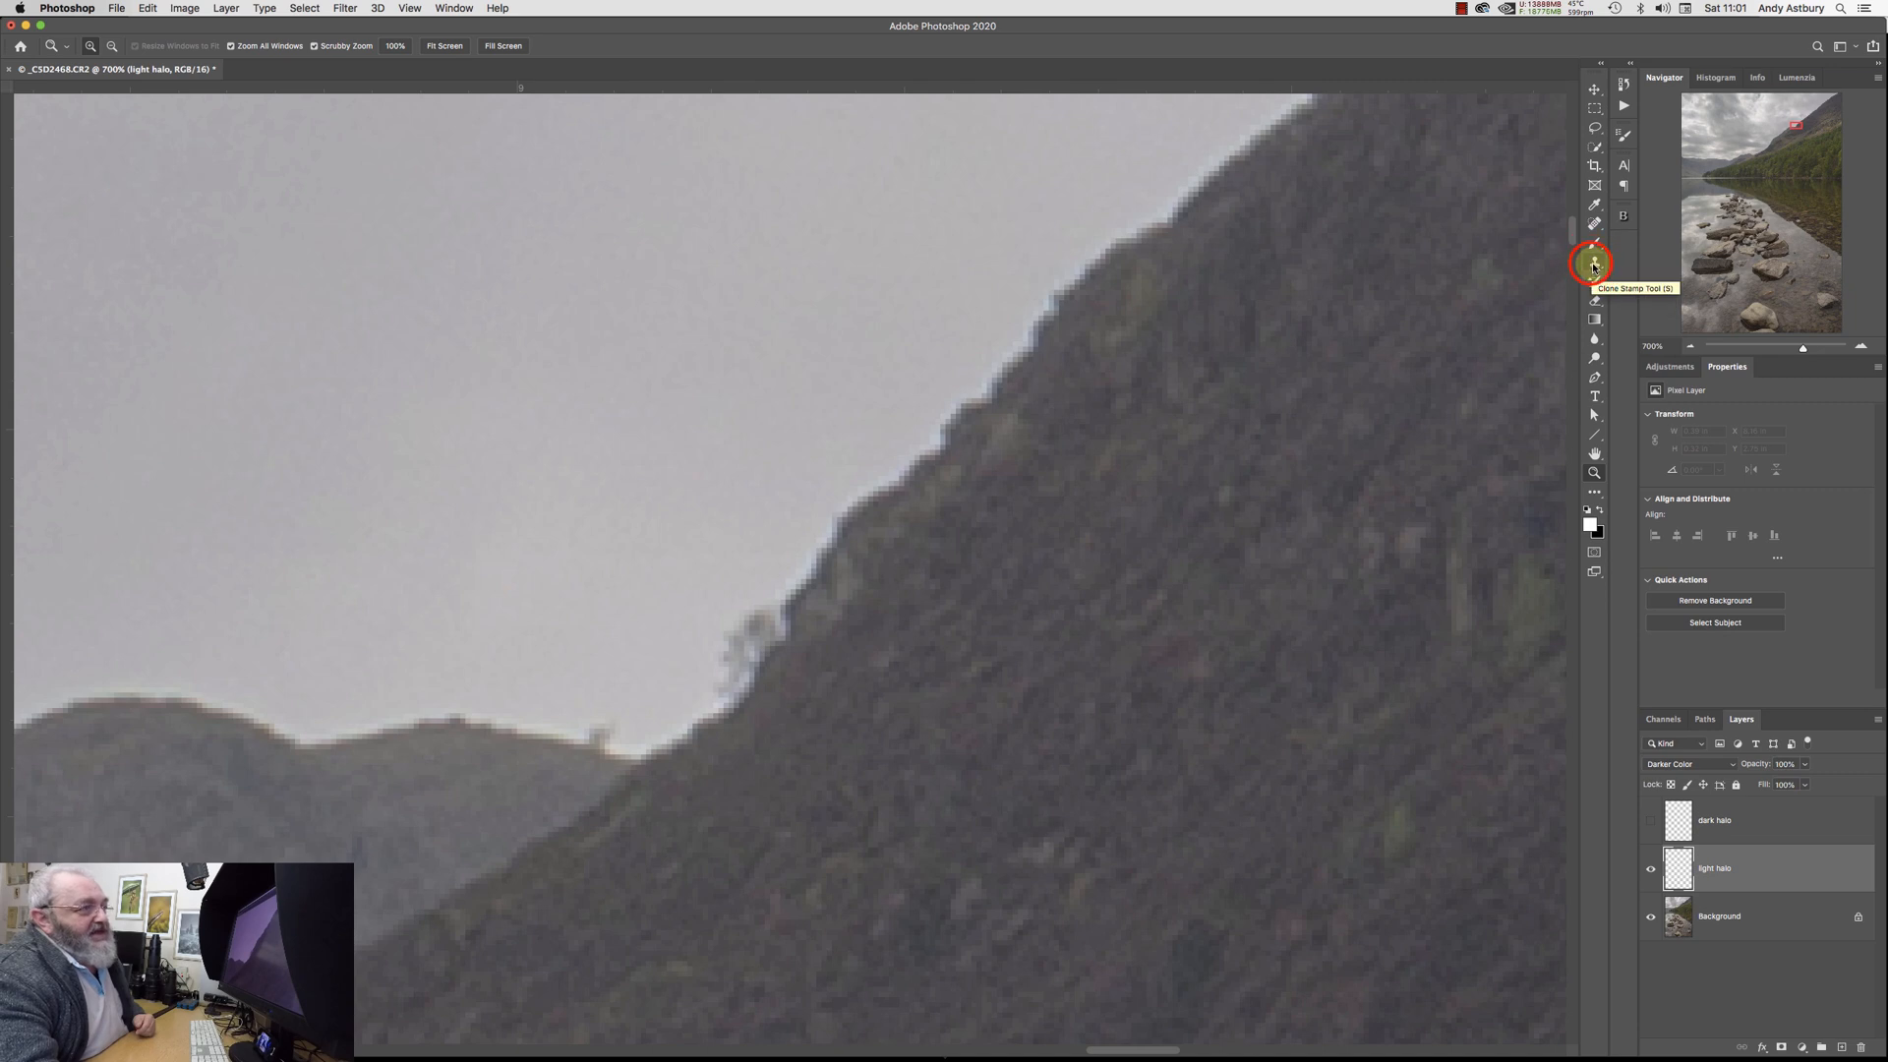
Choose the Clone Stamp tool and raise its opacity to 100%.
{"action": "left_click", "coordinate": [1594, 263]}
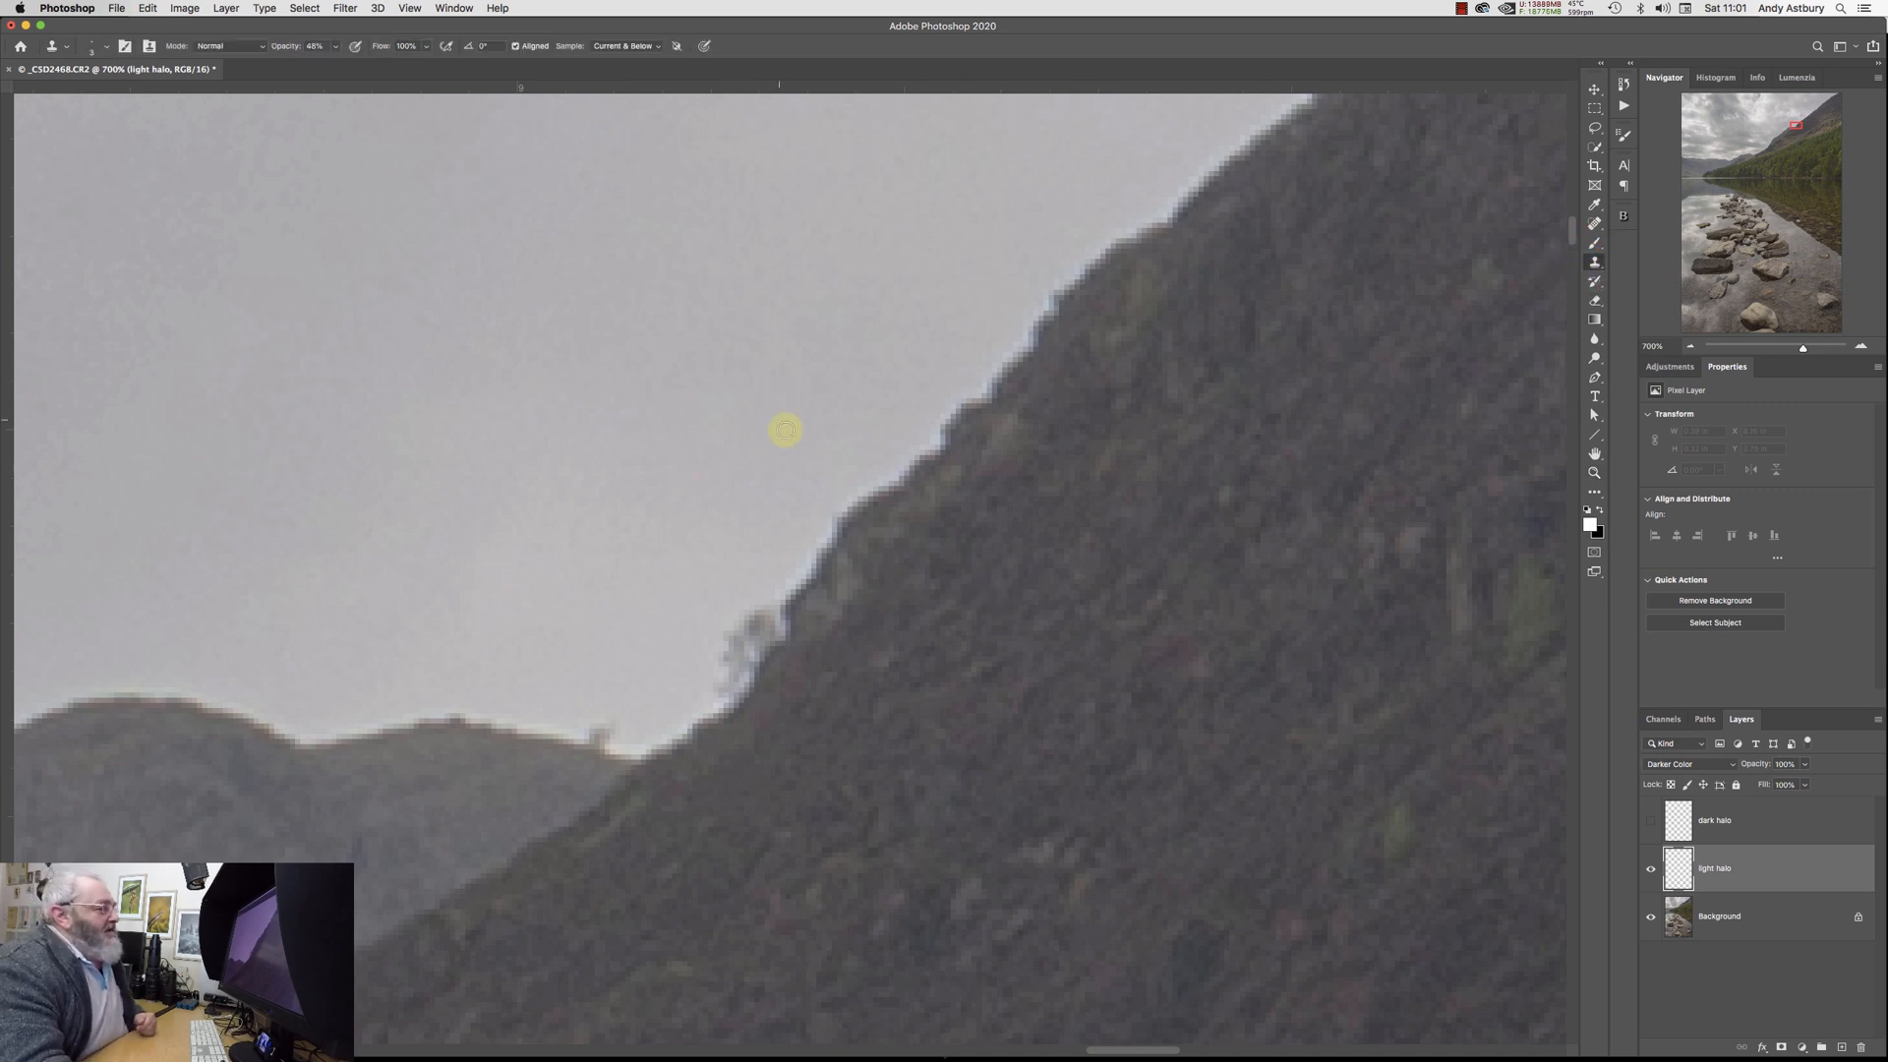
{"action": "mouse_move", "coordinate": [763, 444]}
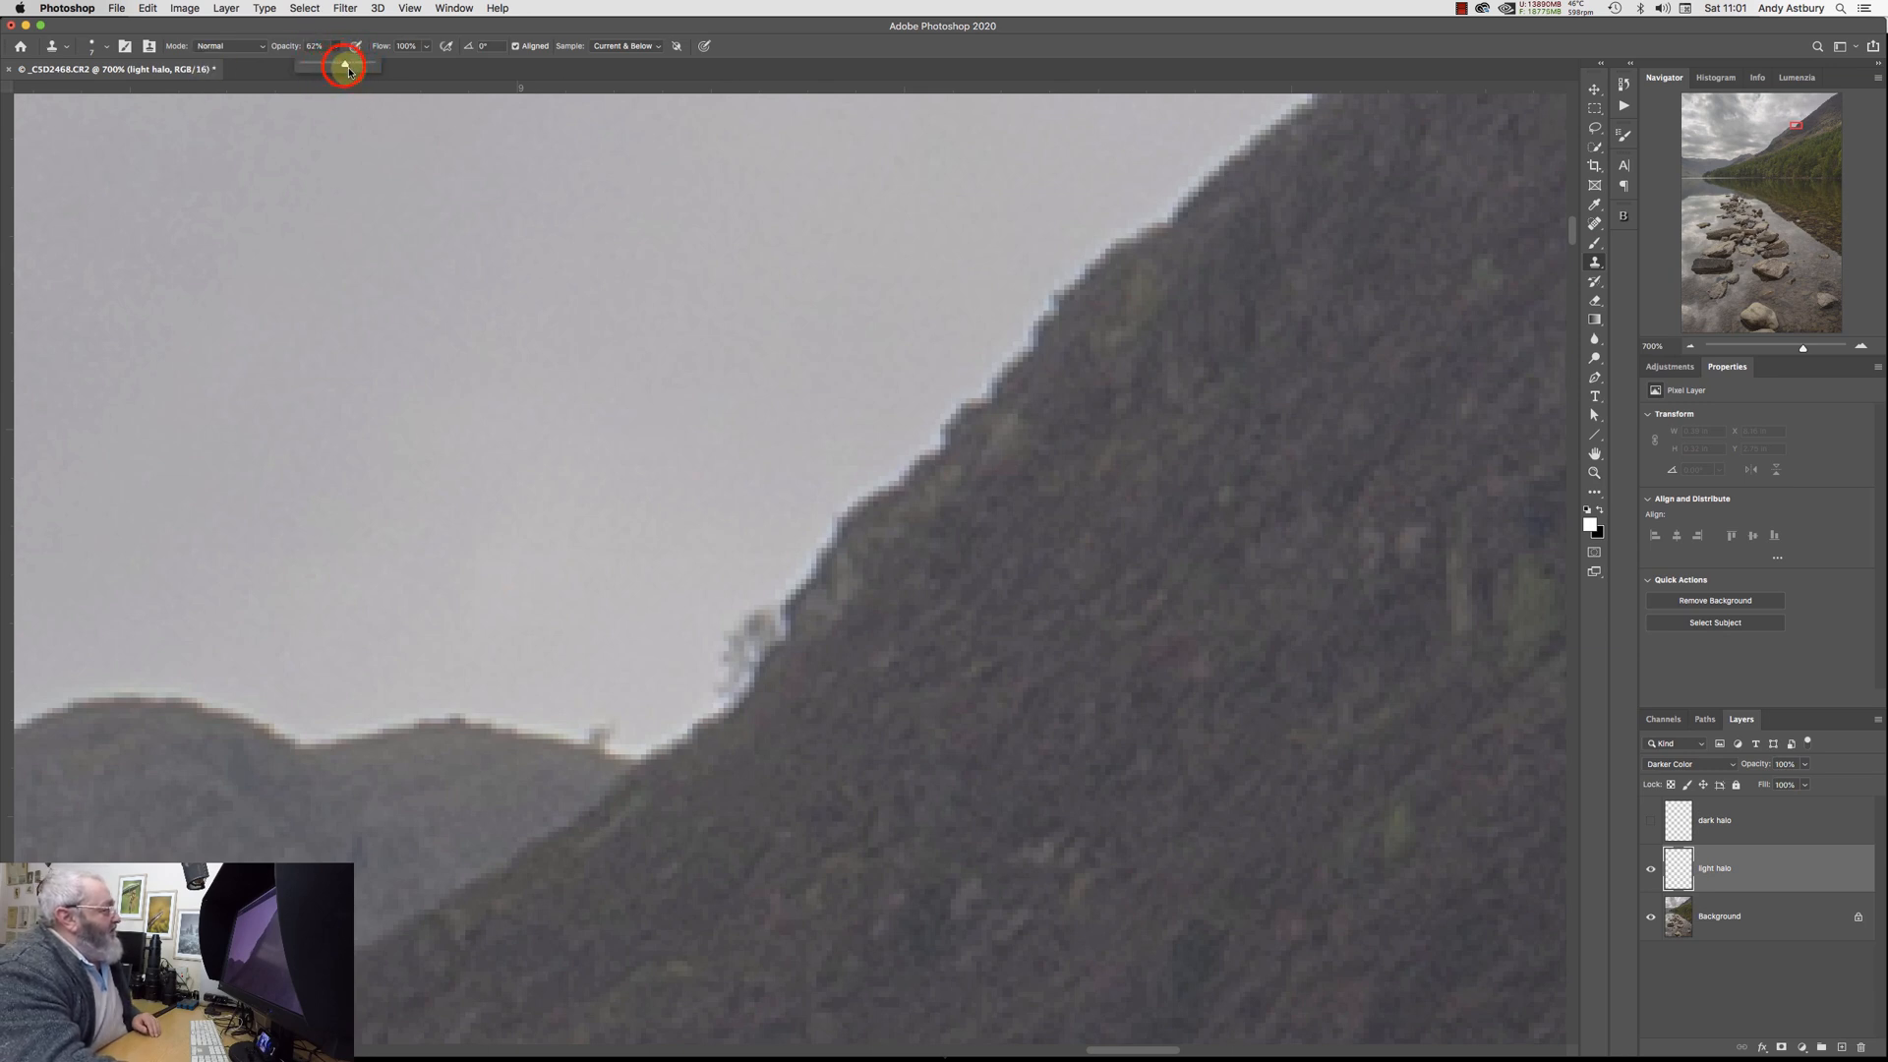
{"action": "left_click_drag", "start_coordinate": [345, 63], "coordinate": [404, 63]}
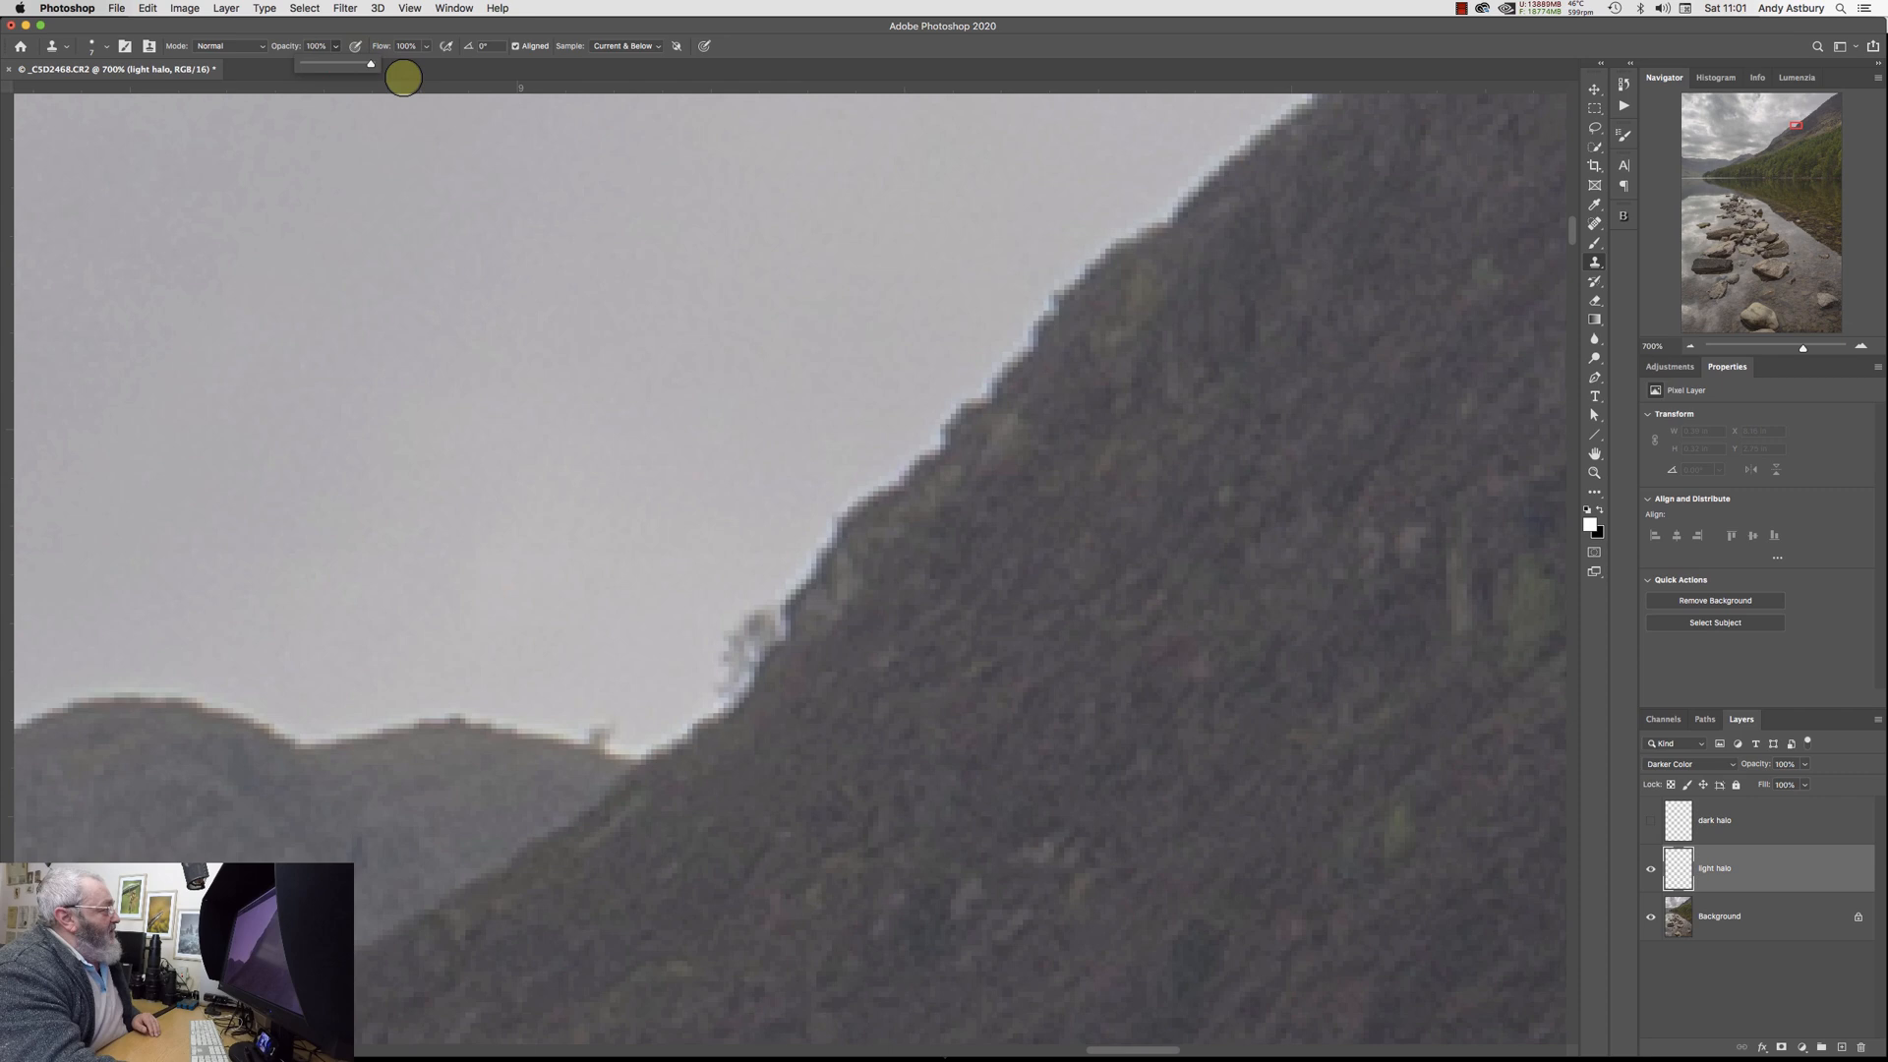
{"action": "mouse_move", "coordinate": [642, 500]}
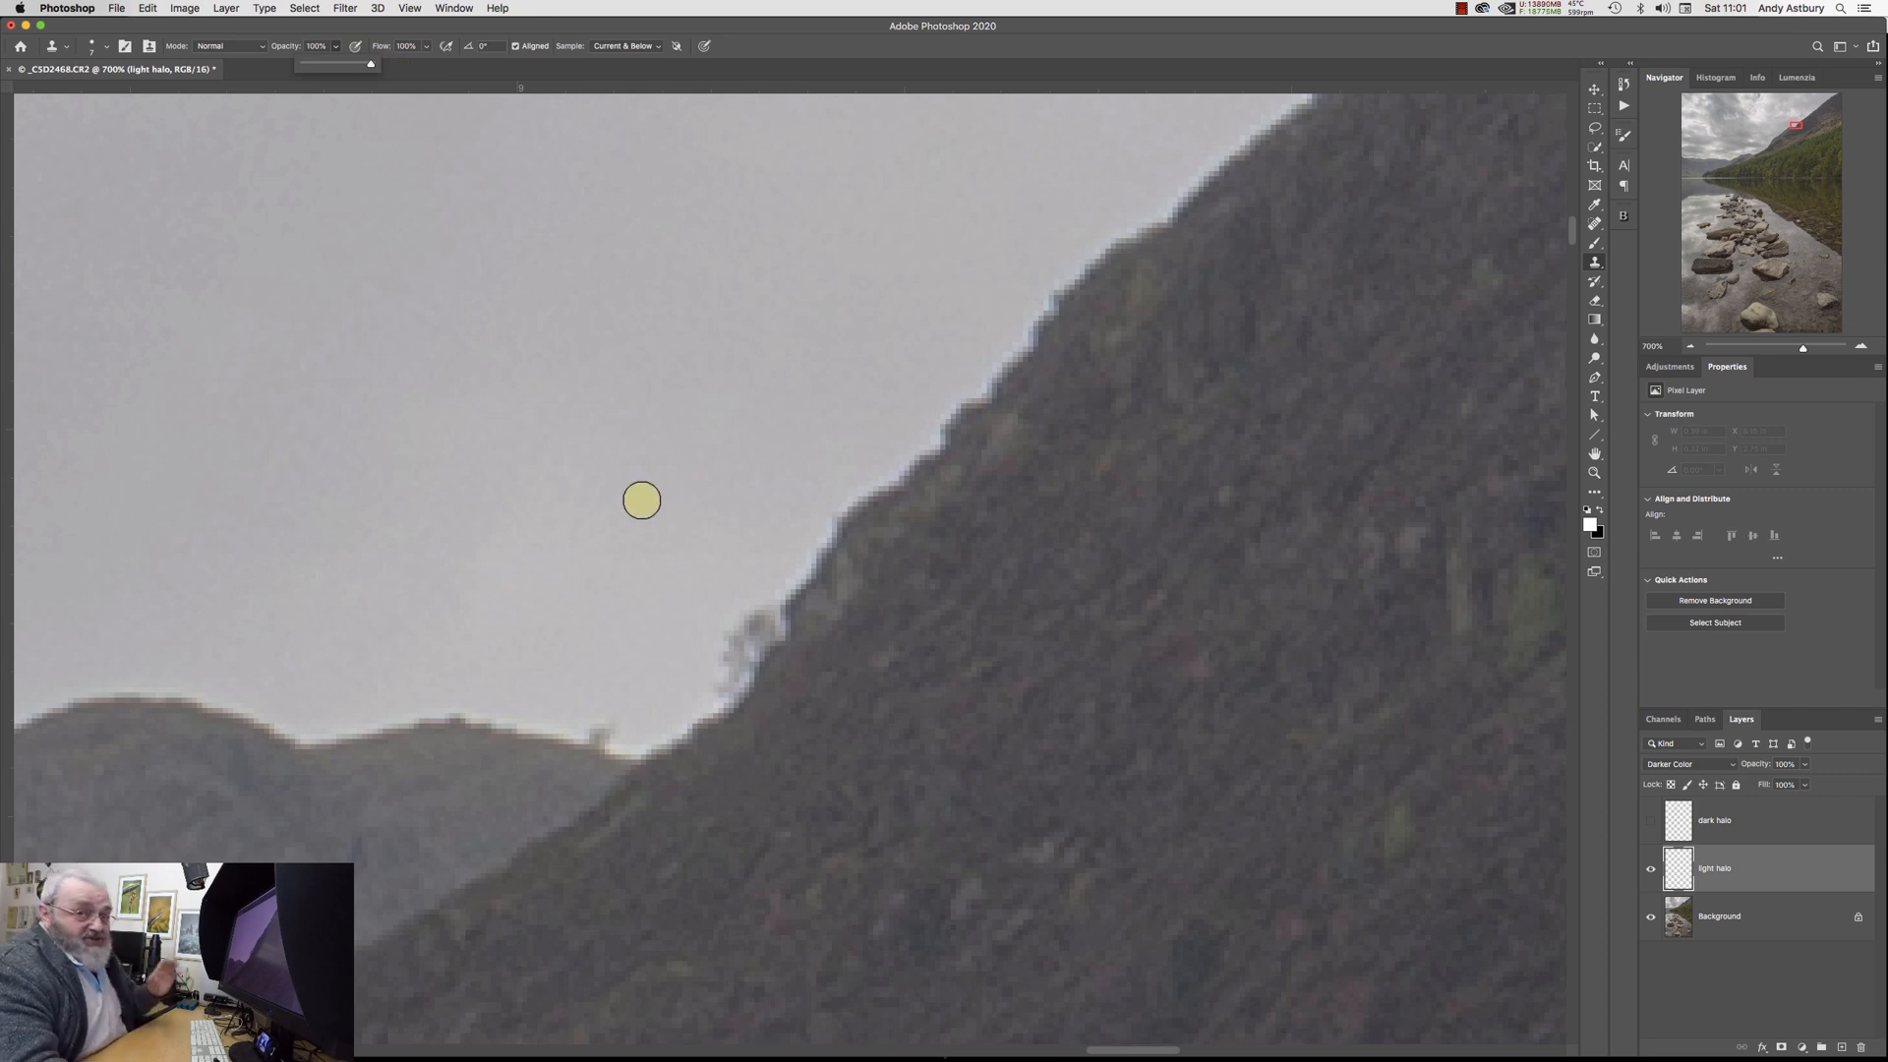
{"action": "mouse_move", "coordinate": [798, 470]}
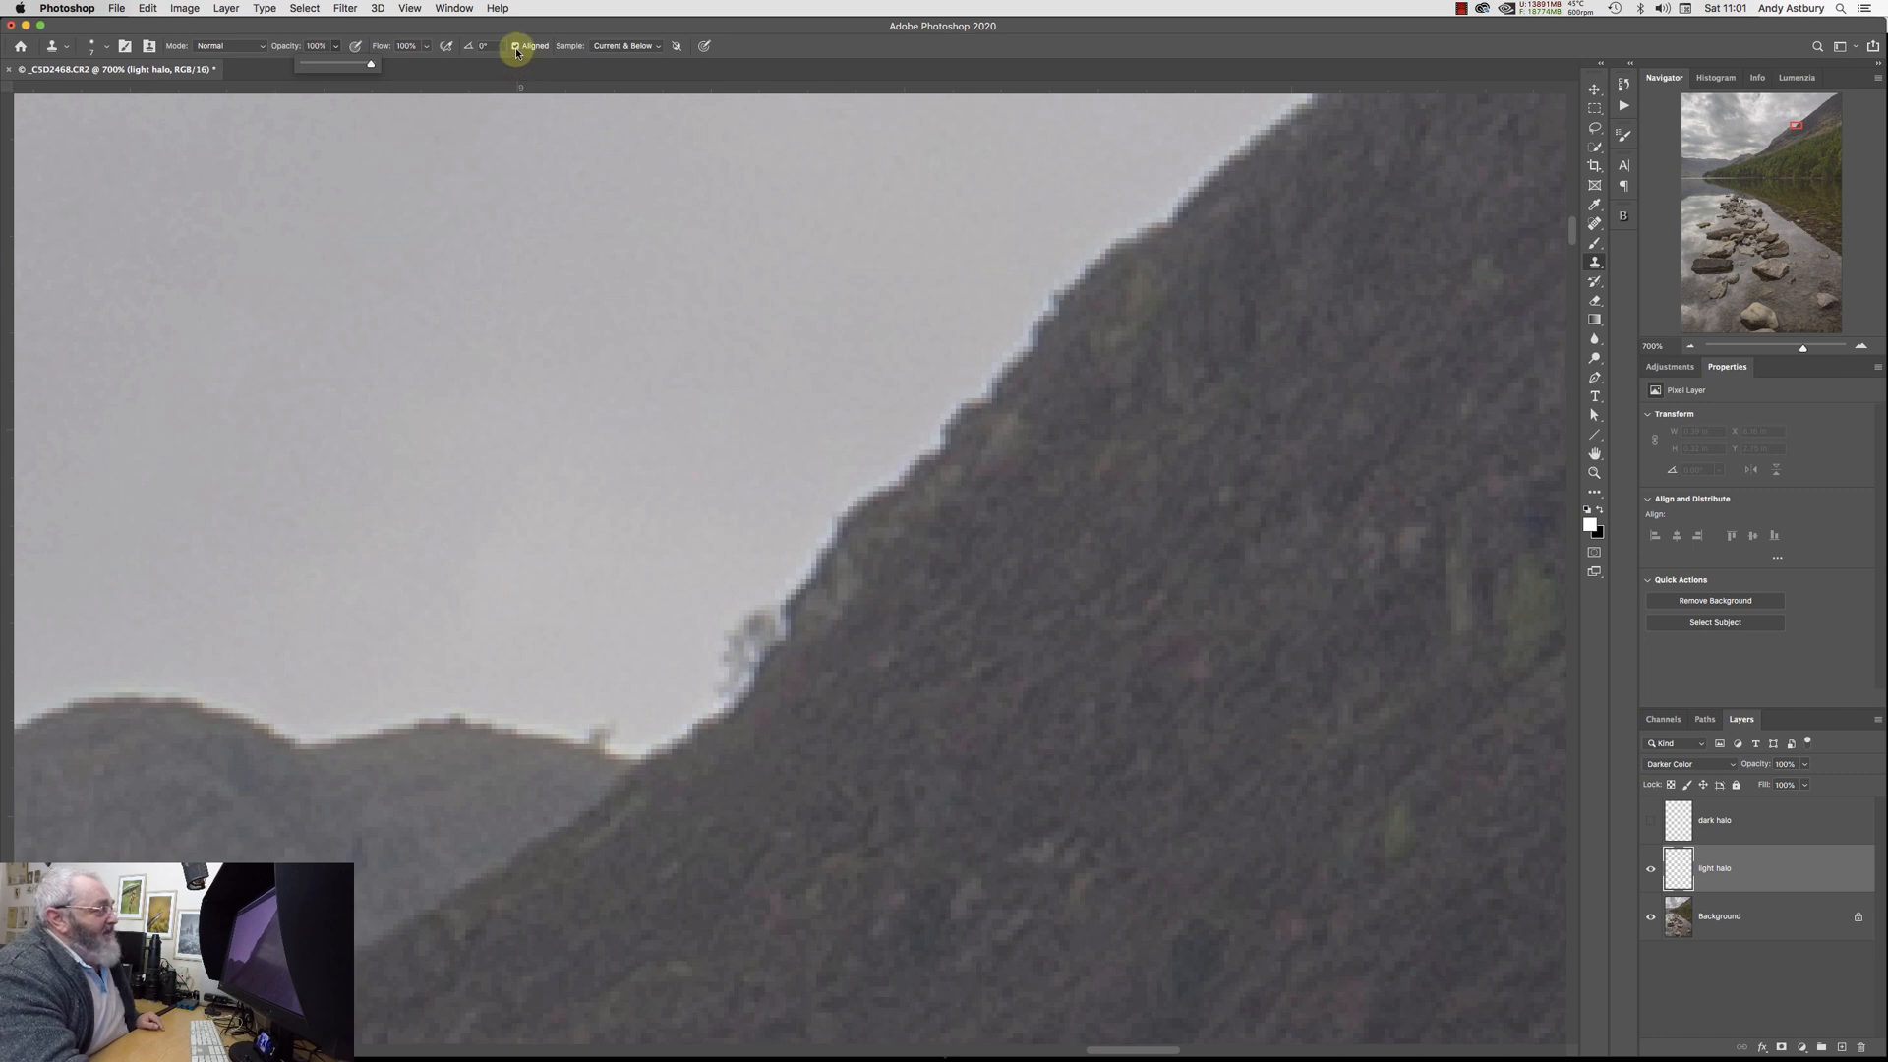
{"action": "mouse_move", "coordinate": [904, 398]}
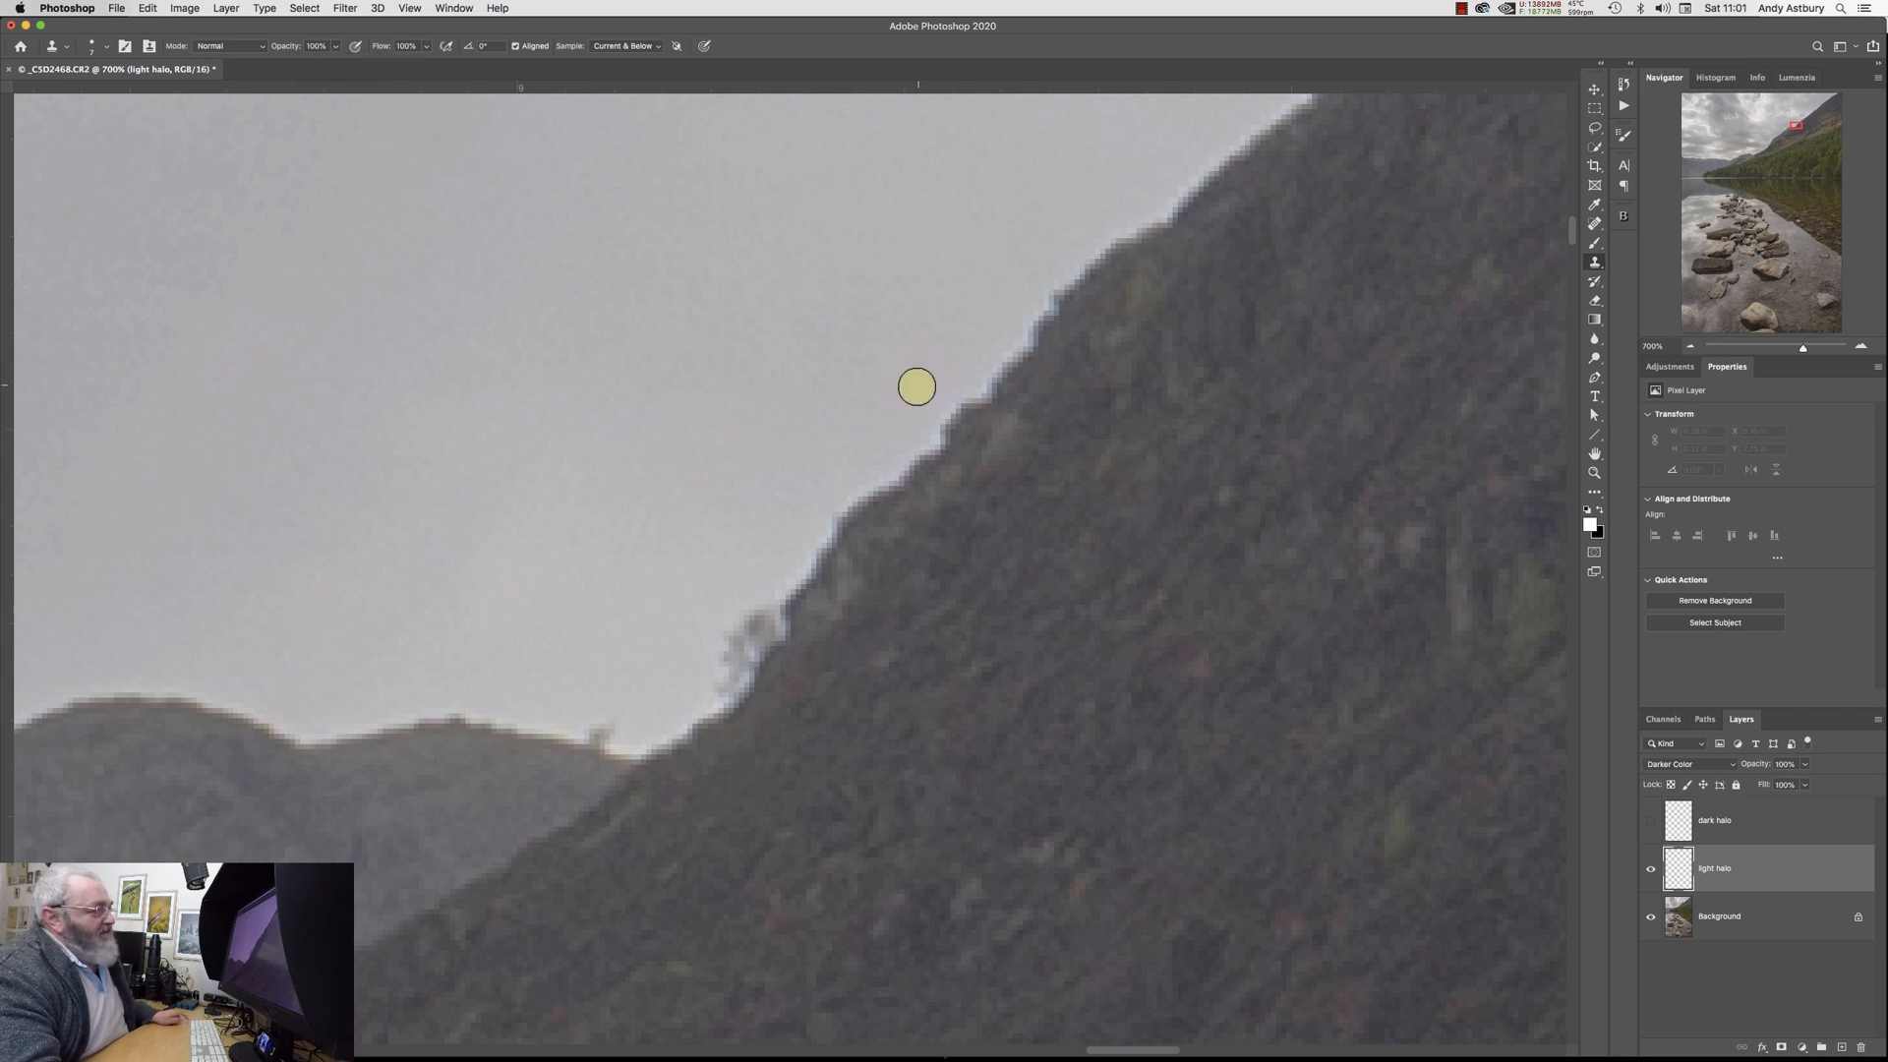
{"action": "mouse_move", "coordinate": [960, 406]}
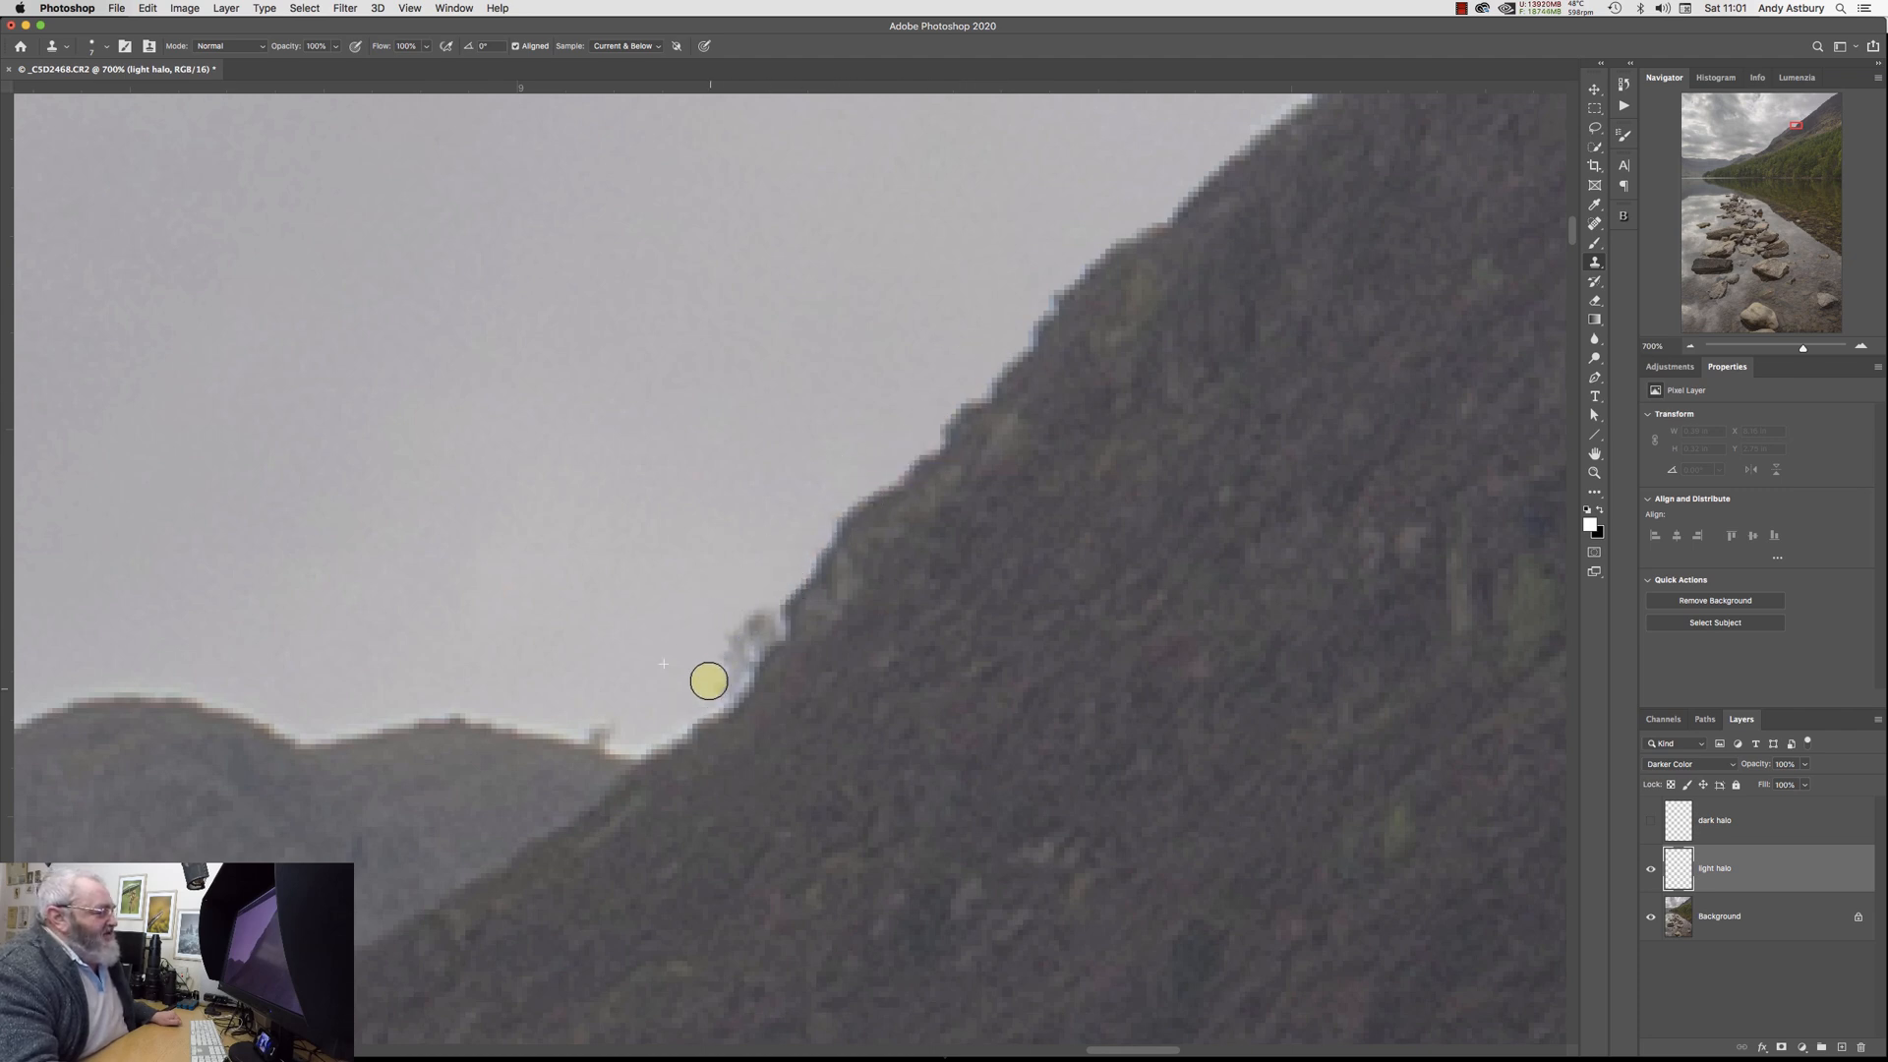
Clone sky tones over the bright fringe along the ridge on the light halo layer.
{"action": "left_click", "coordinate": [751, 656]}
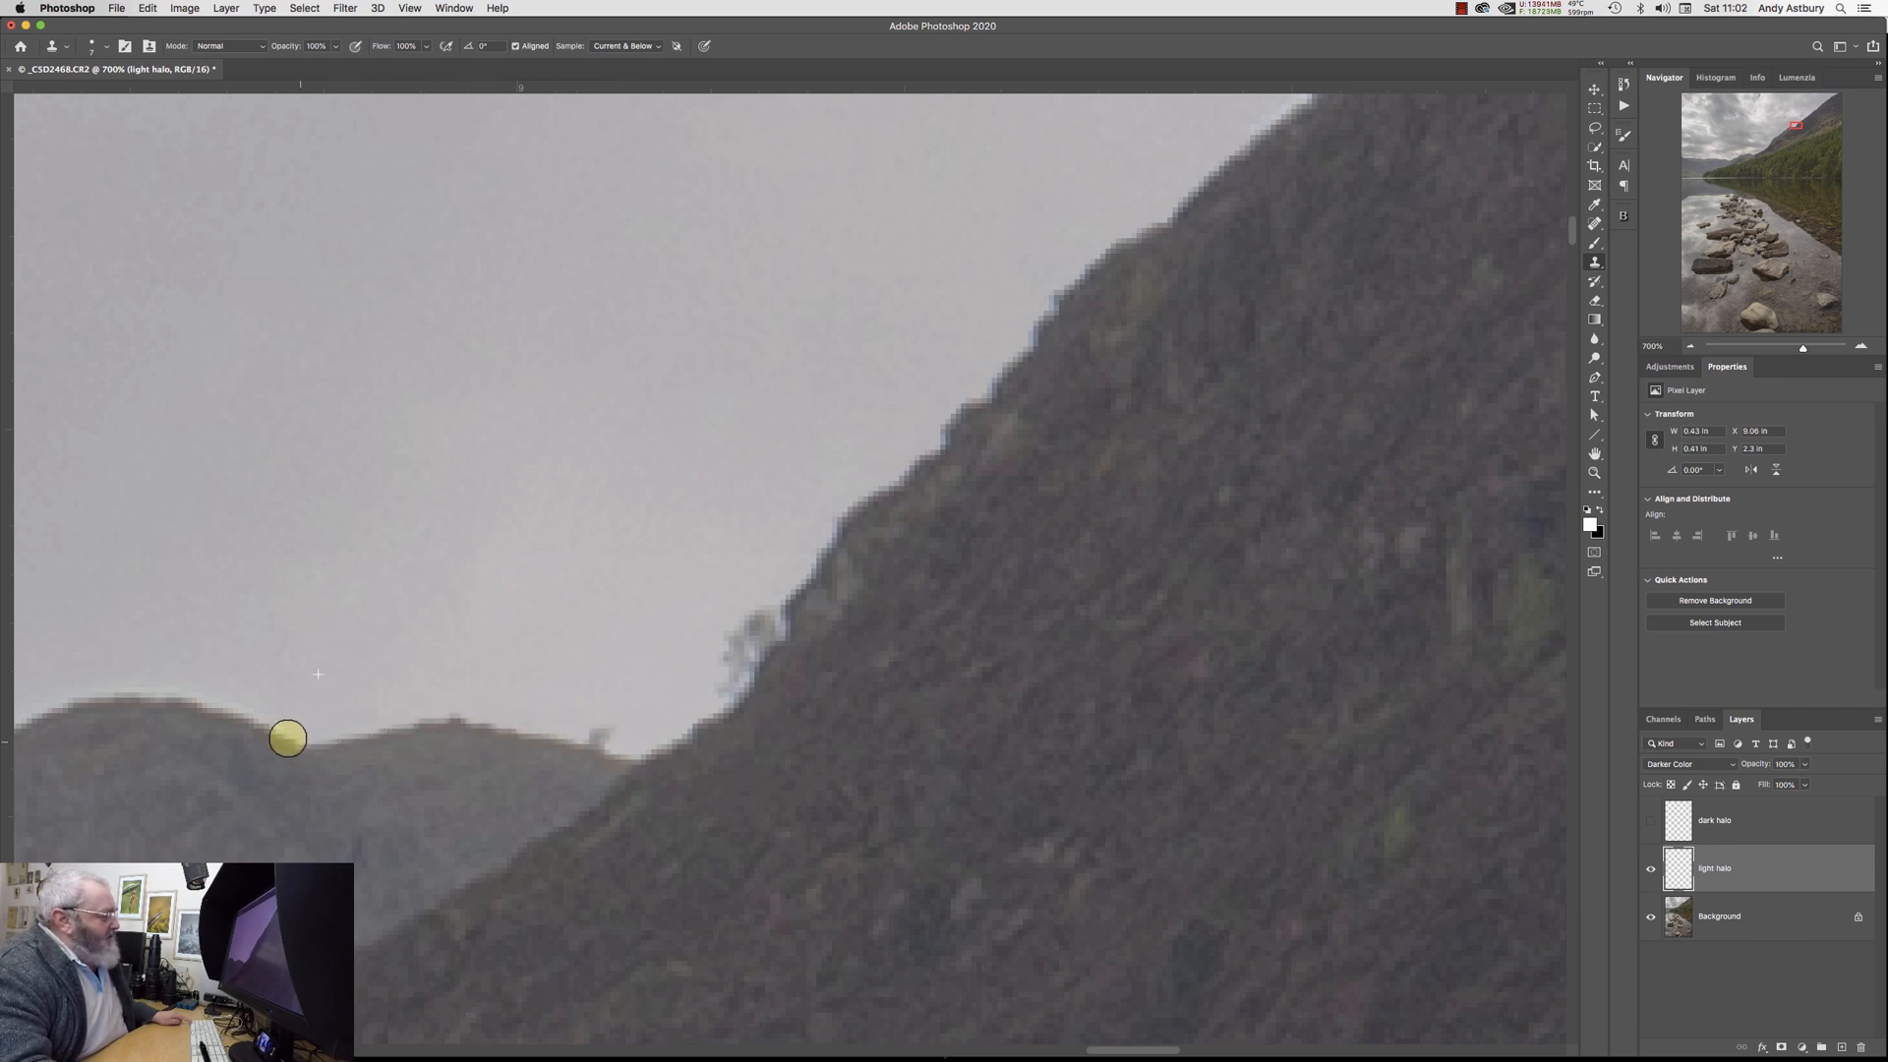
{"action": "mouse_move", "coordinate": [26, 702]}
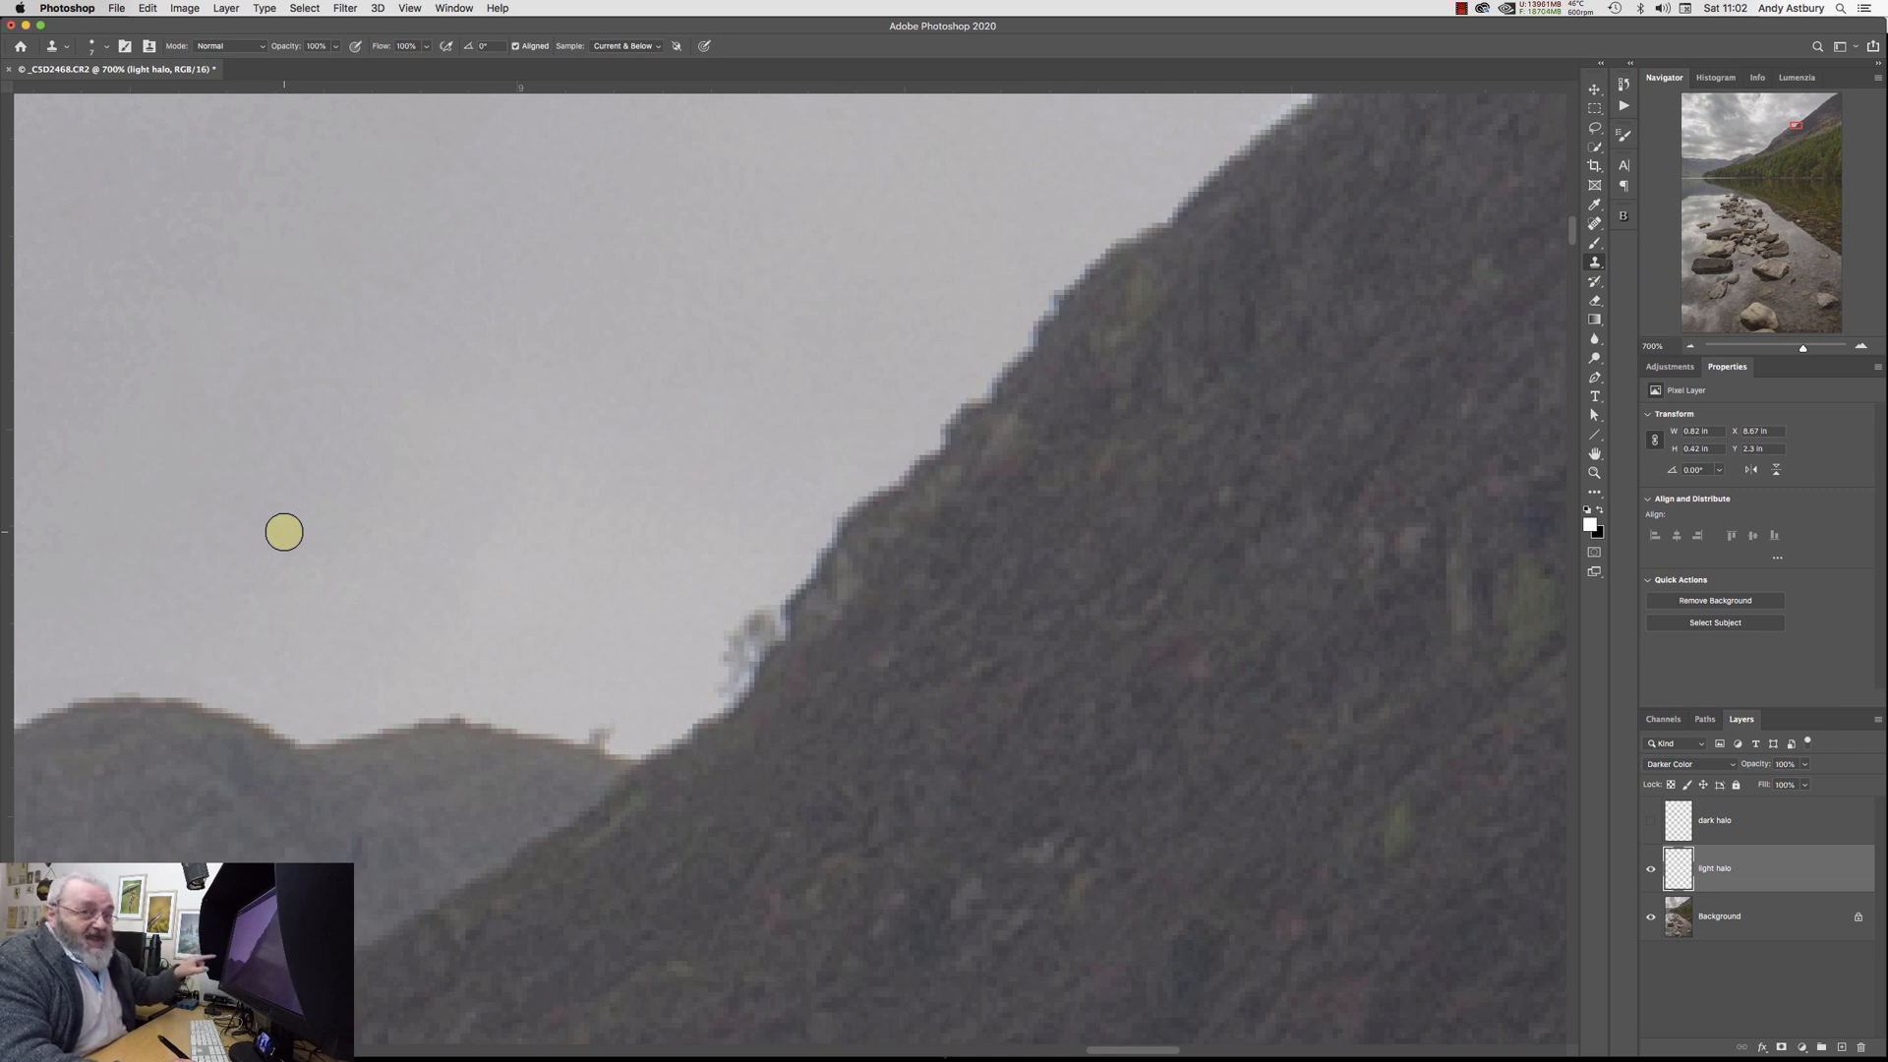
{"action": "mouse_move", "coordinate": [987, 555]}
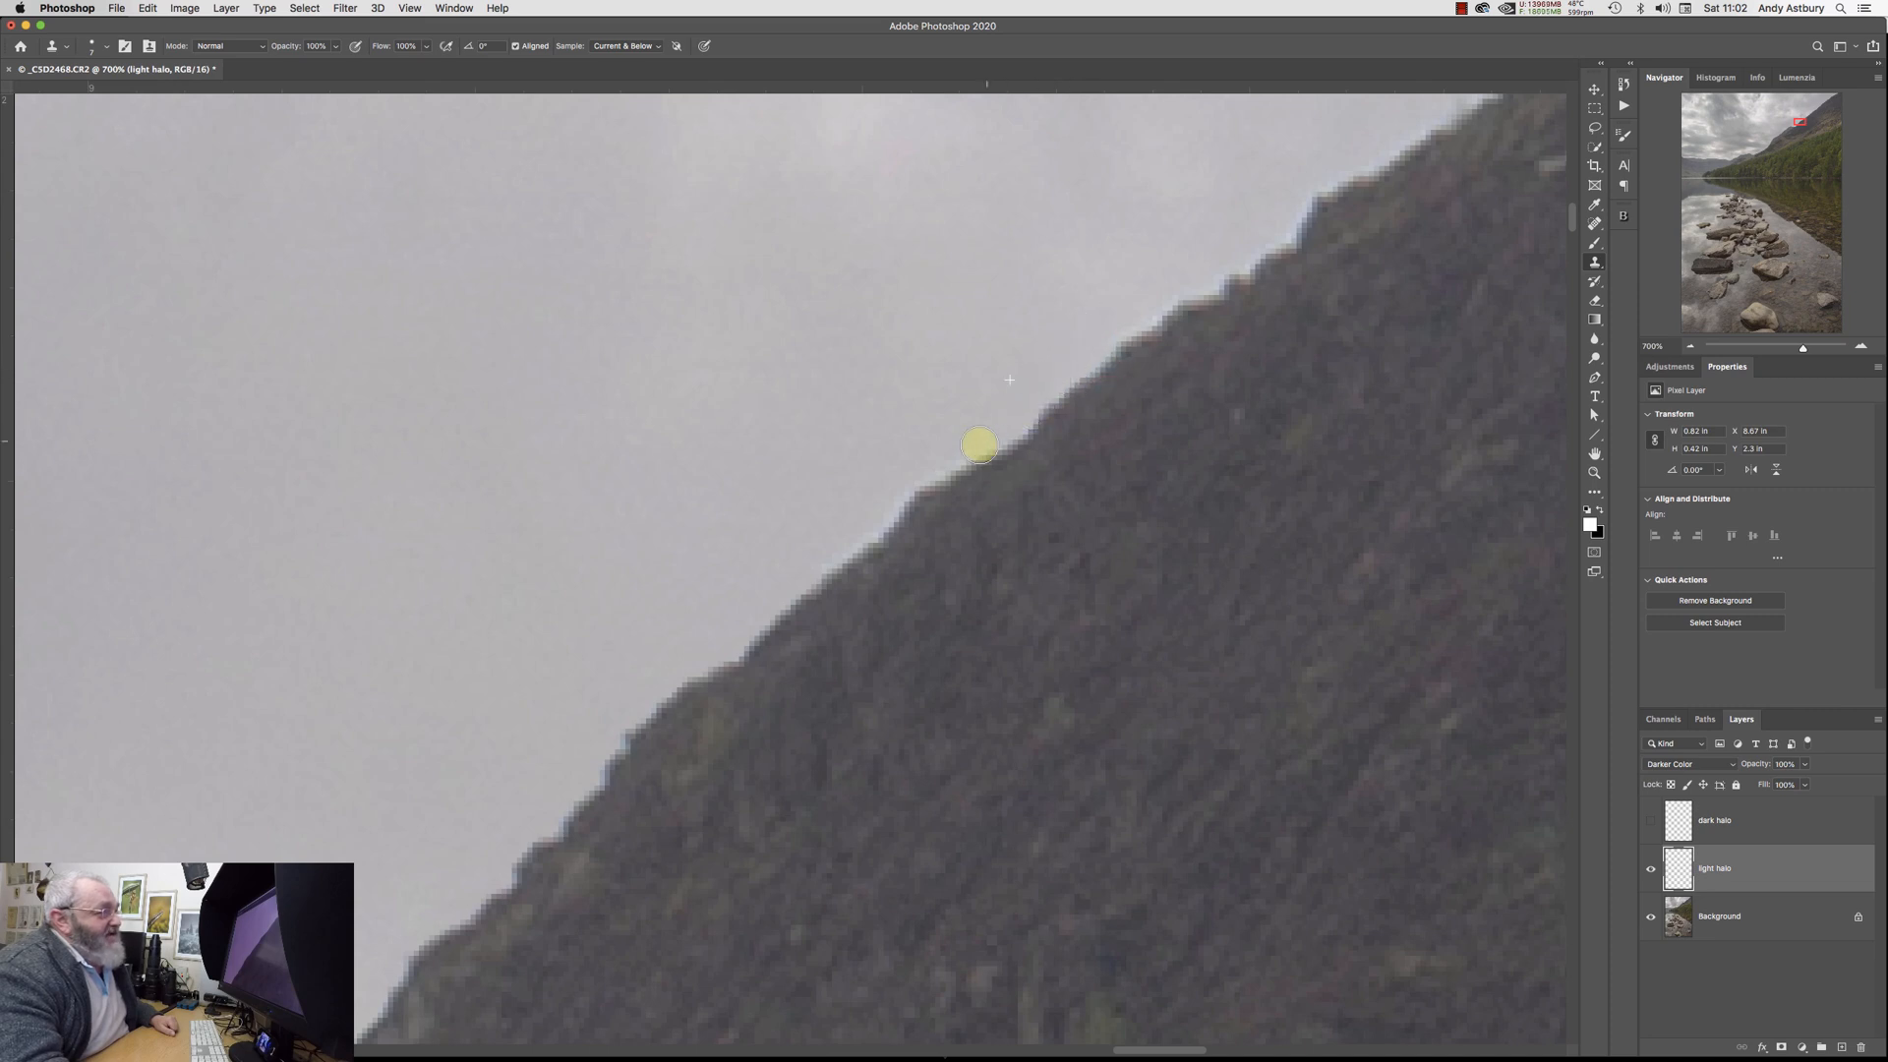
{"action": "mouse_move", "coordinate": [672, 670]}
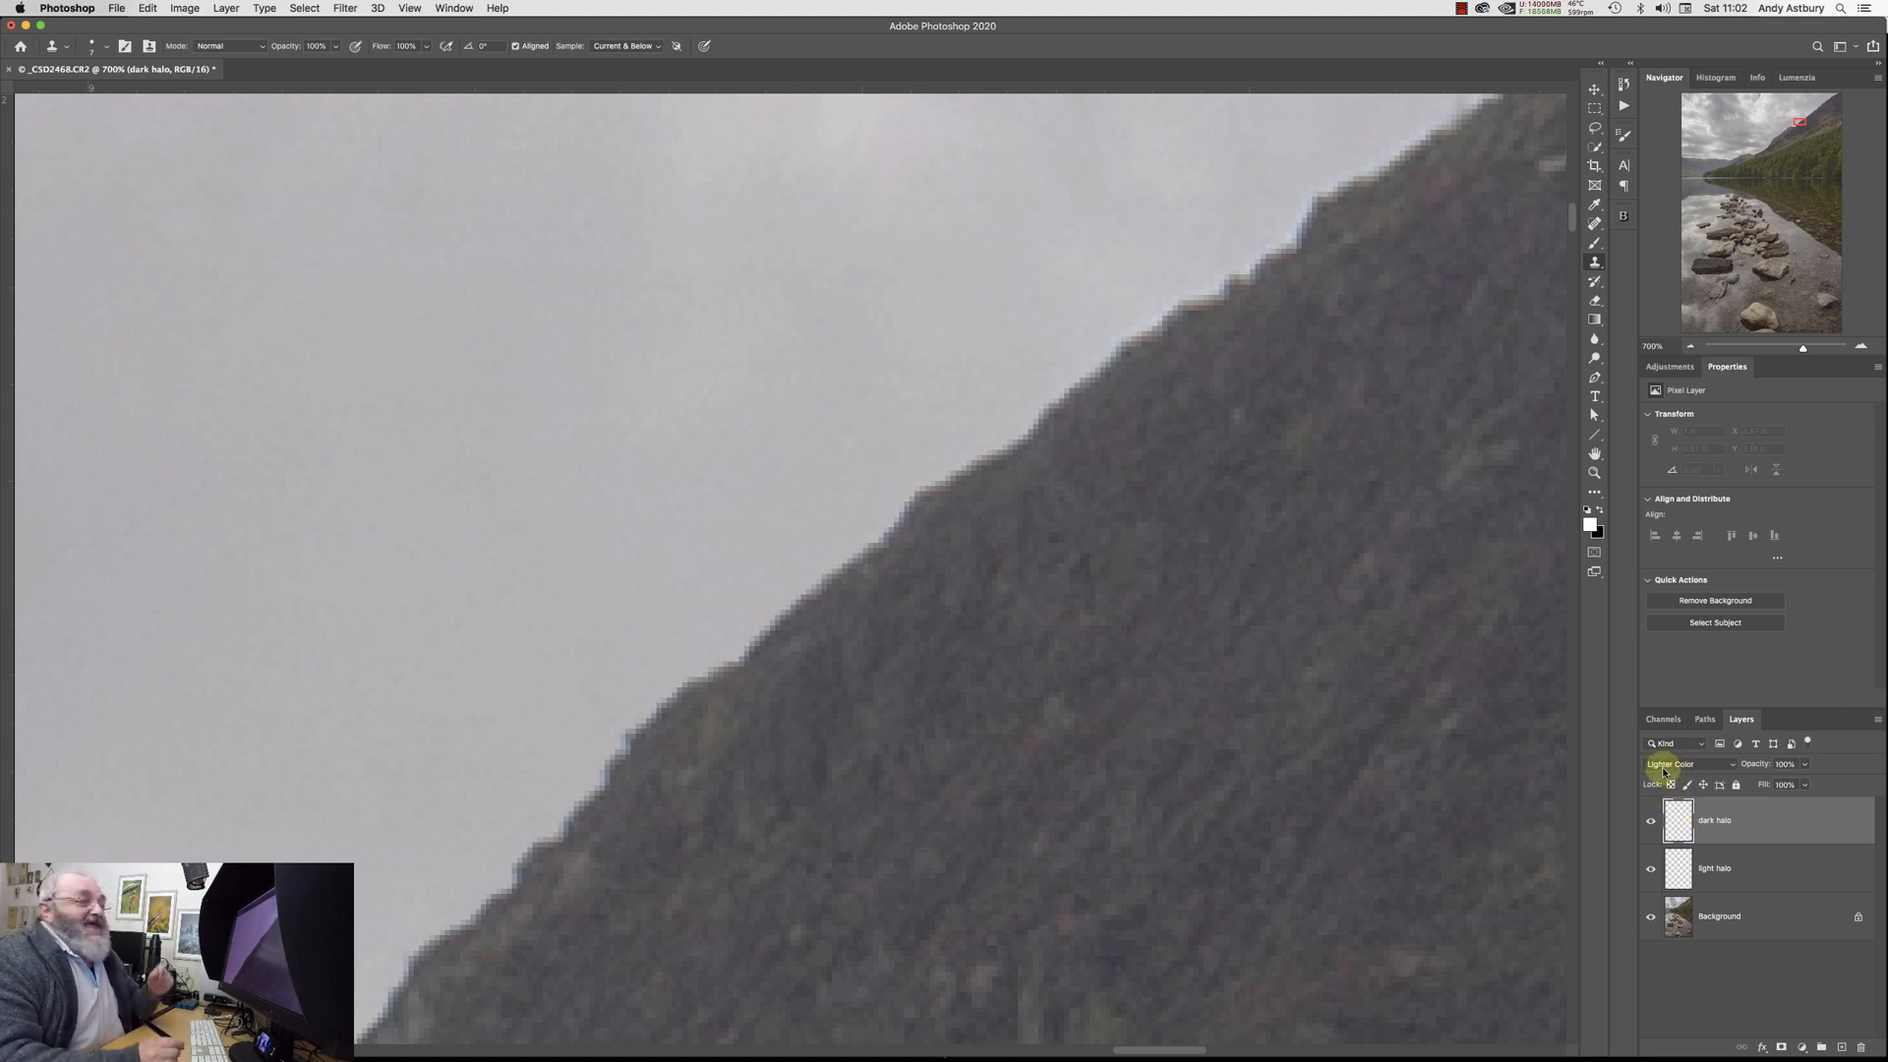
{"action": "mouse_move", "coordinate": [1686, 763]}
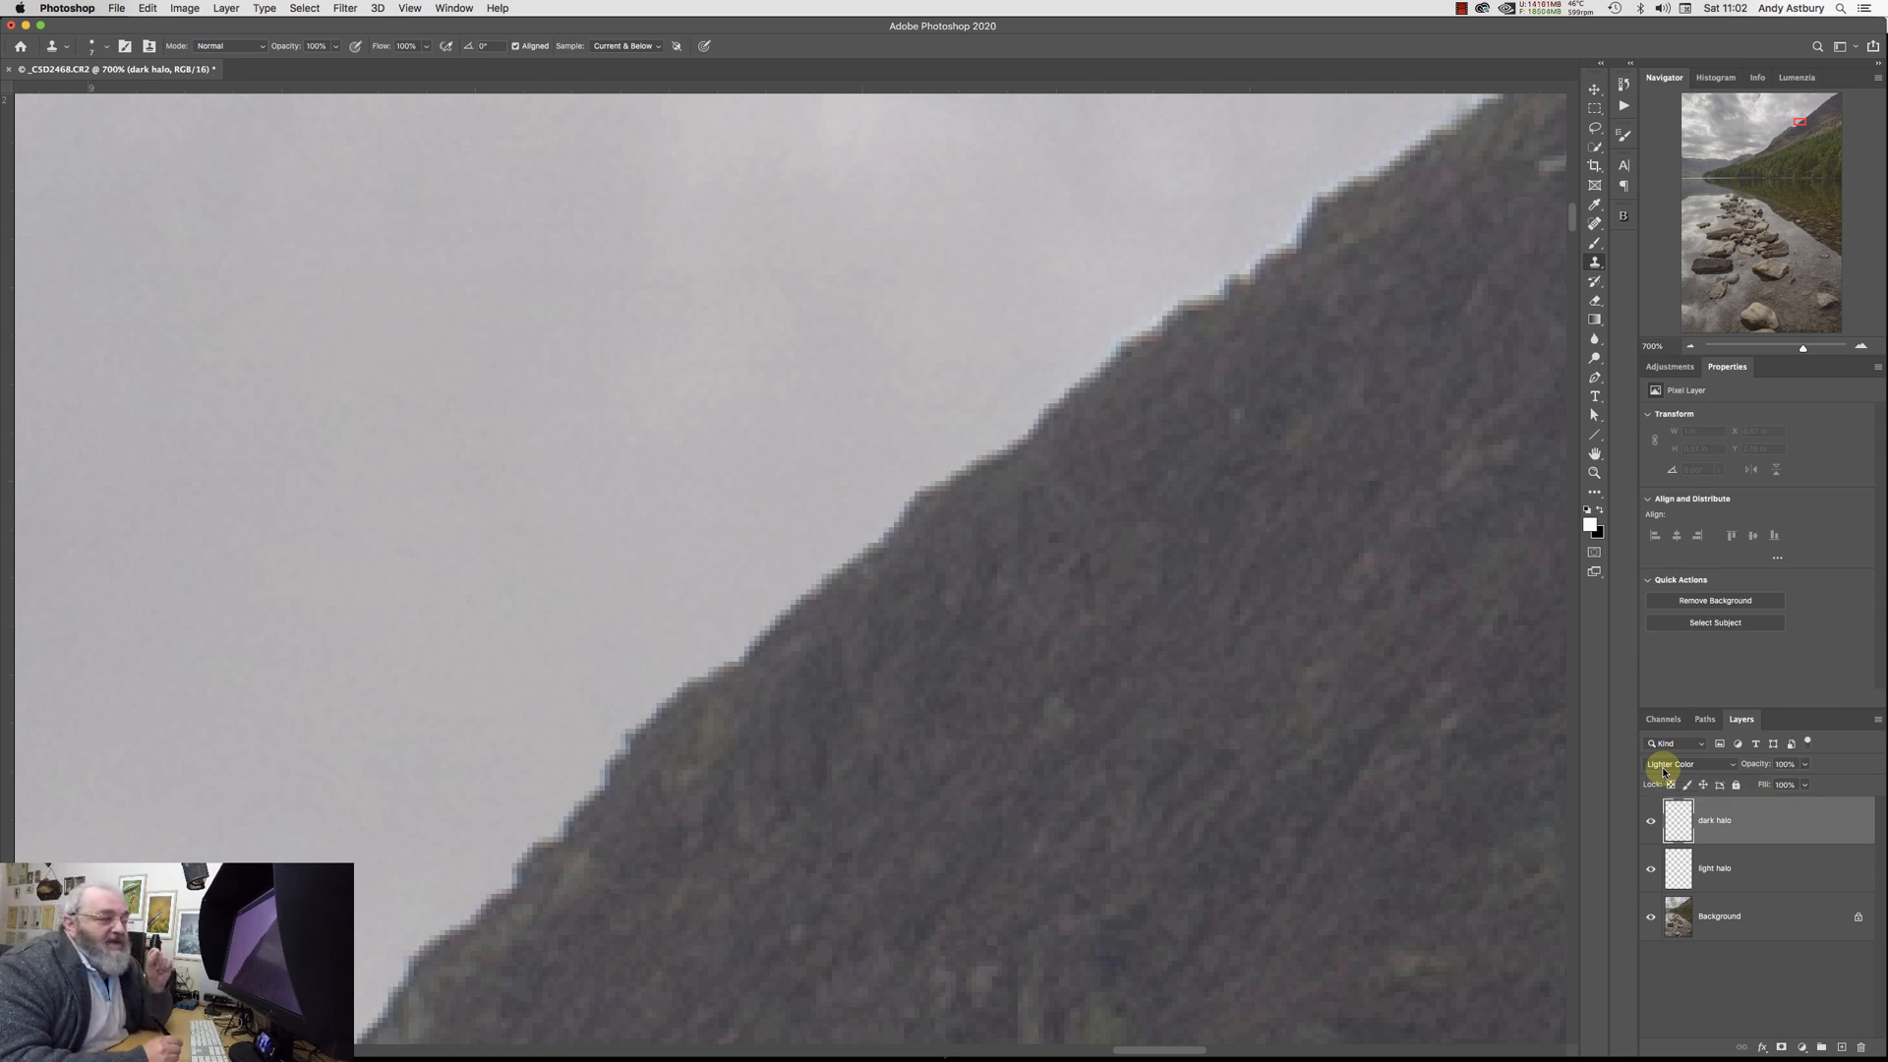
{"action": "mouse_move", "coordinate": [978, 487]}
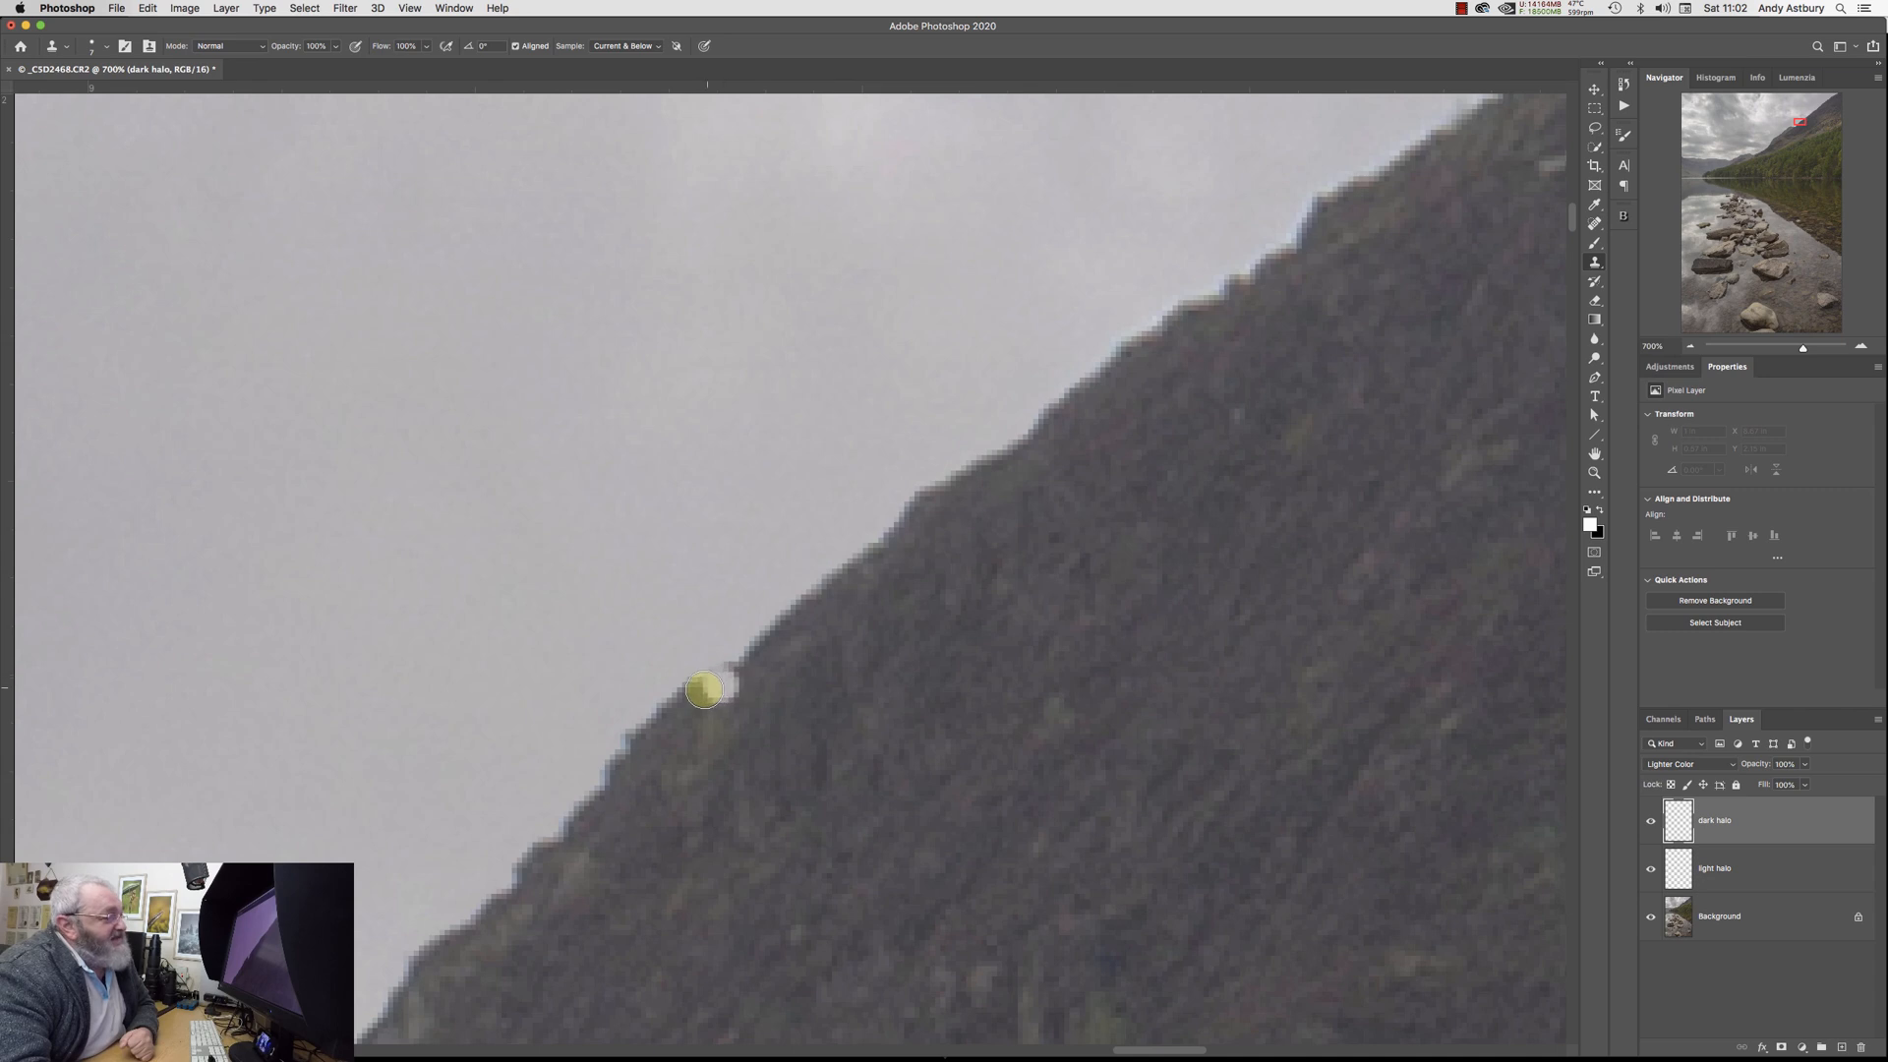
{"action": "mouse_move", "coordinate": [825, 672]}
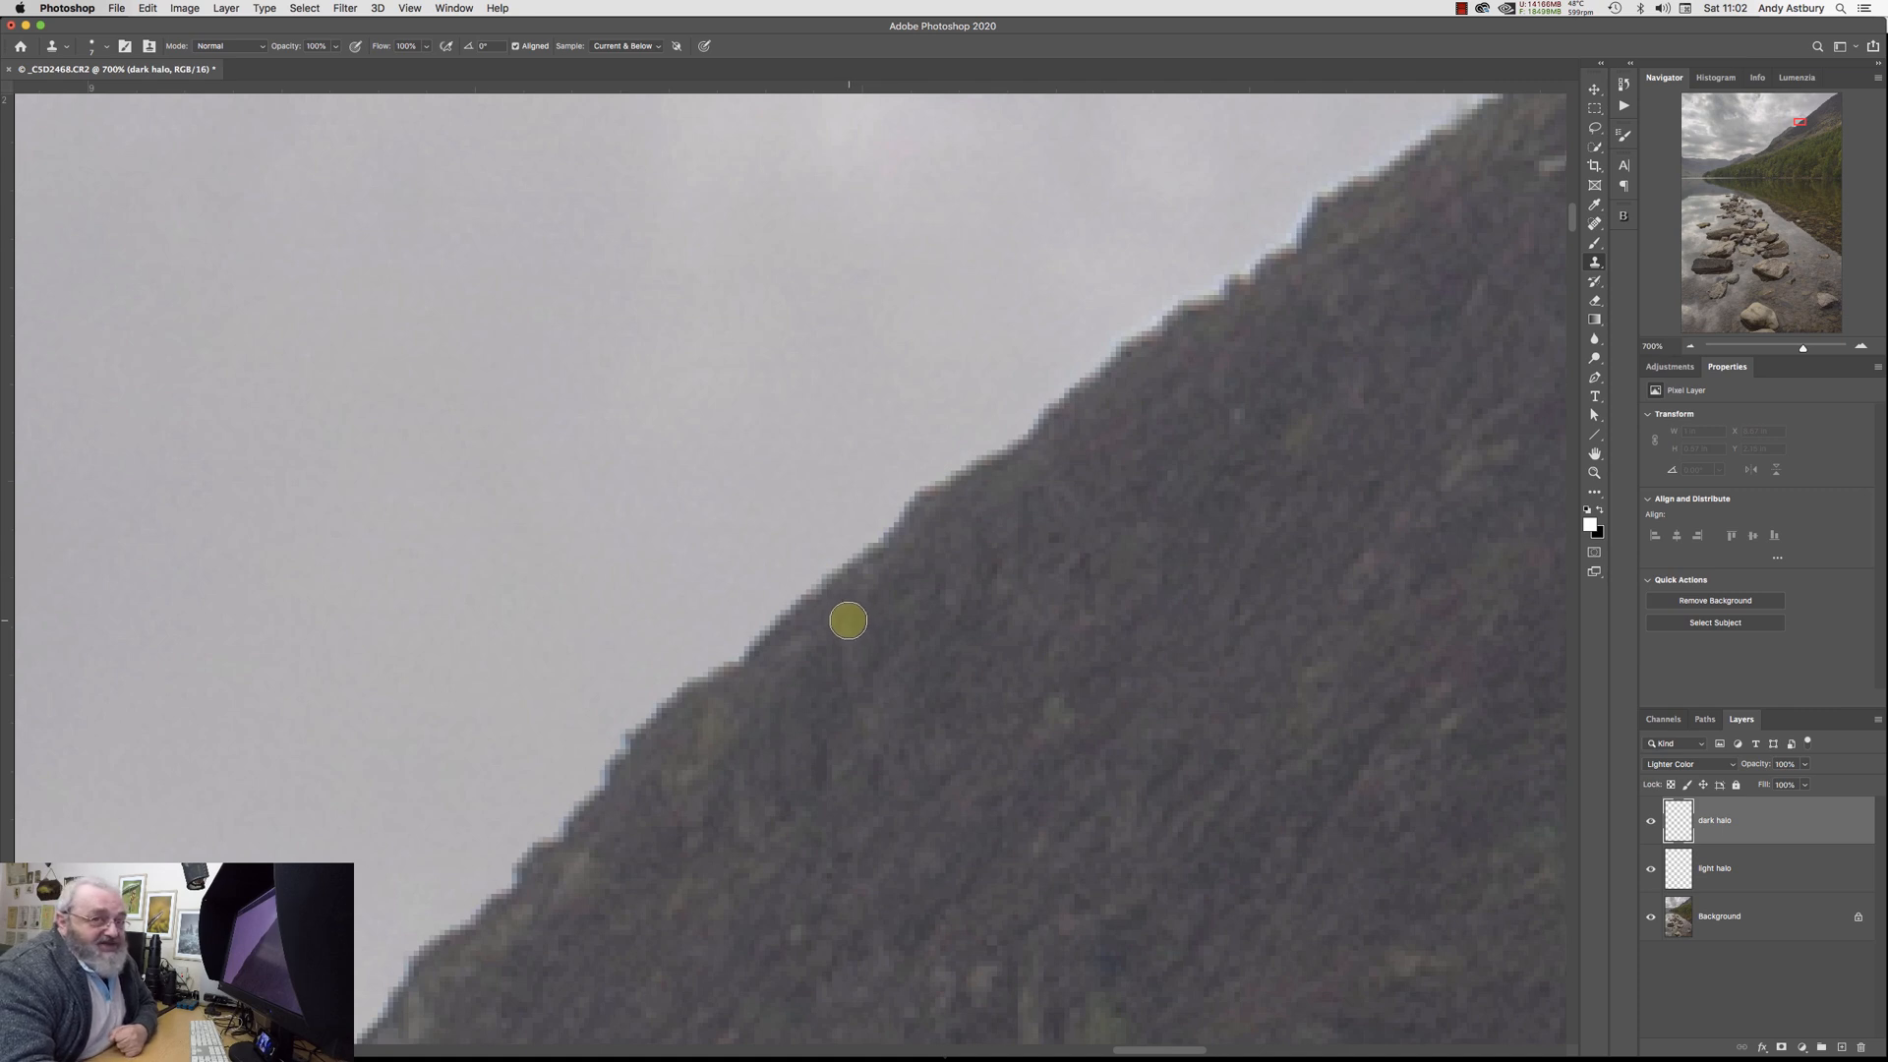
{"action": "mouse_move", "coordinate": [827, 637]}
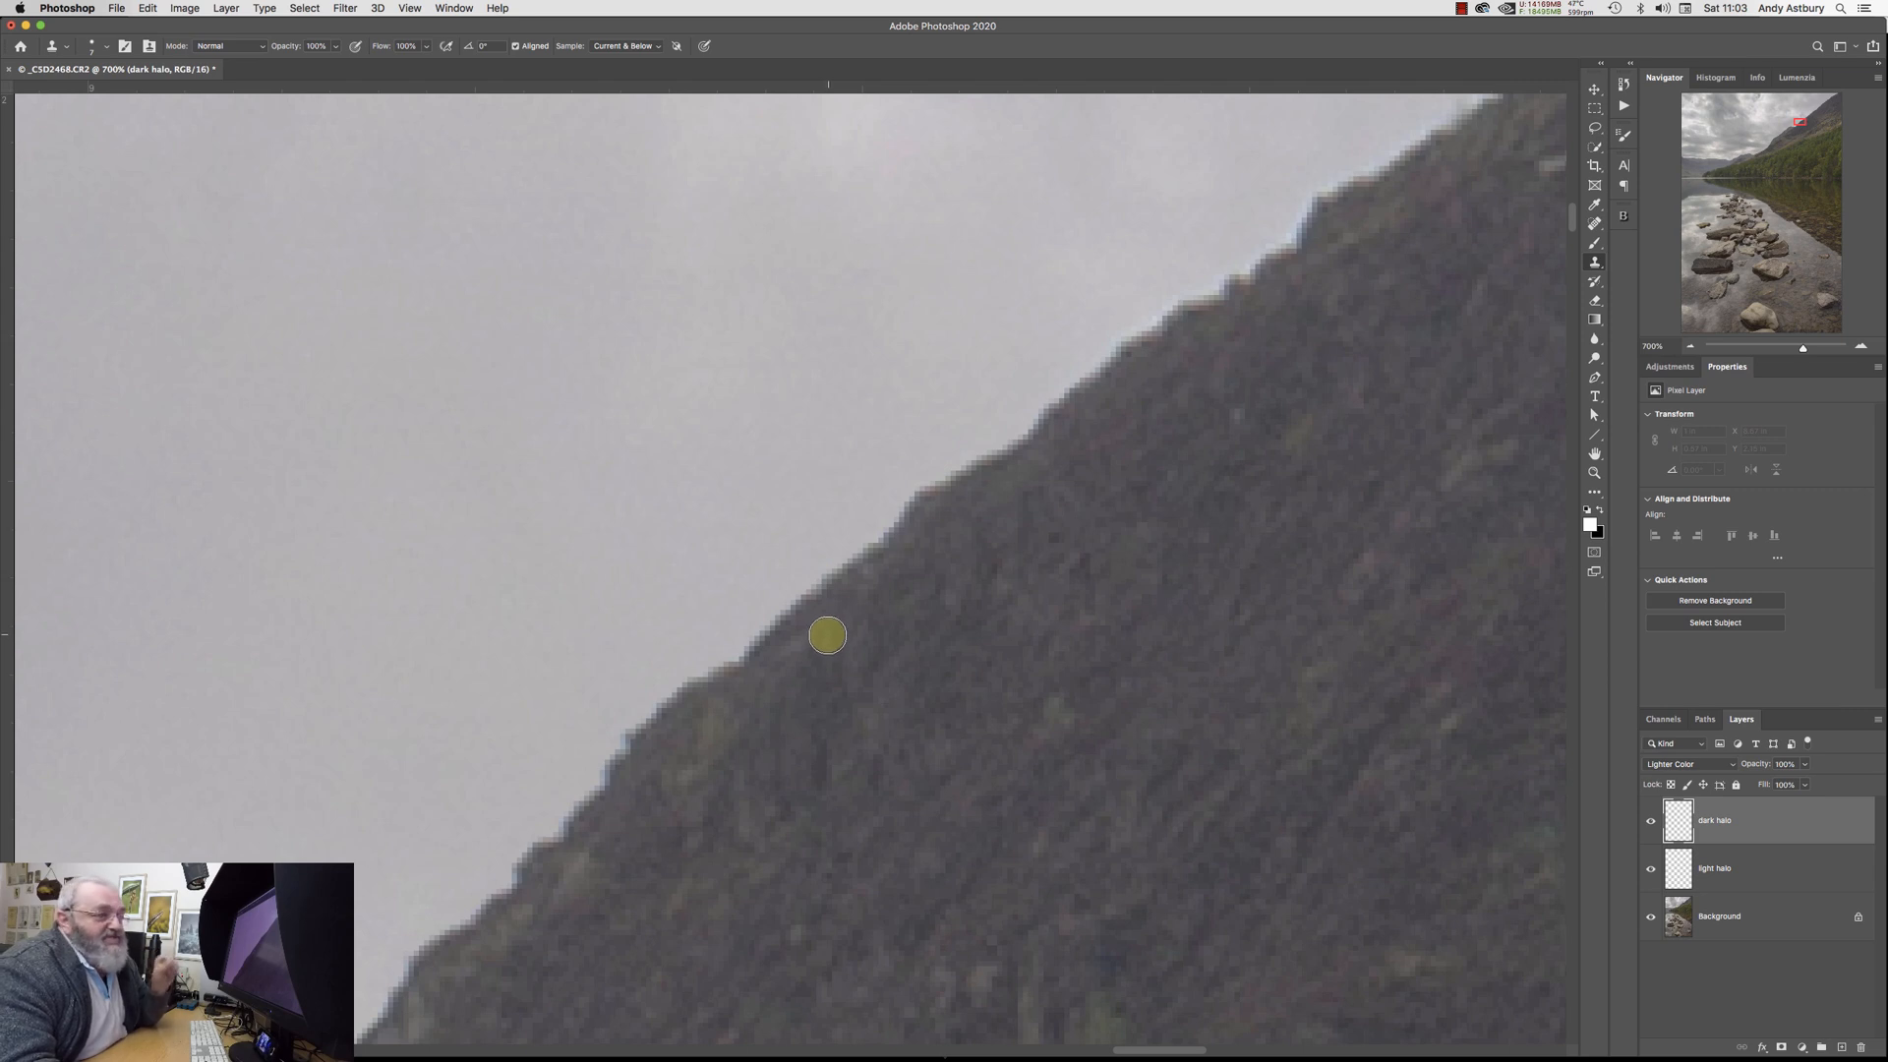
{"action": "mouse_move", "coordinate": [813, 640]}
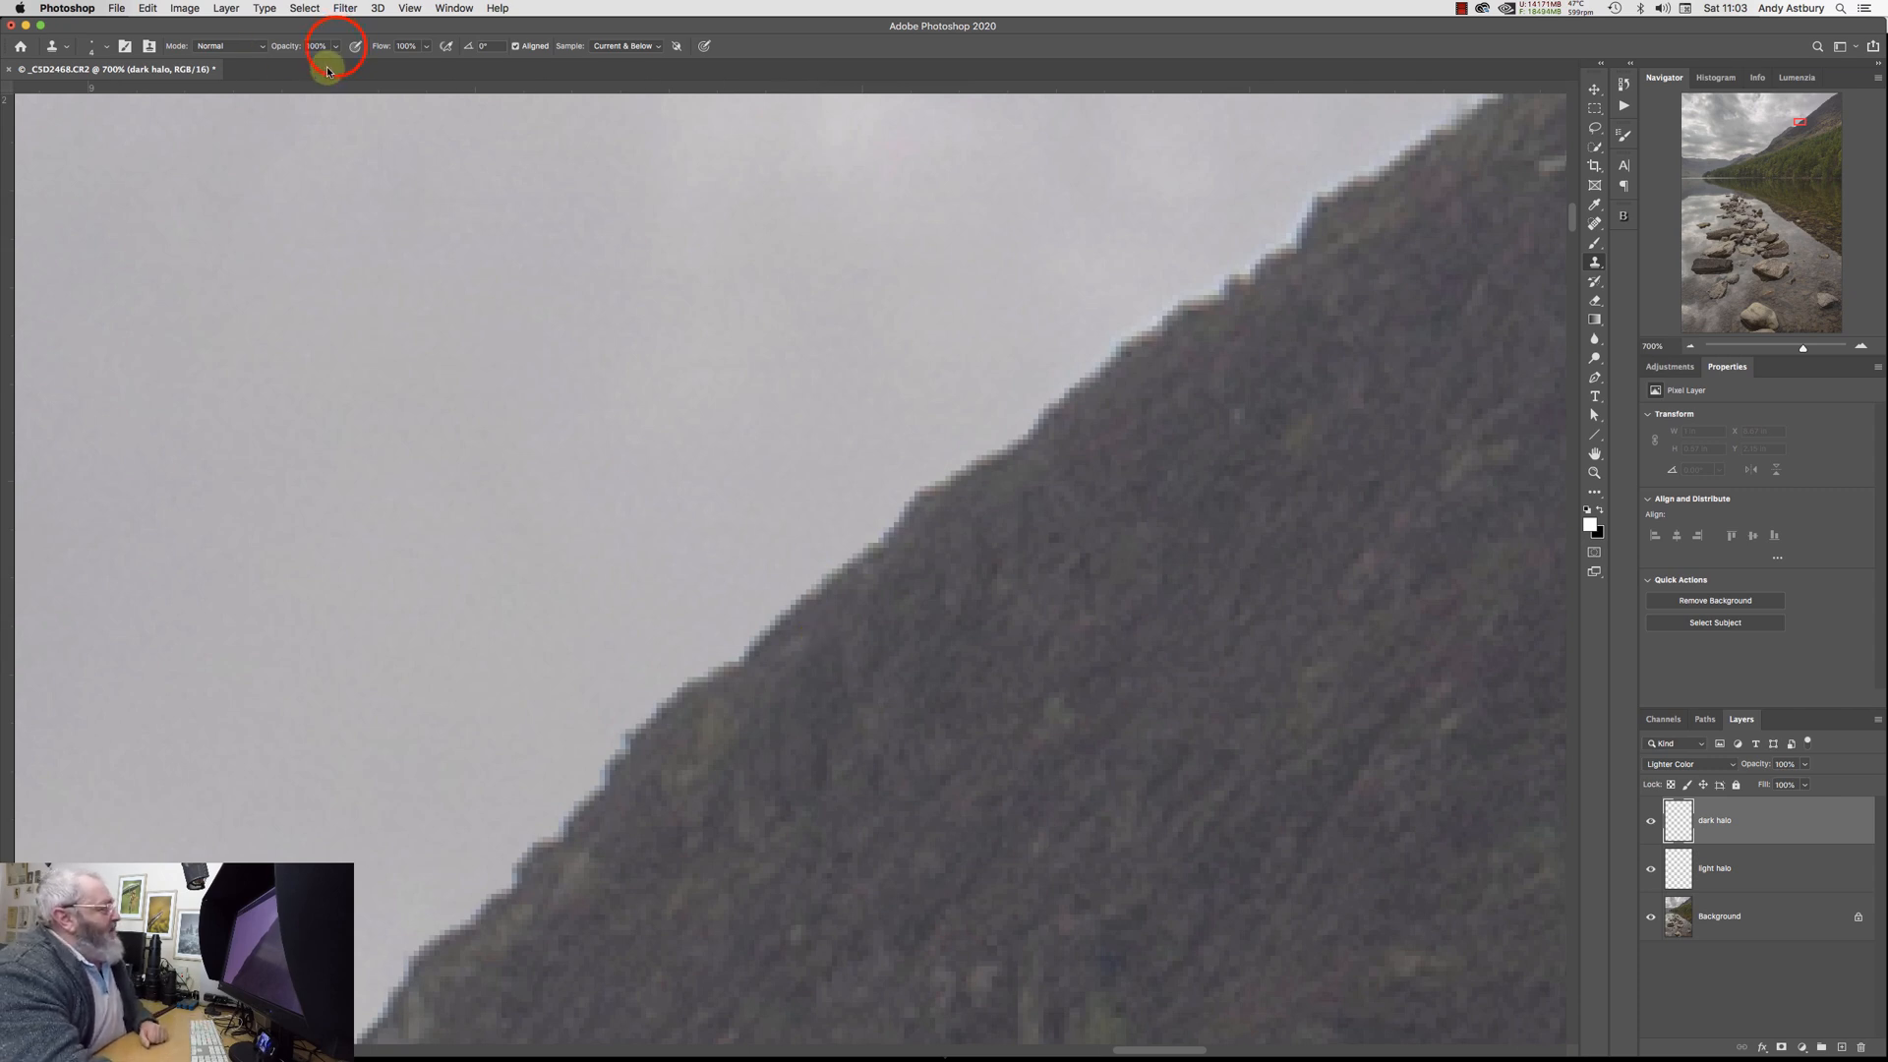
Lower the Clone Stamp opacity to about 43% for cloning out the dark halos.
{"action": "left_click", "coordinate": [316, 46]}
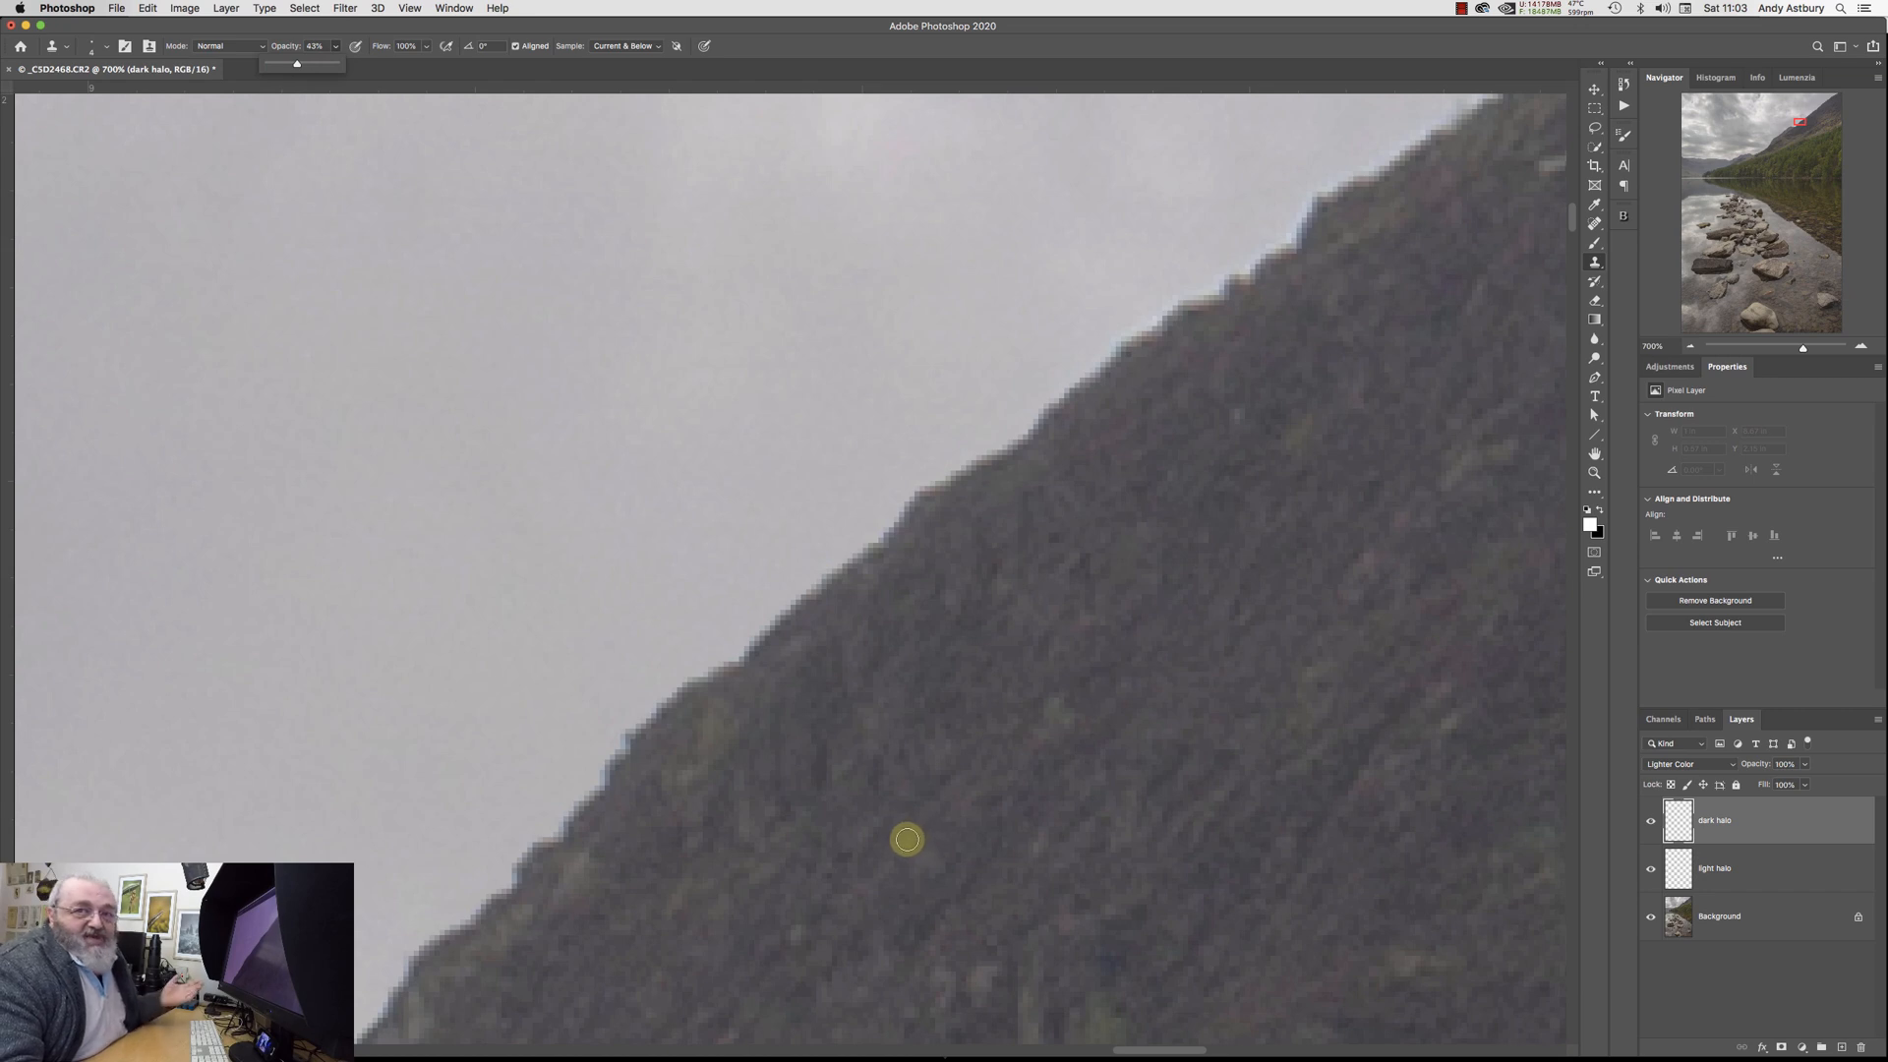
{"action": "mouse_move", "coordinate": [896, 841]}
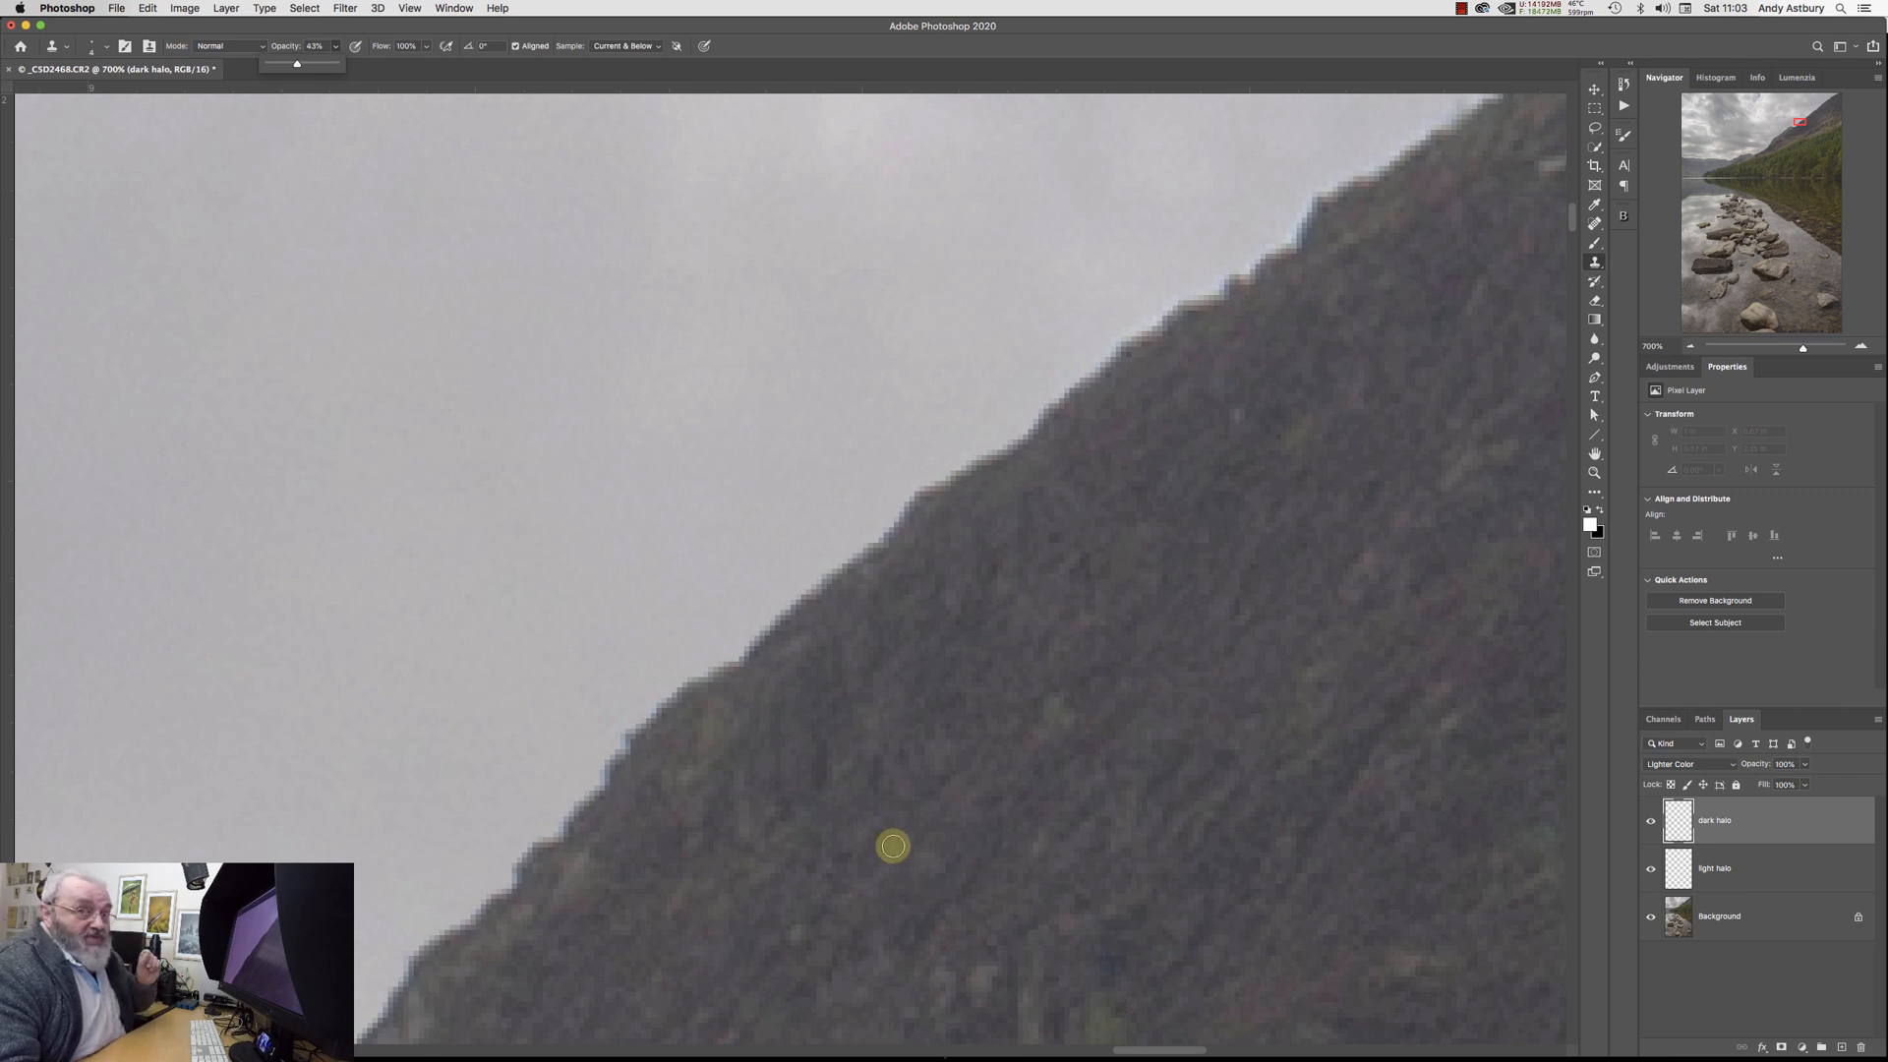
{"action": "mouse_move", "coordinate": [1015, 483]}
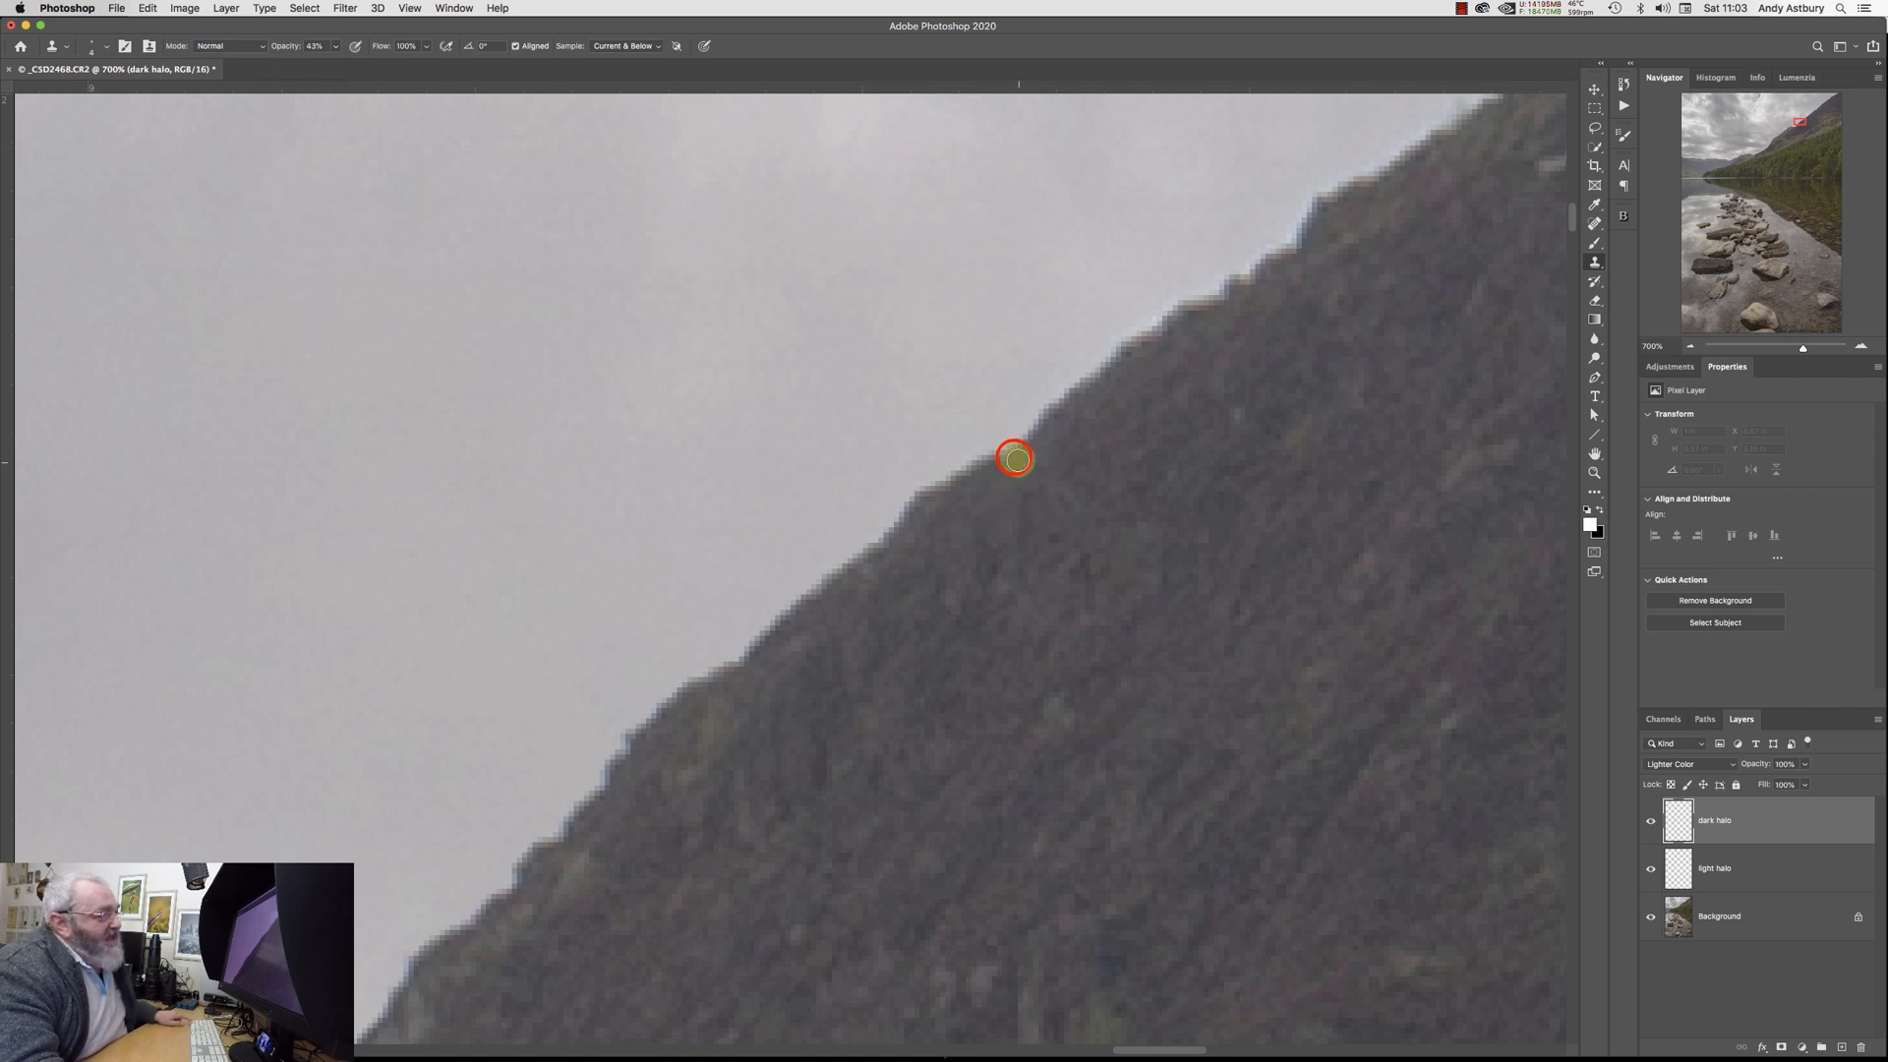
{"action": "mouse_move", "coordinate": [925, 511]}
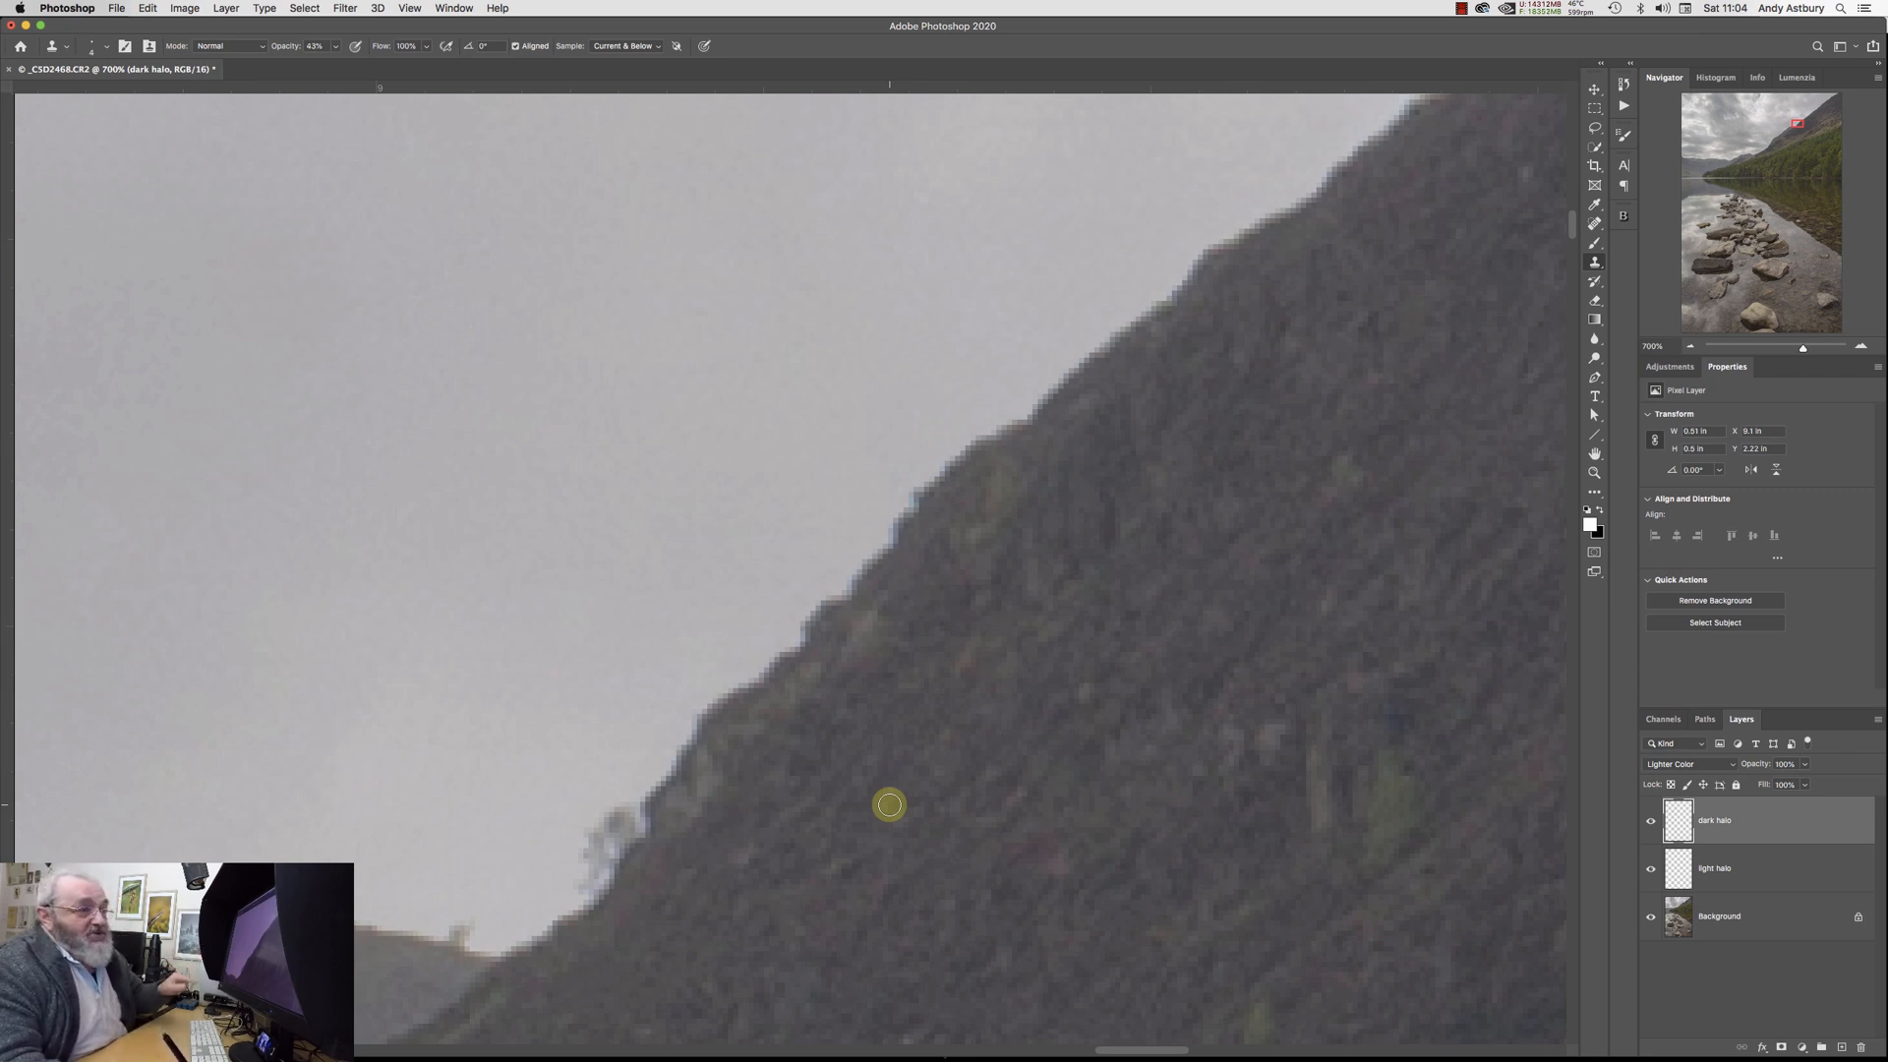
Compare halo corrections by toggling layer visibility, make light halo active, and fit the landscape on screen.
{"action": "left_click", "coordinate": [1715, 869]}
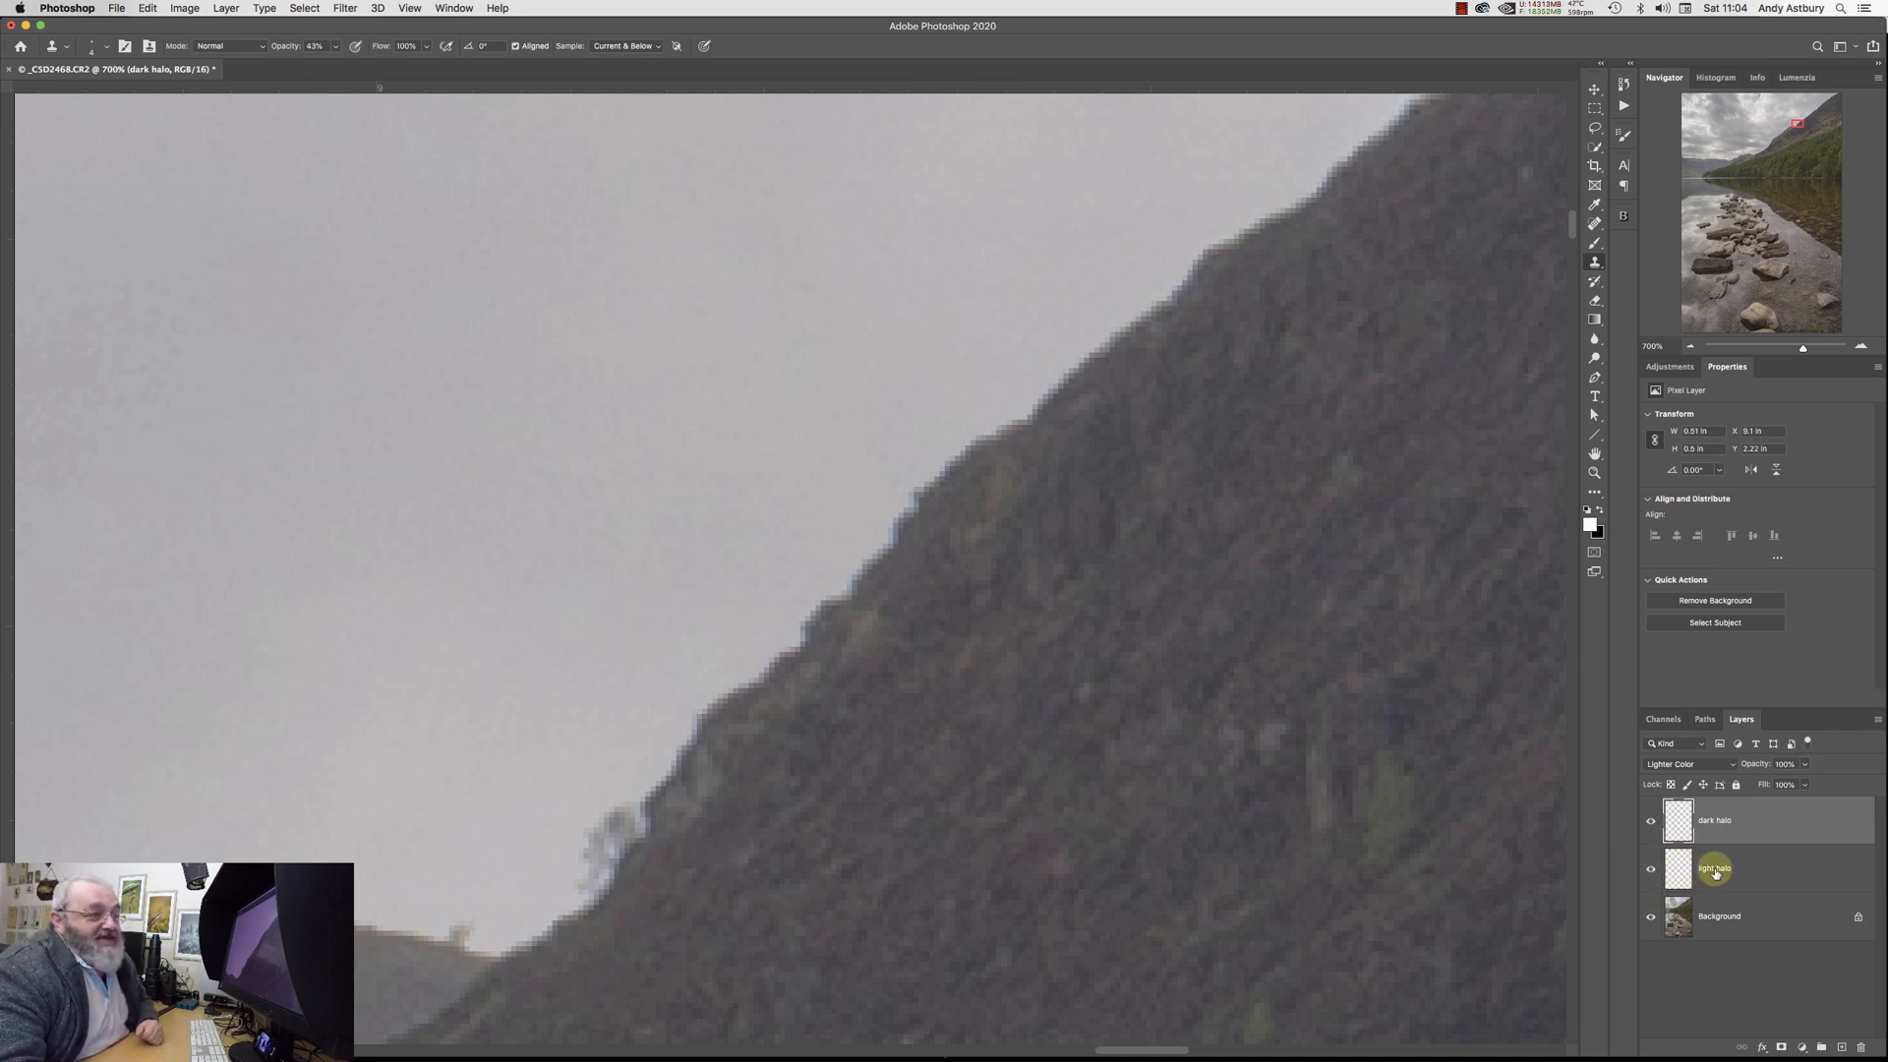
{"action": "mouse_move", "coordinate": [1638, 871]}
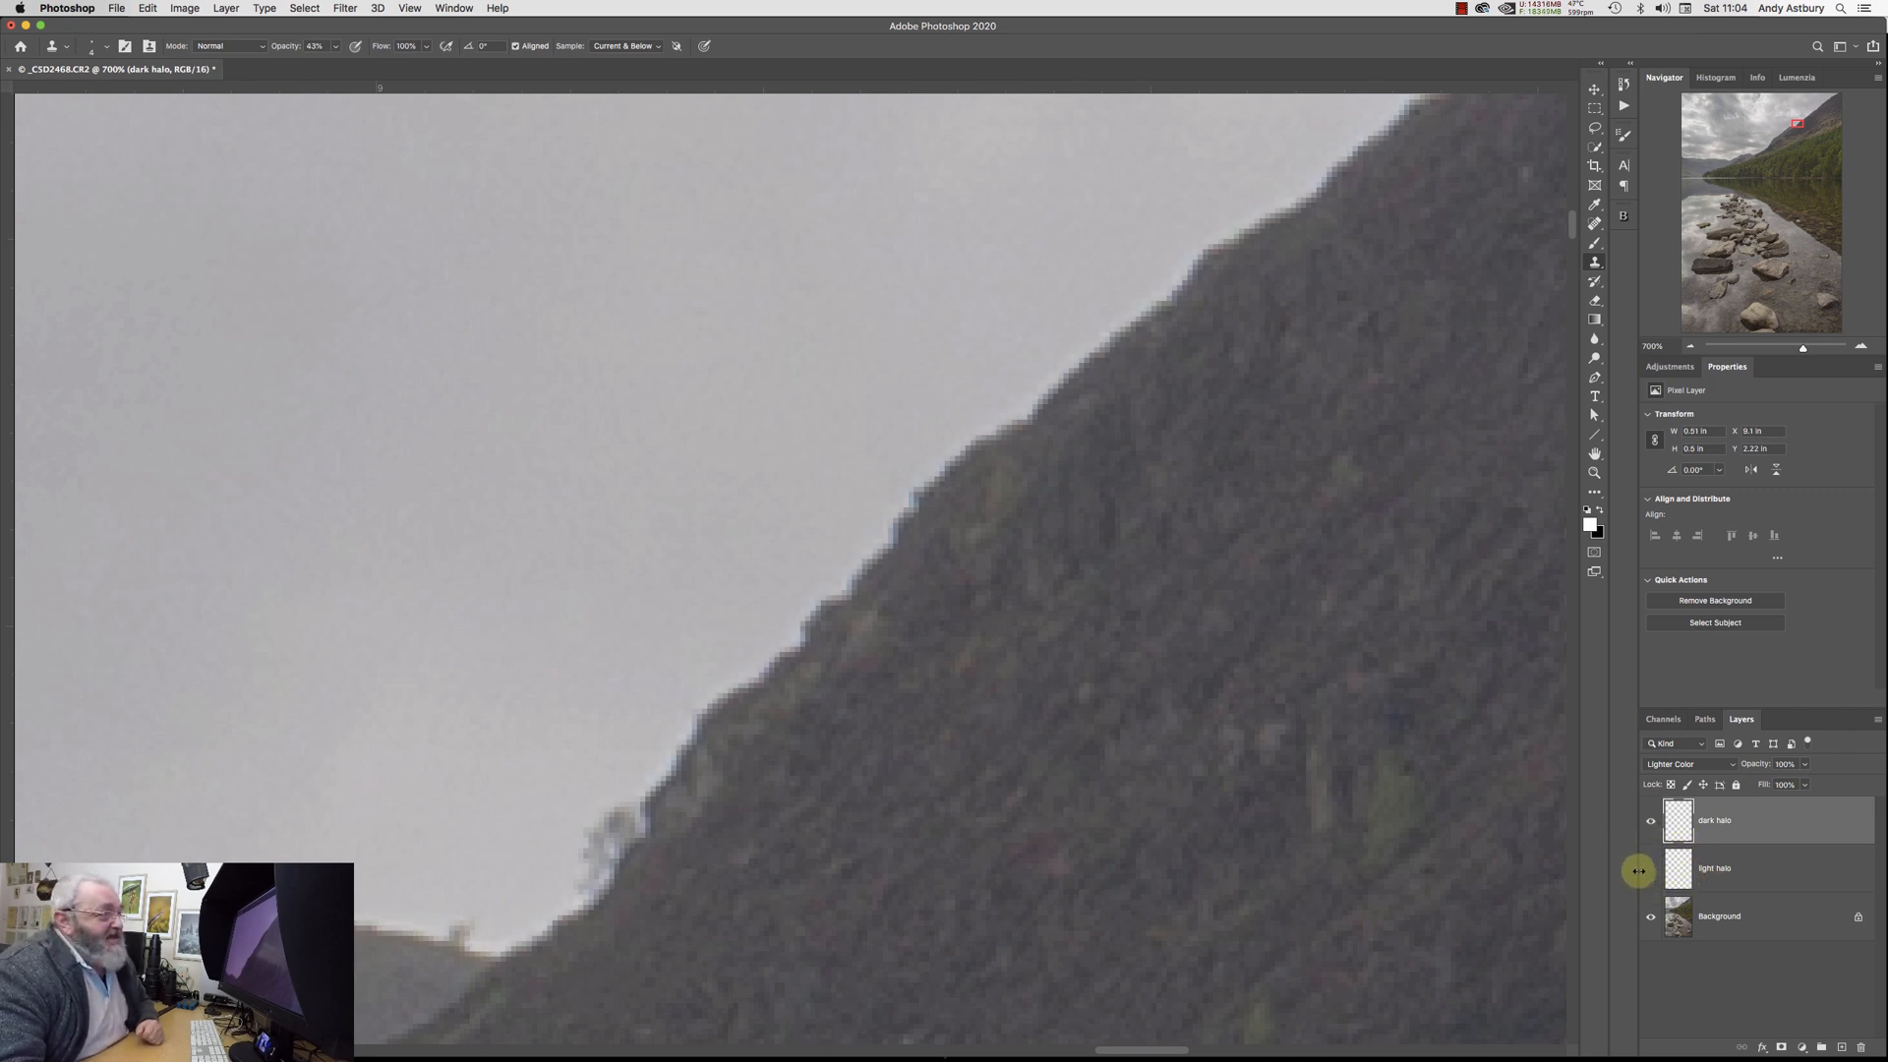
{"action": "left_click", "coordinate": [1651, 868]}
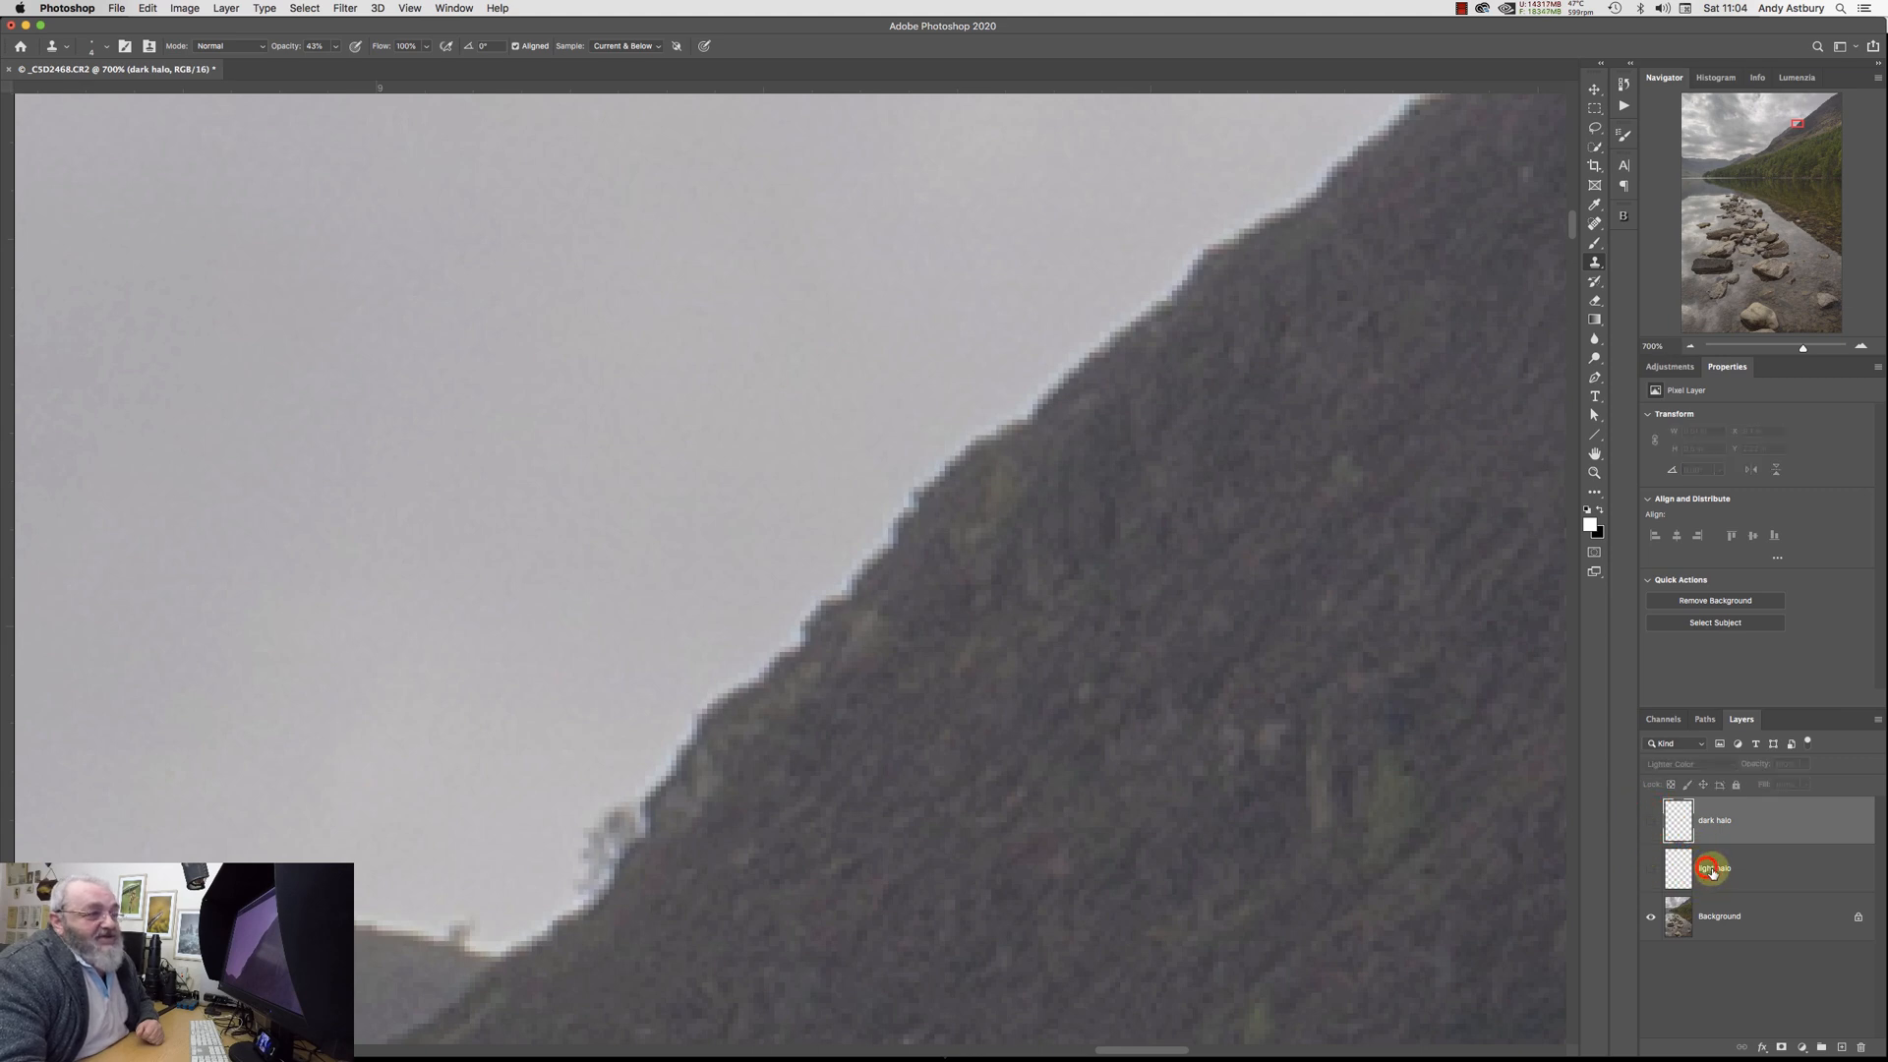
{"action": "left_click", "coordinate": [1747, 867]}
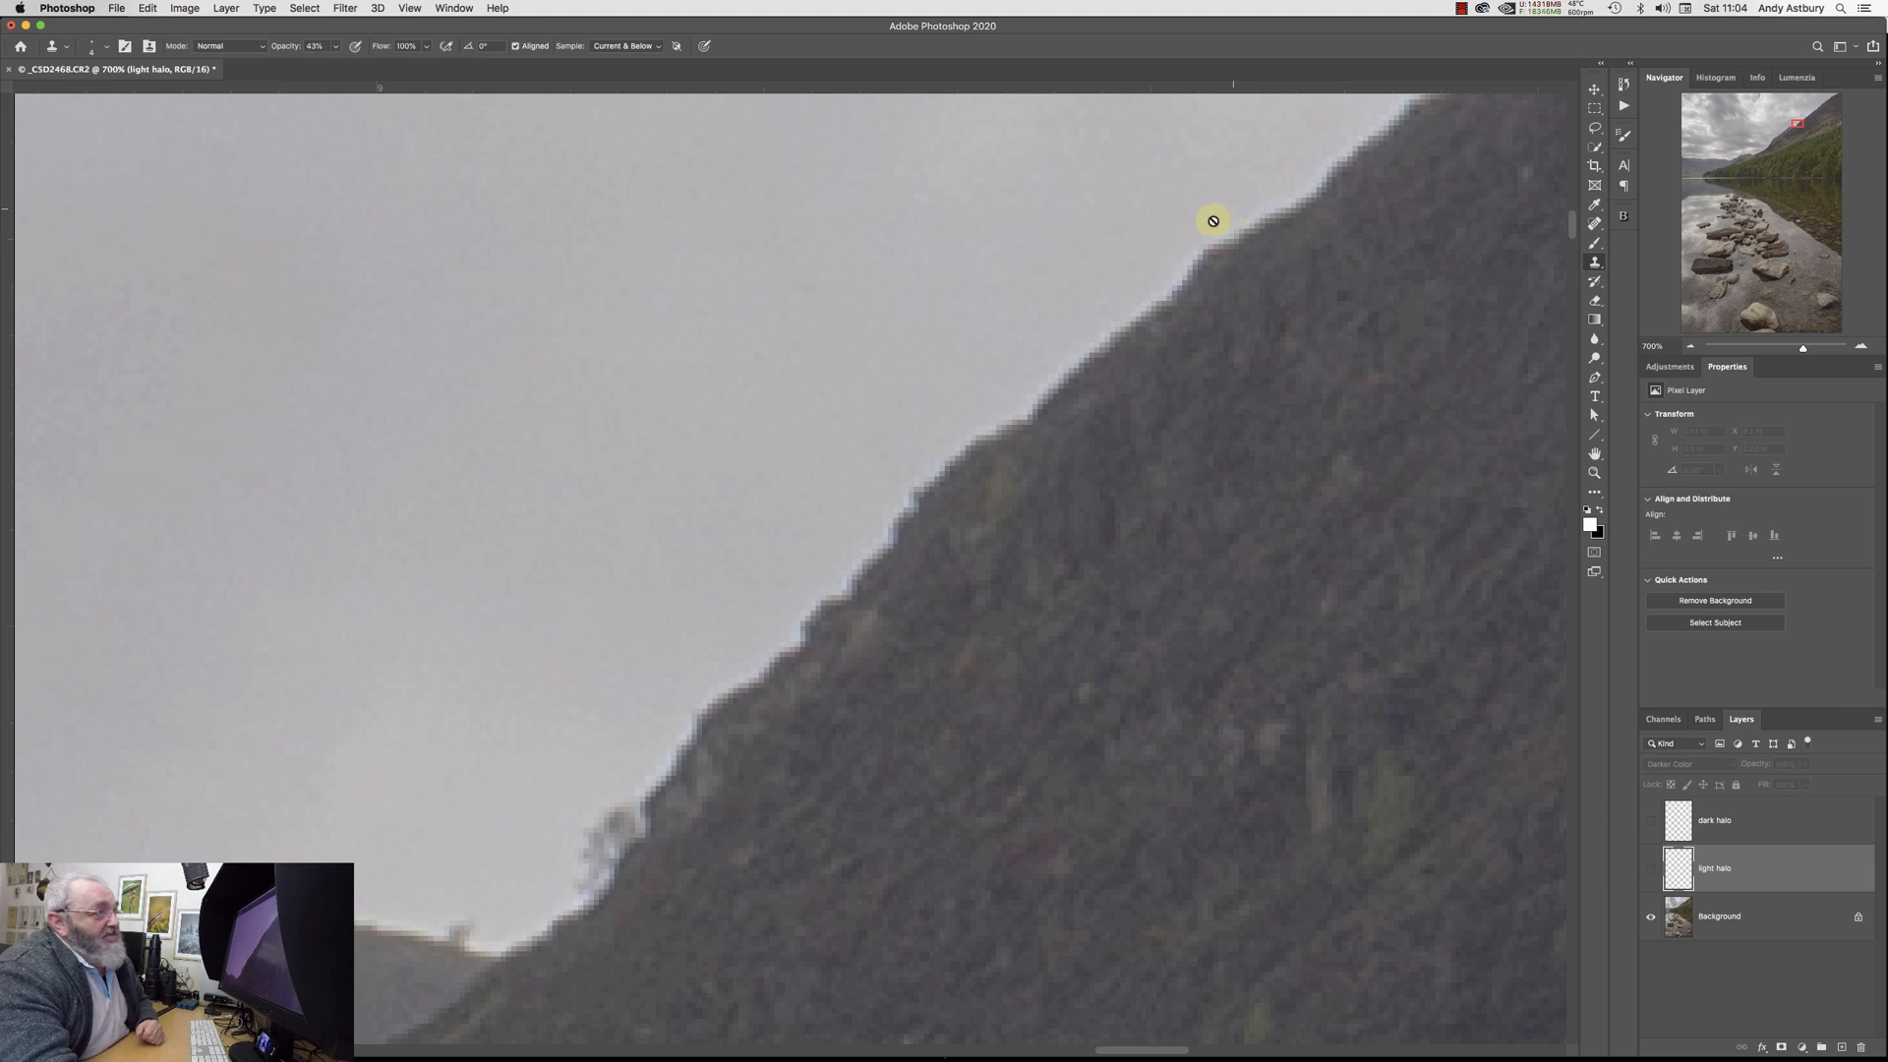
{"action": "left_click", "coordinate": [1651, 874]}
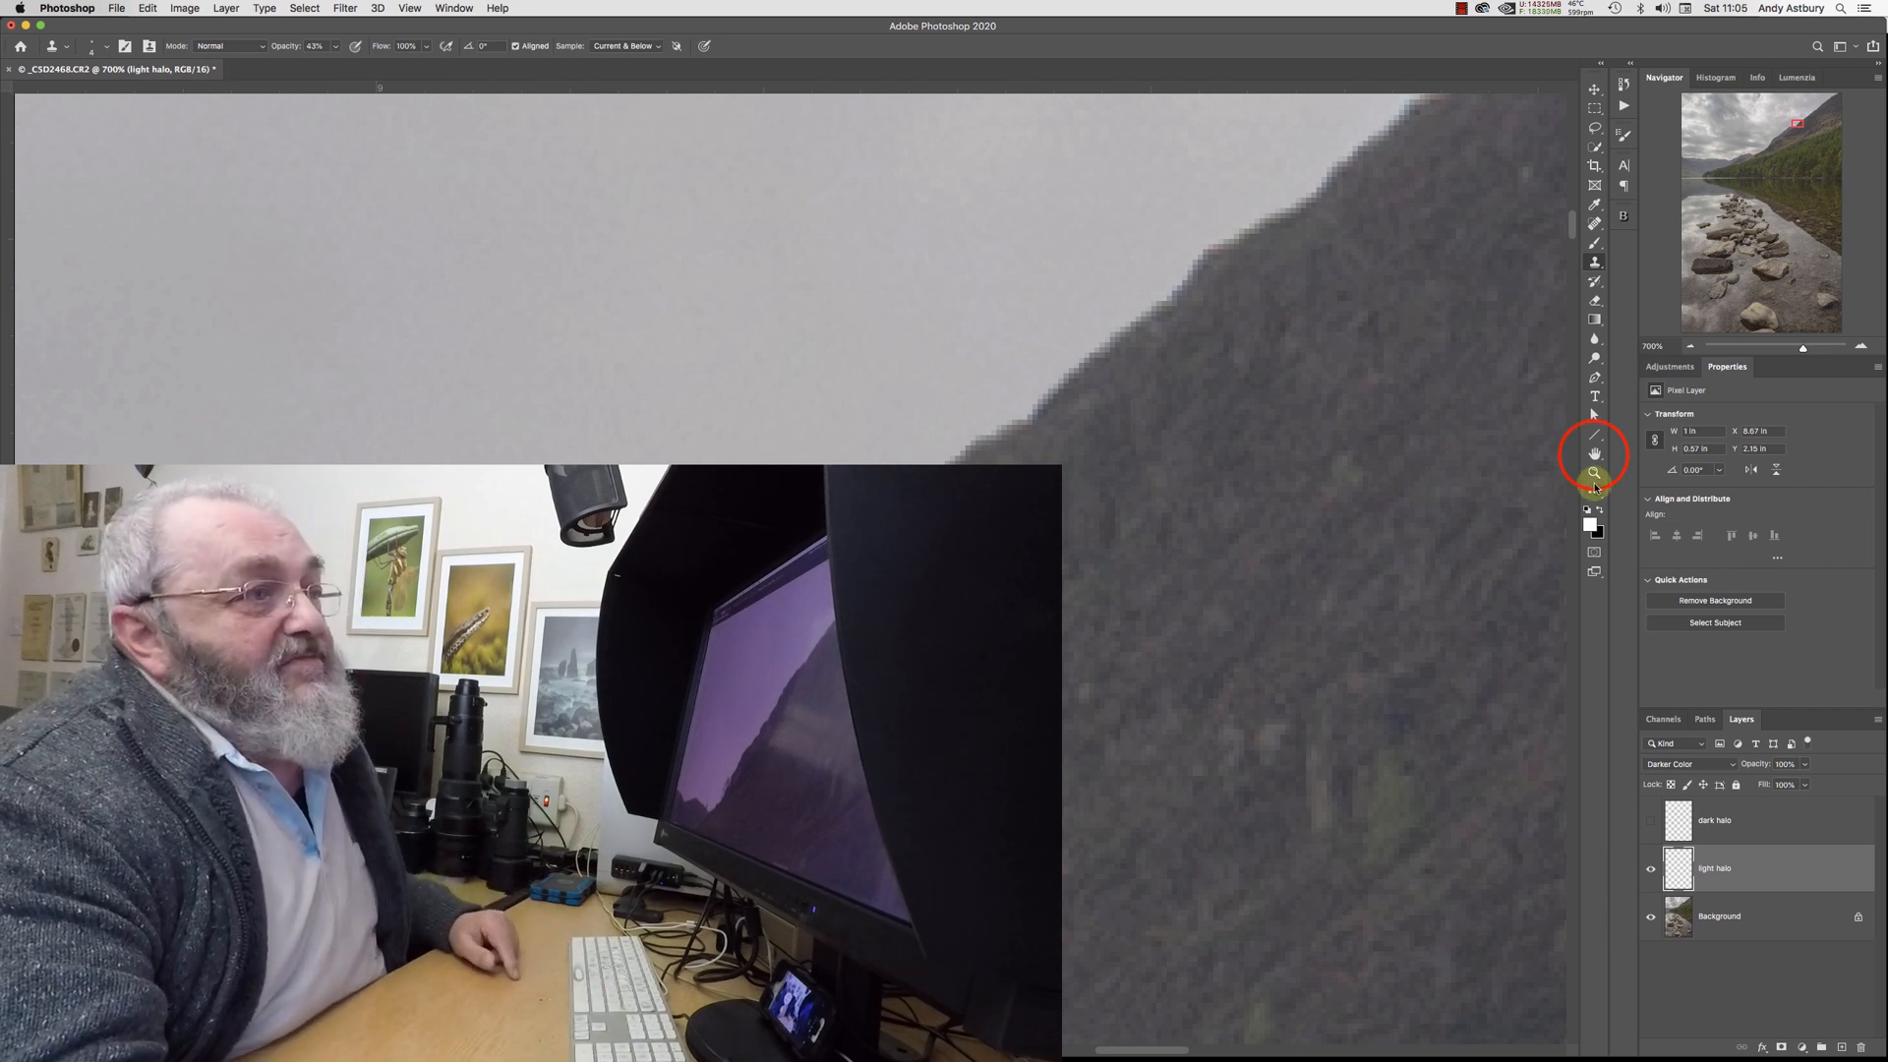
{"action": "left_click", "coordinate": [1594, 454]}
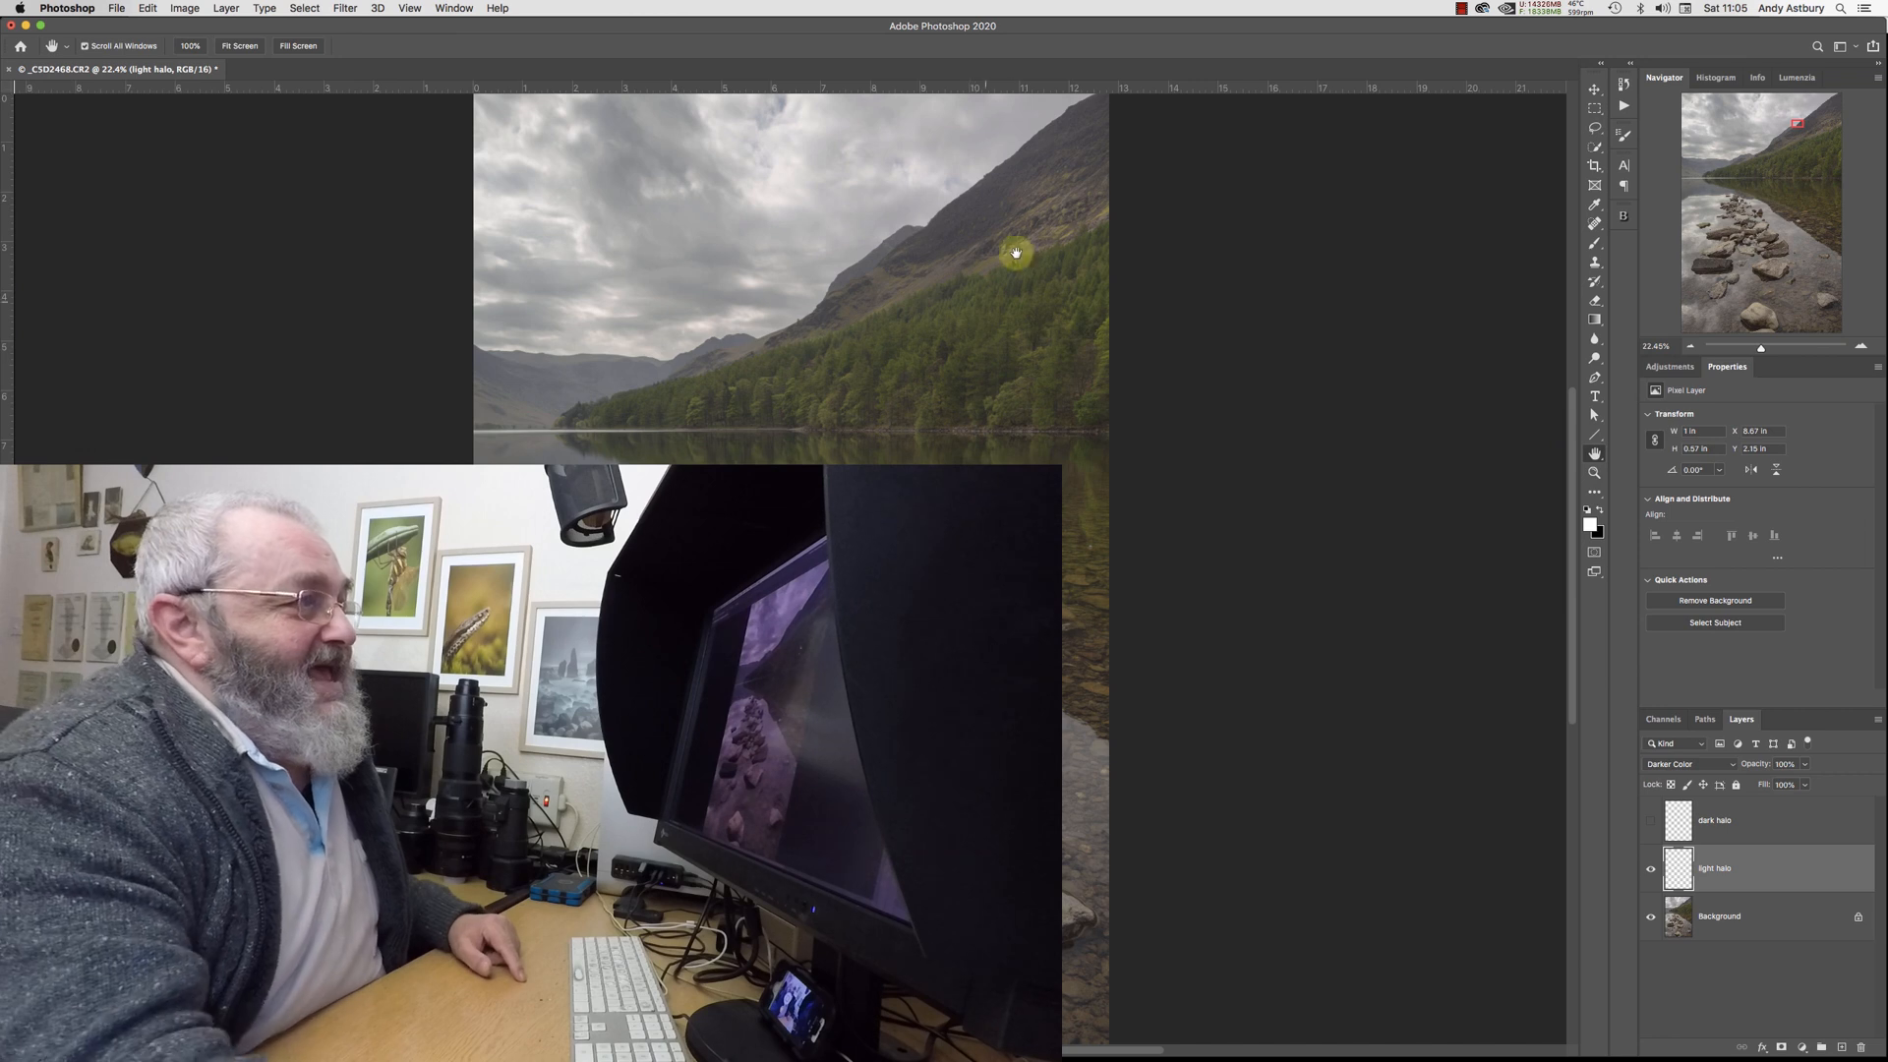